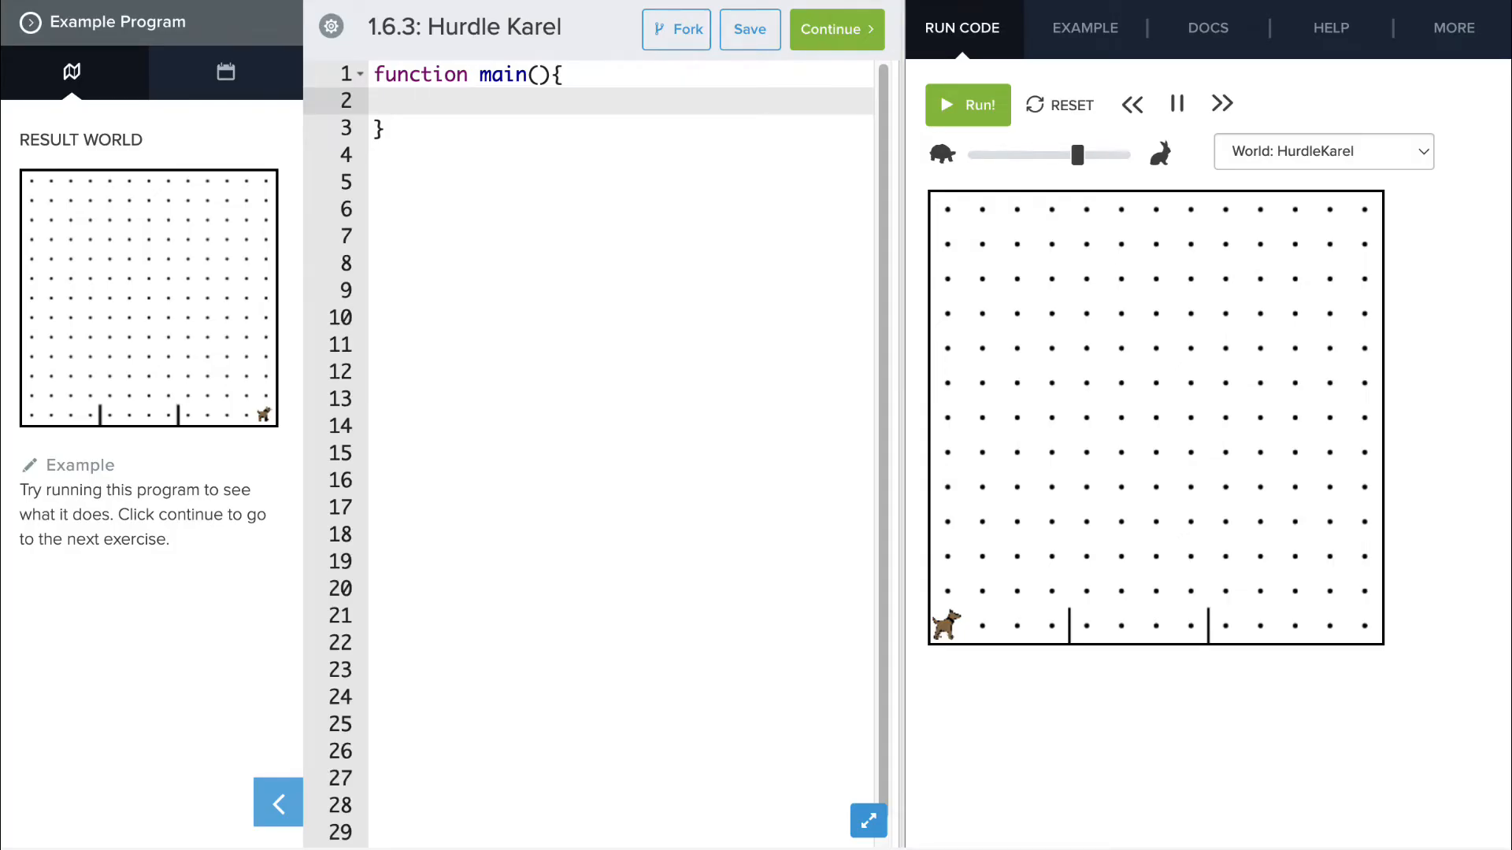
- Write main's calls: runToHurdle(), jumpHurdle(), runToHurdle(), jumpHurdle(), runToFinish()
left_click(430, 100)
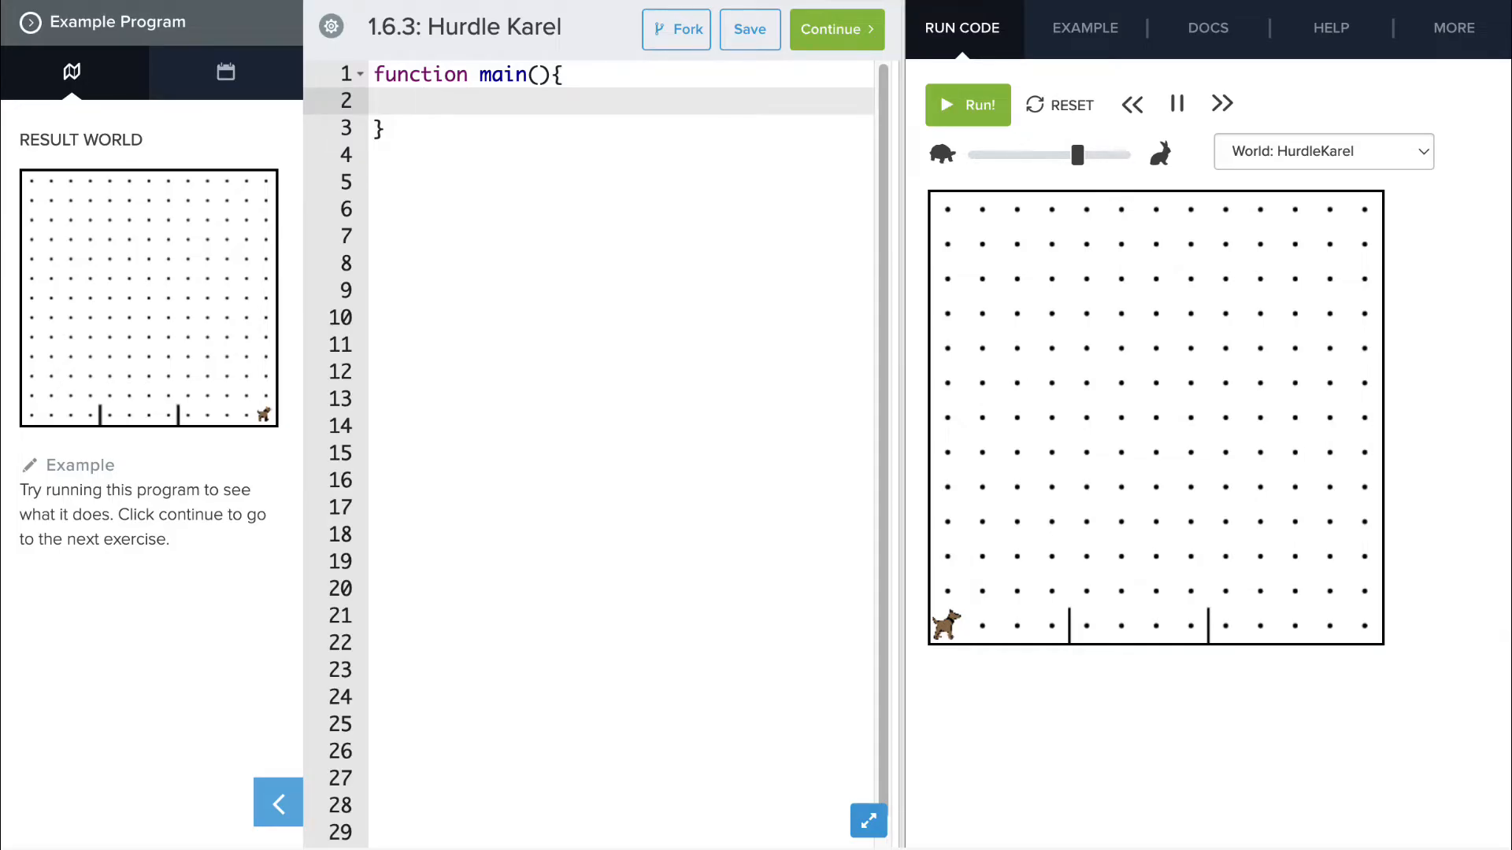
type("r")
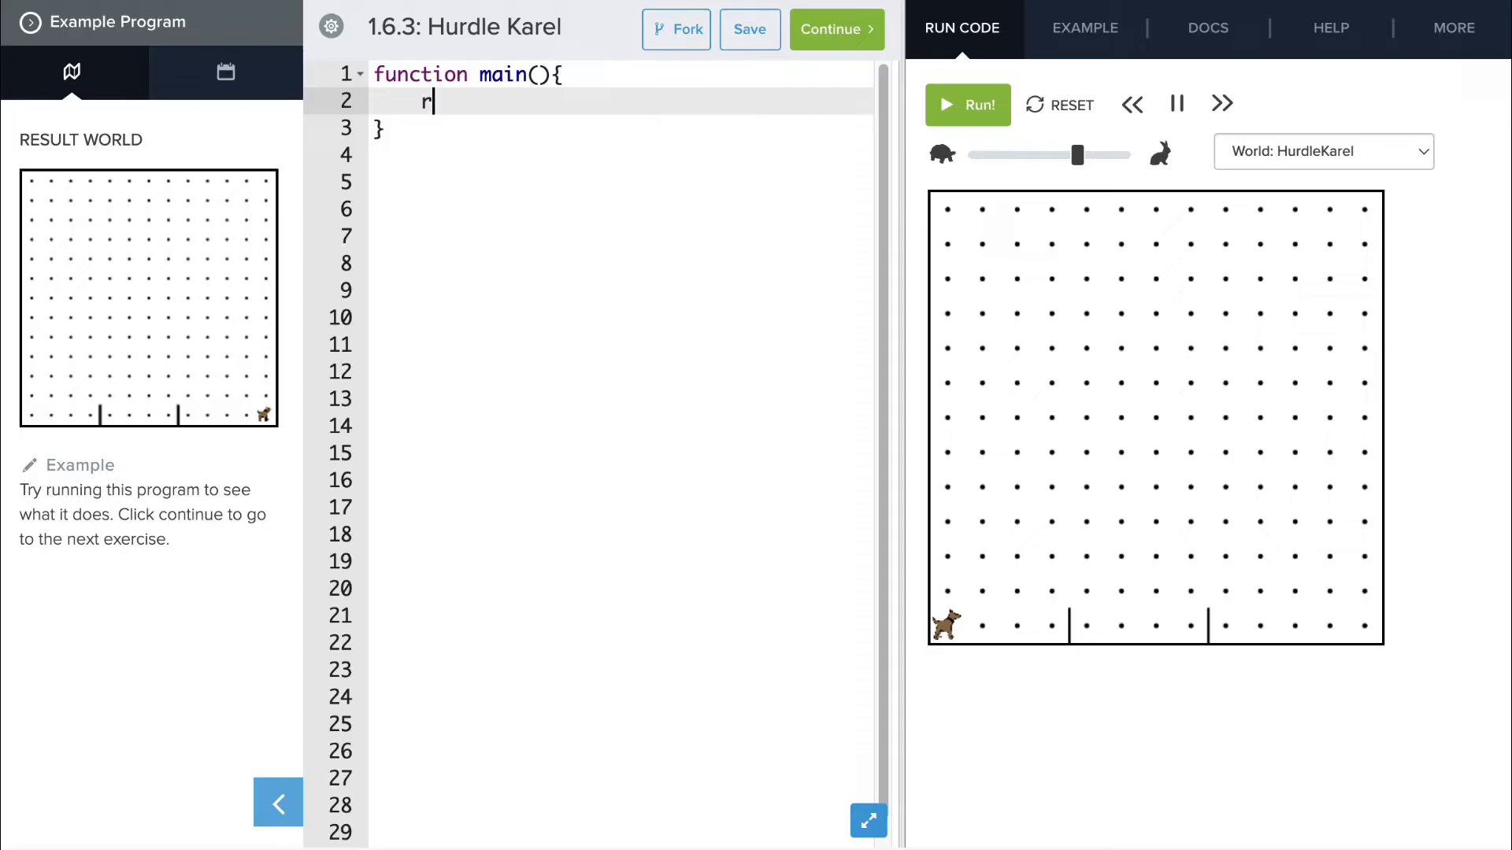
type("unToHurdle")
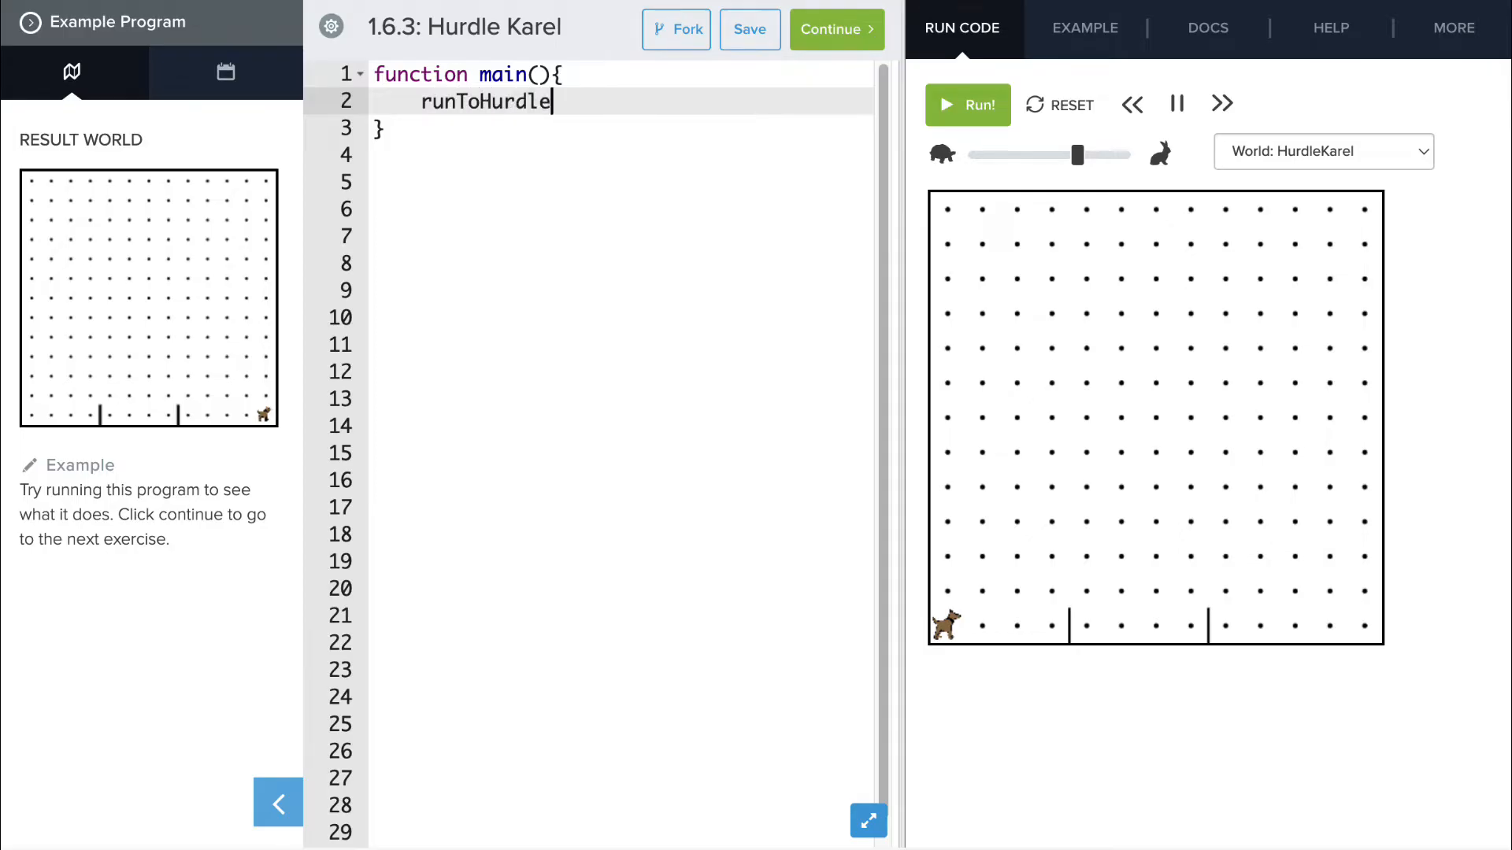
type("();")
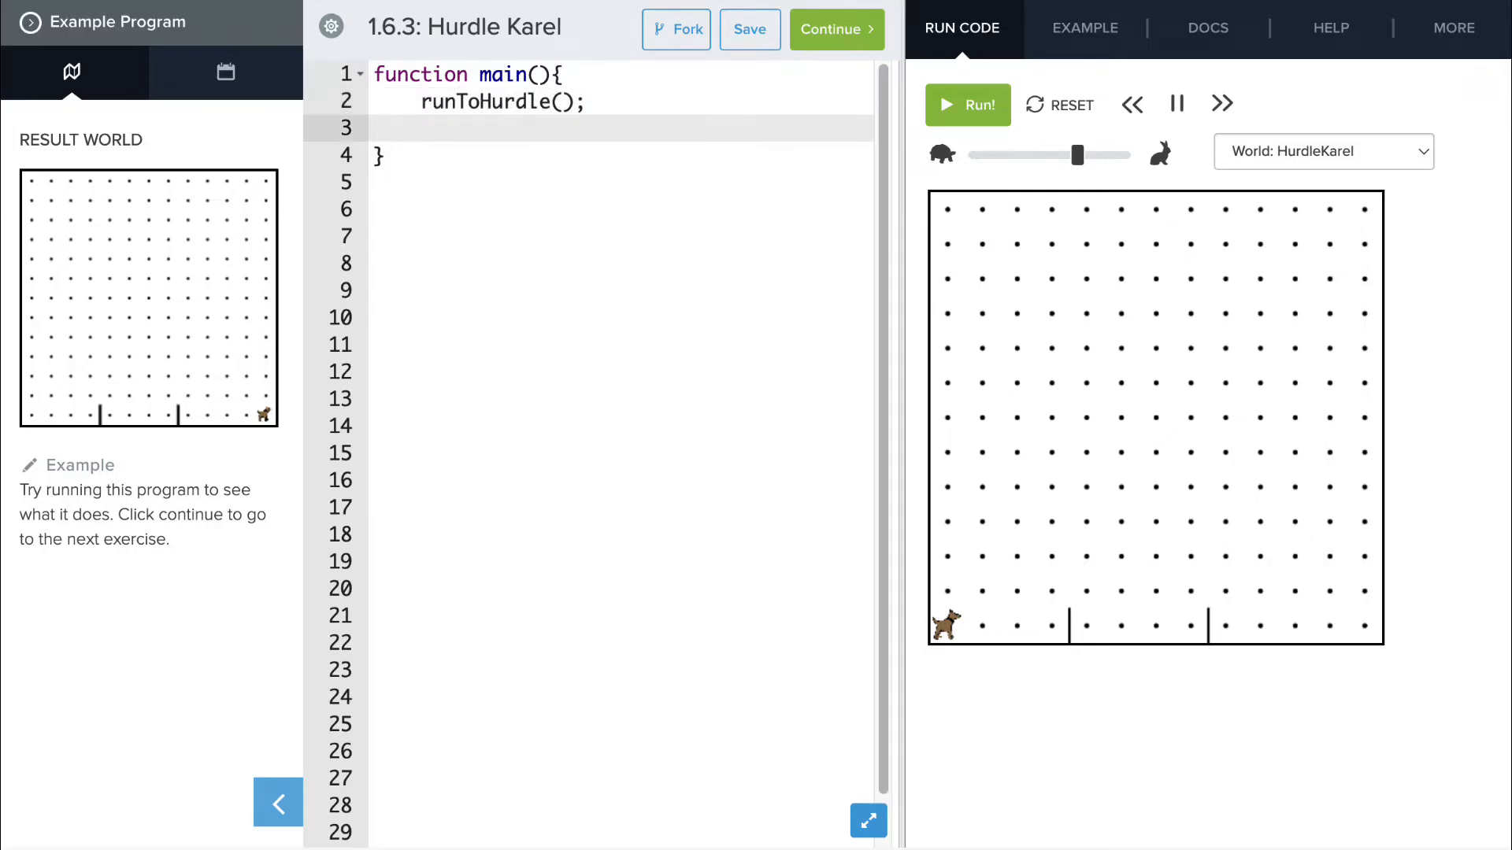
type("jumpHurdle")
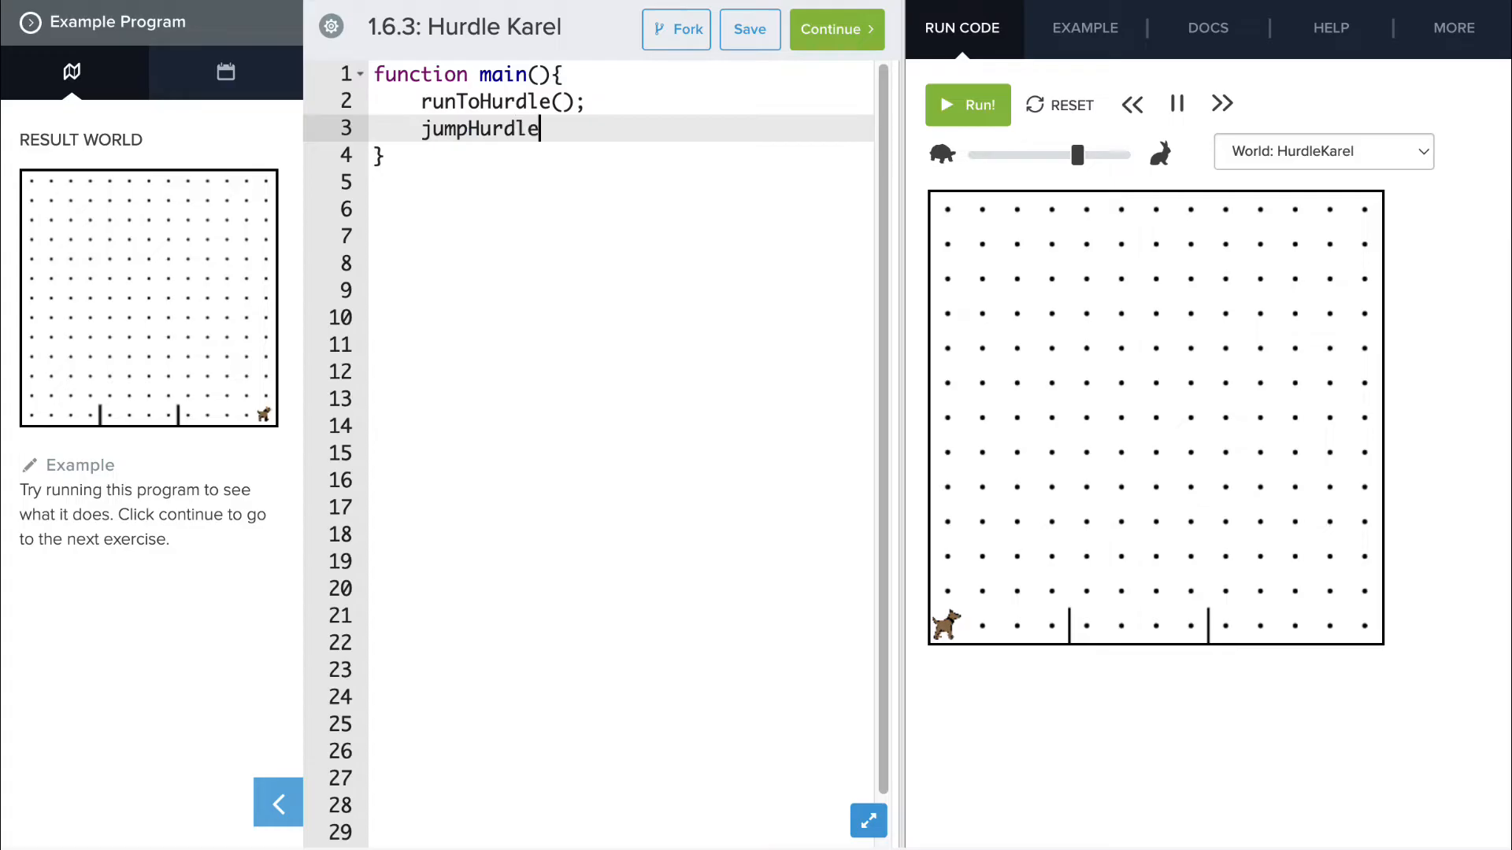
type("();")
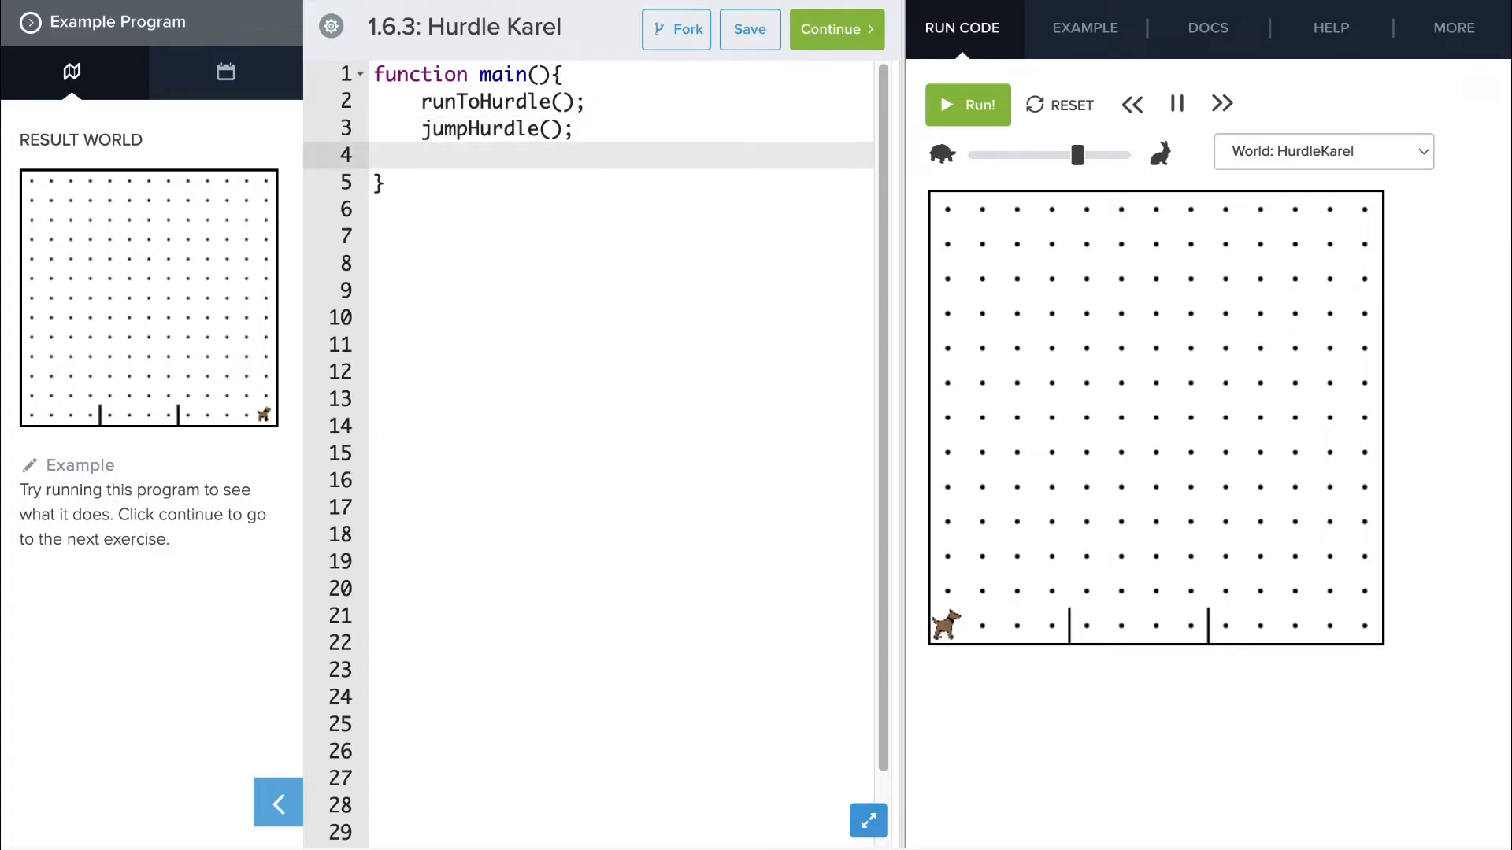
type("runToHurdle")
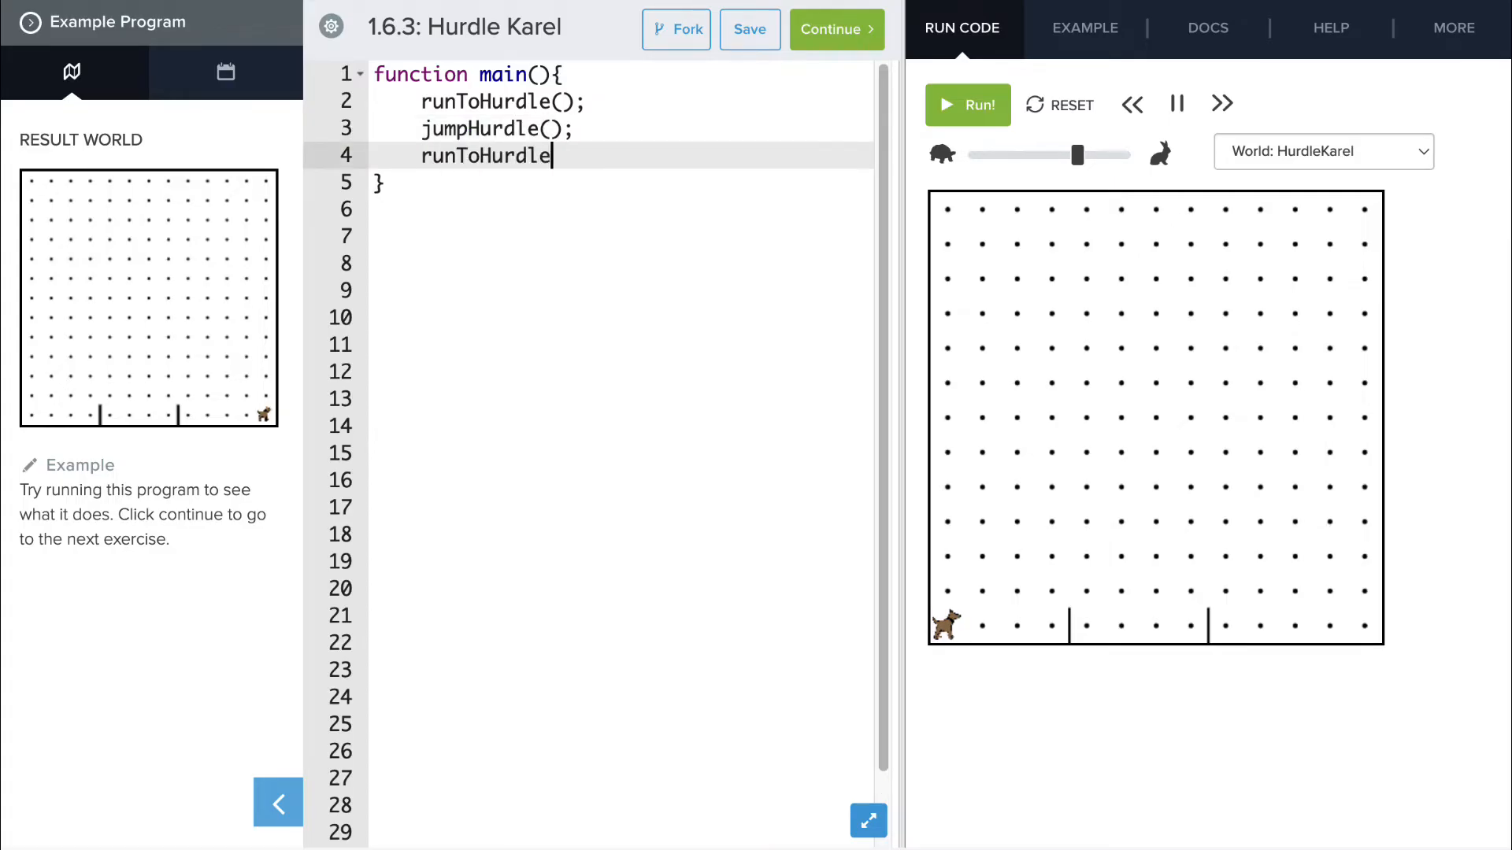
type("();")
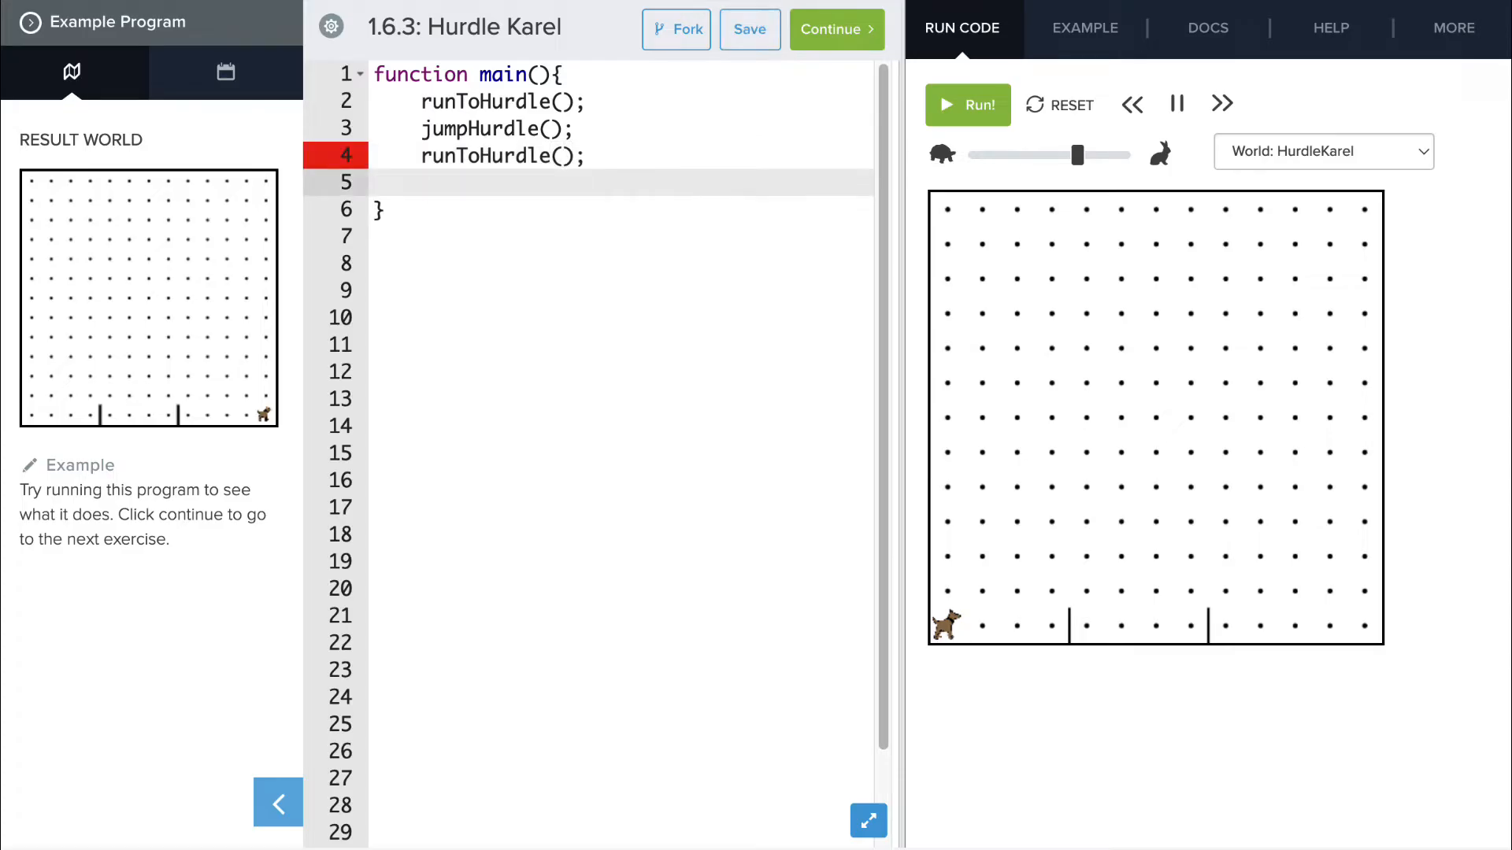
type("jumpHurdle();")
type("run")
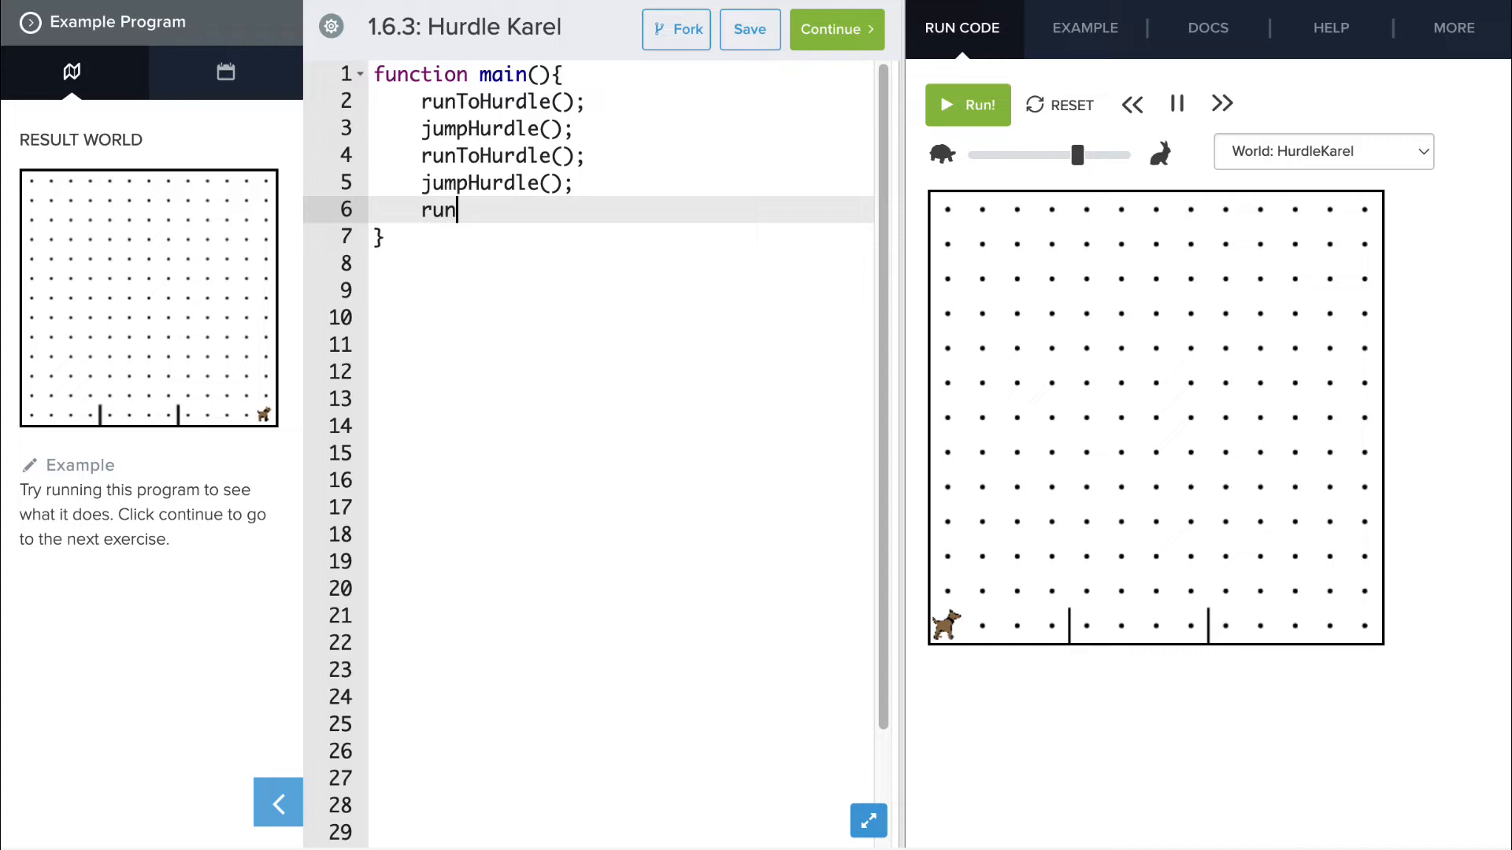
type("ToFinish();")
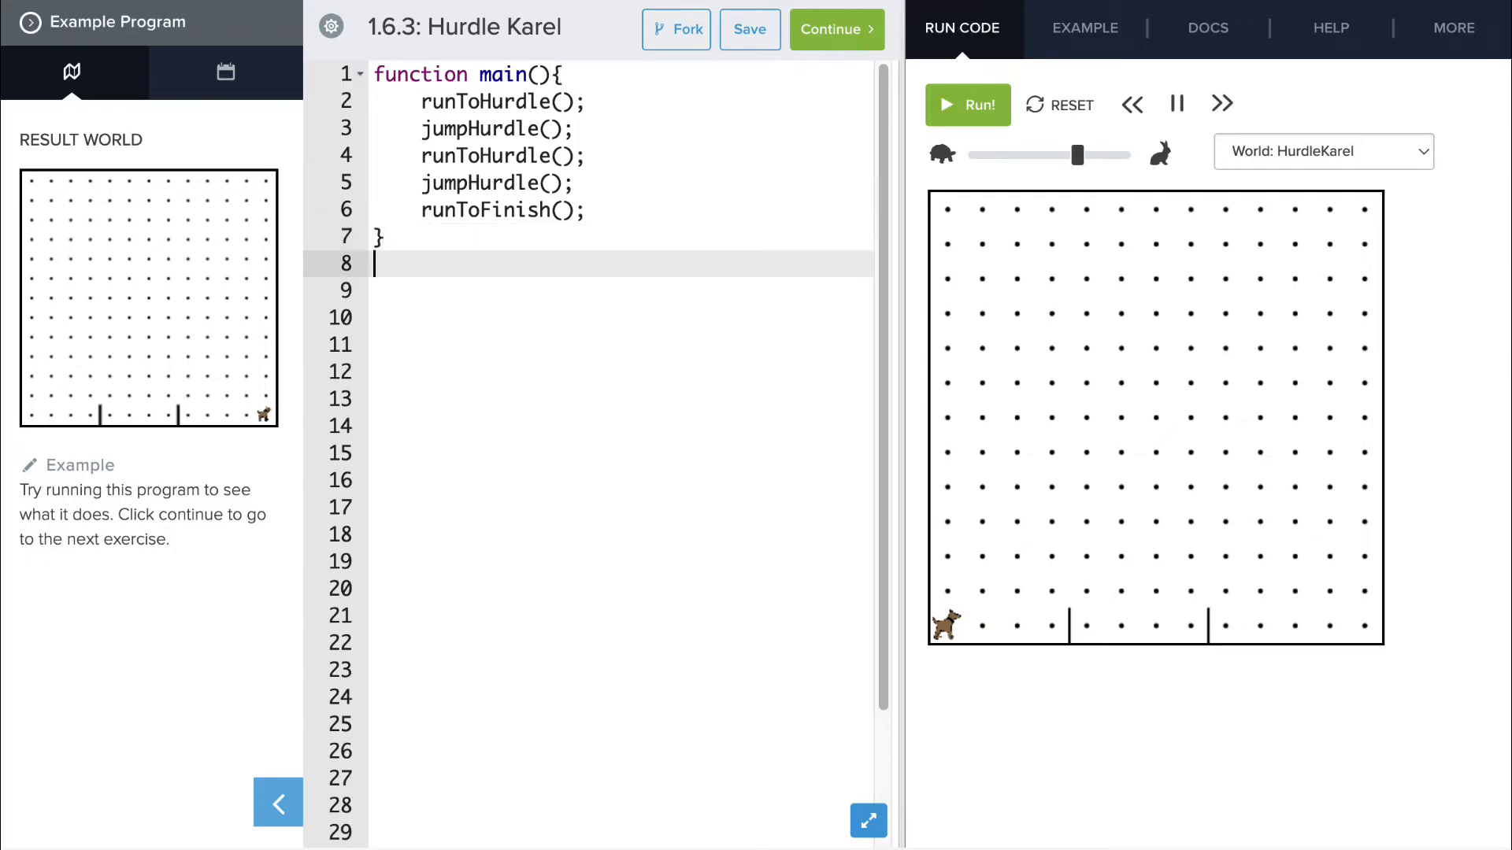
- Write function runToHurdle(){ containing three move(); lines below main
type("func")
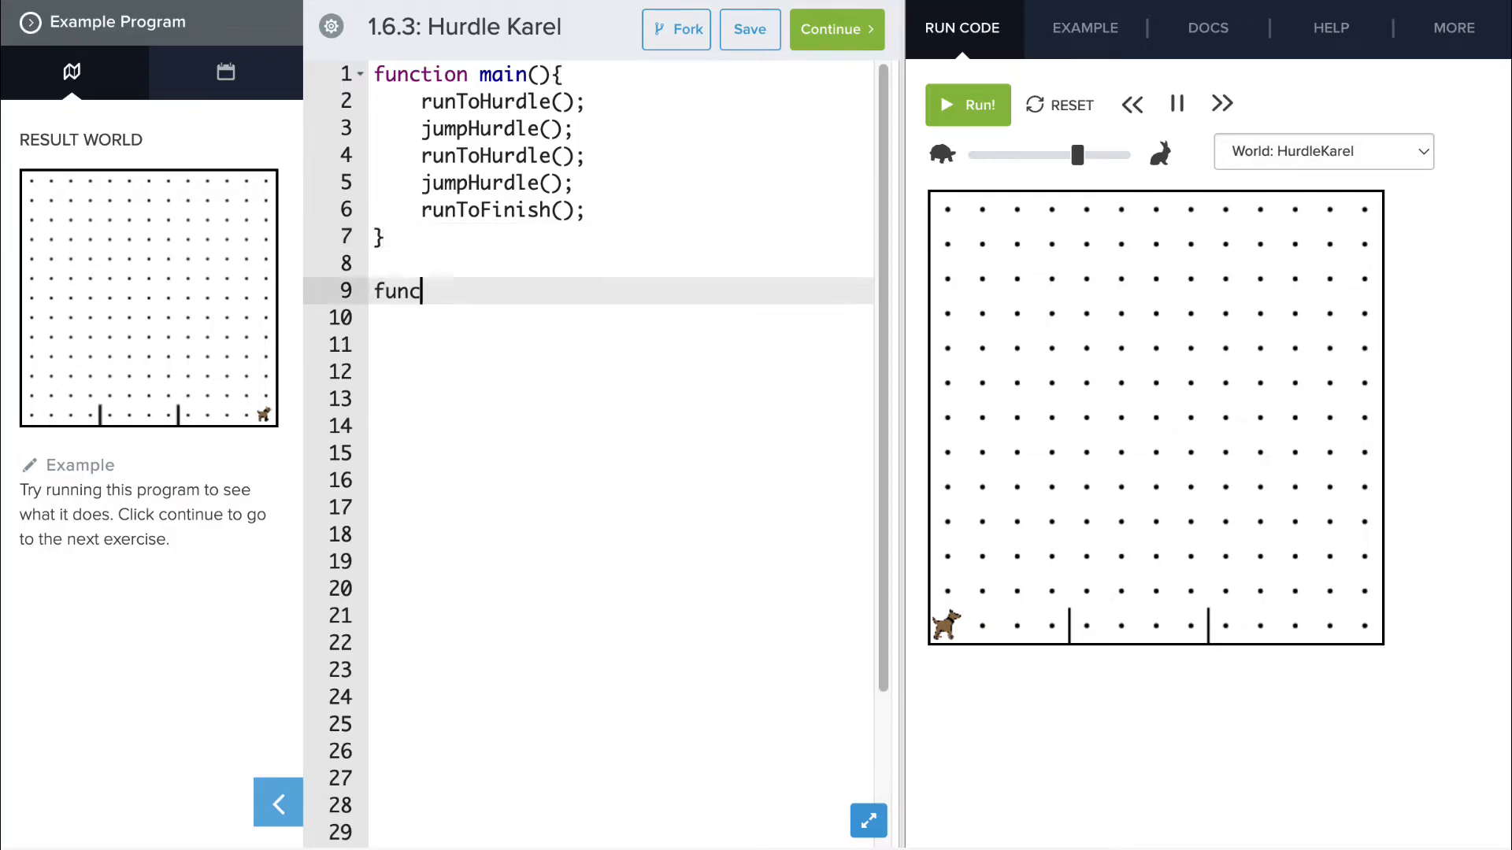
type("tion runT")
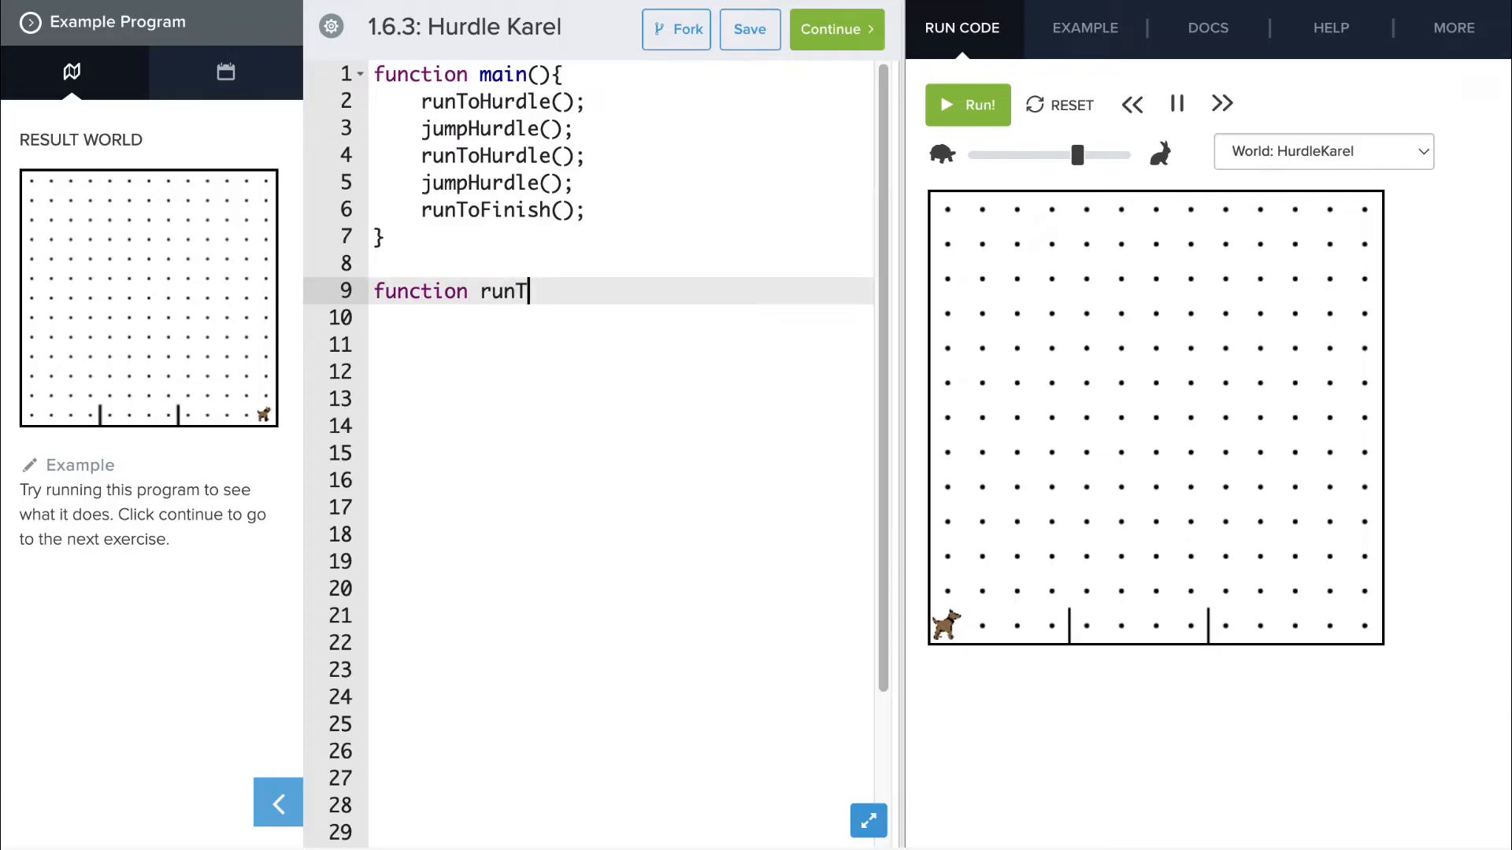
type("oHurdle")
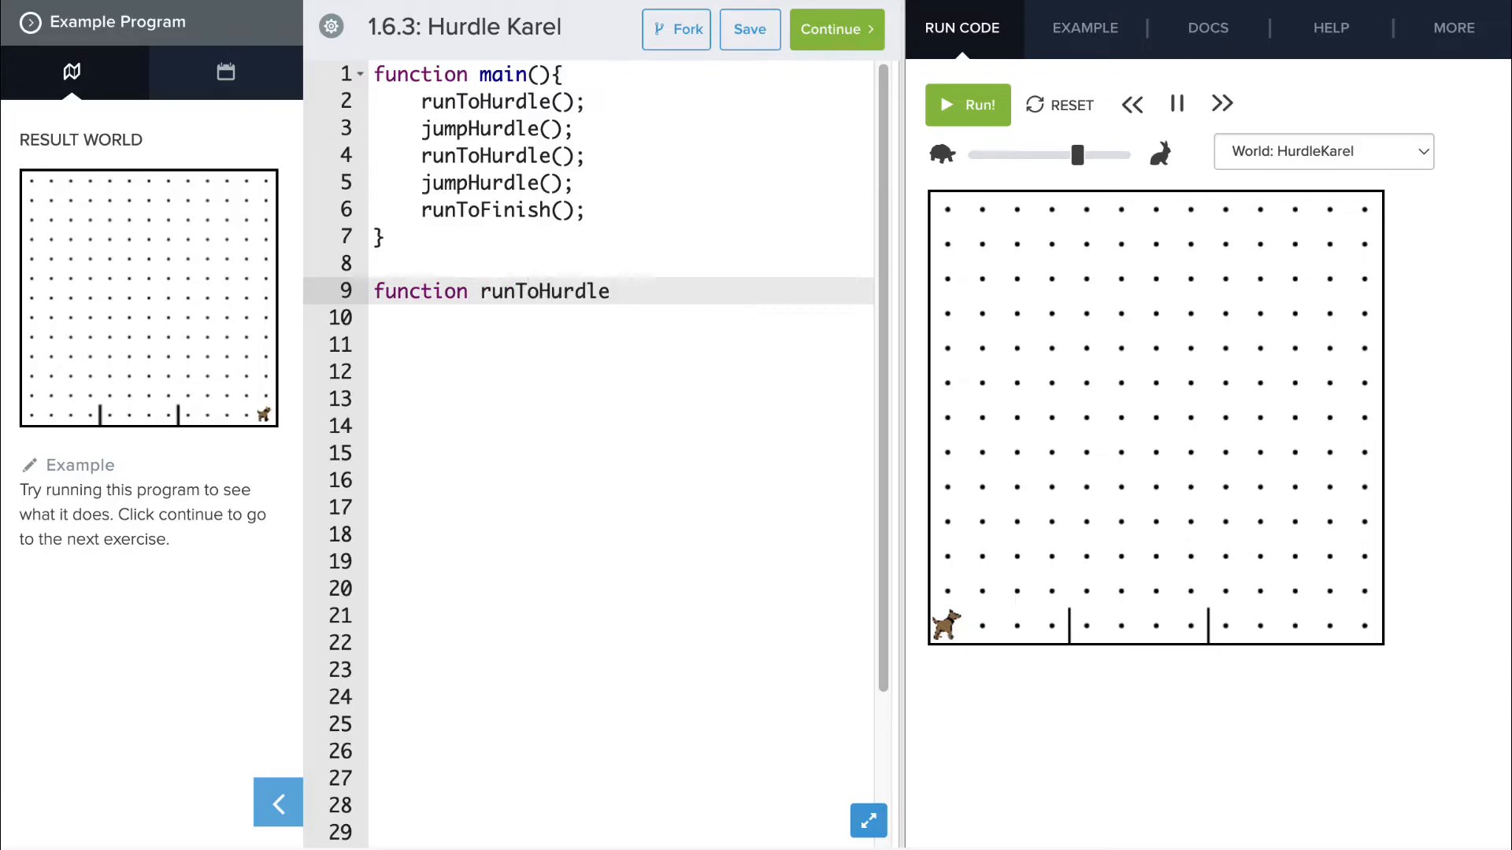
type("(){")
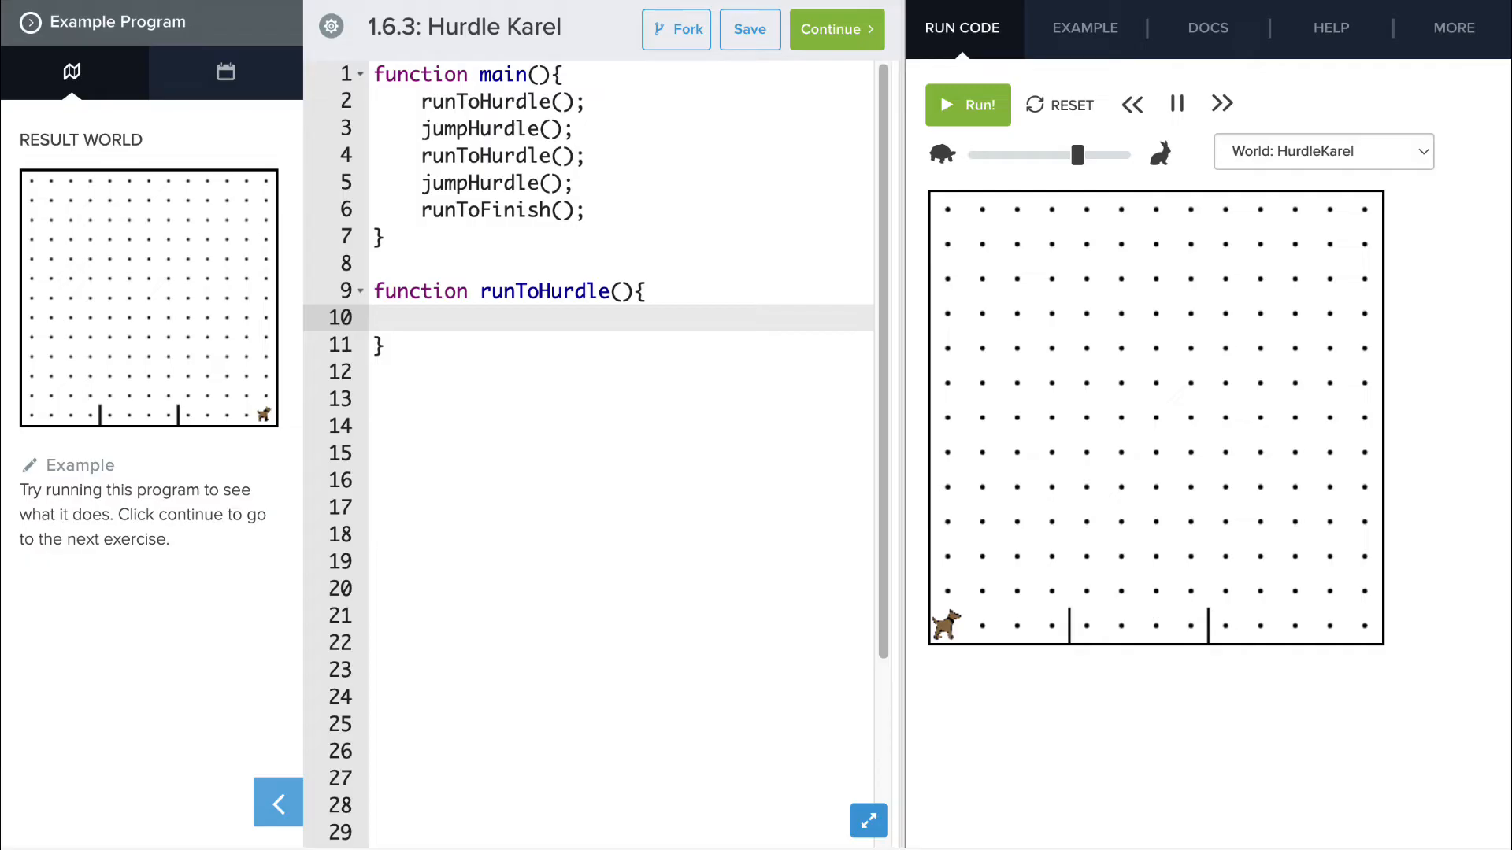
type("move();")
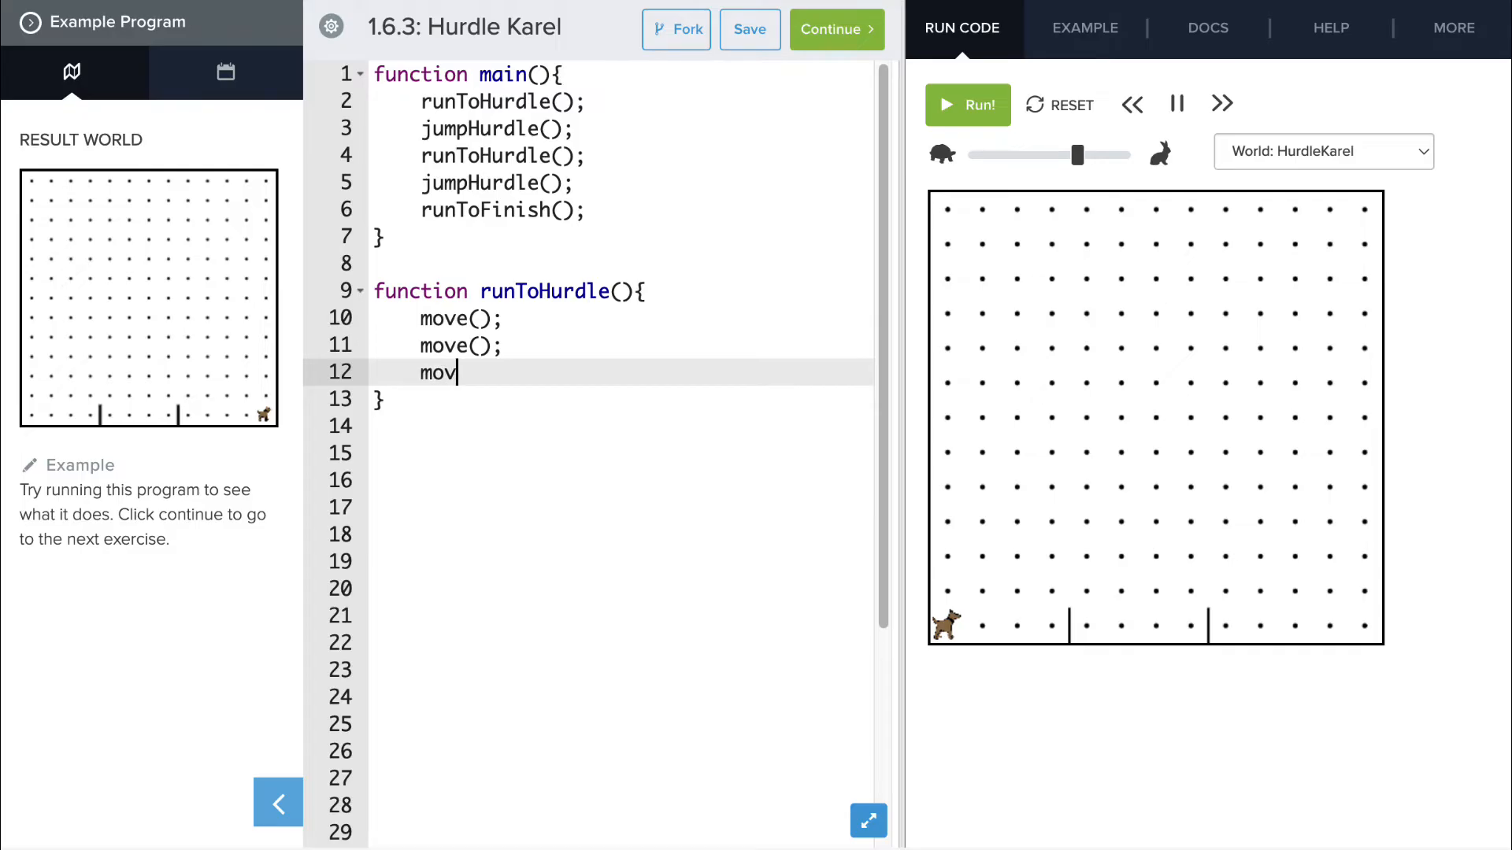
type("e();")
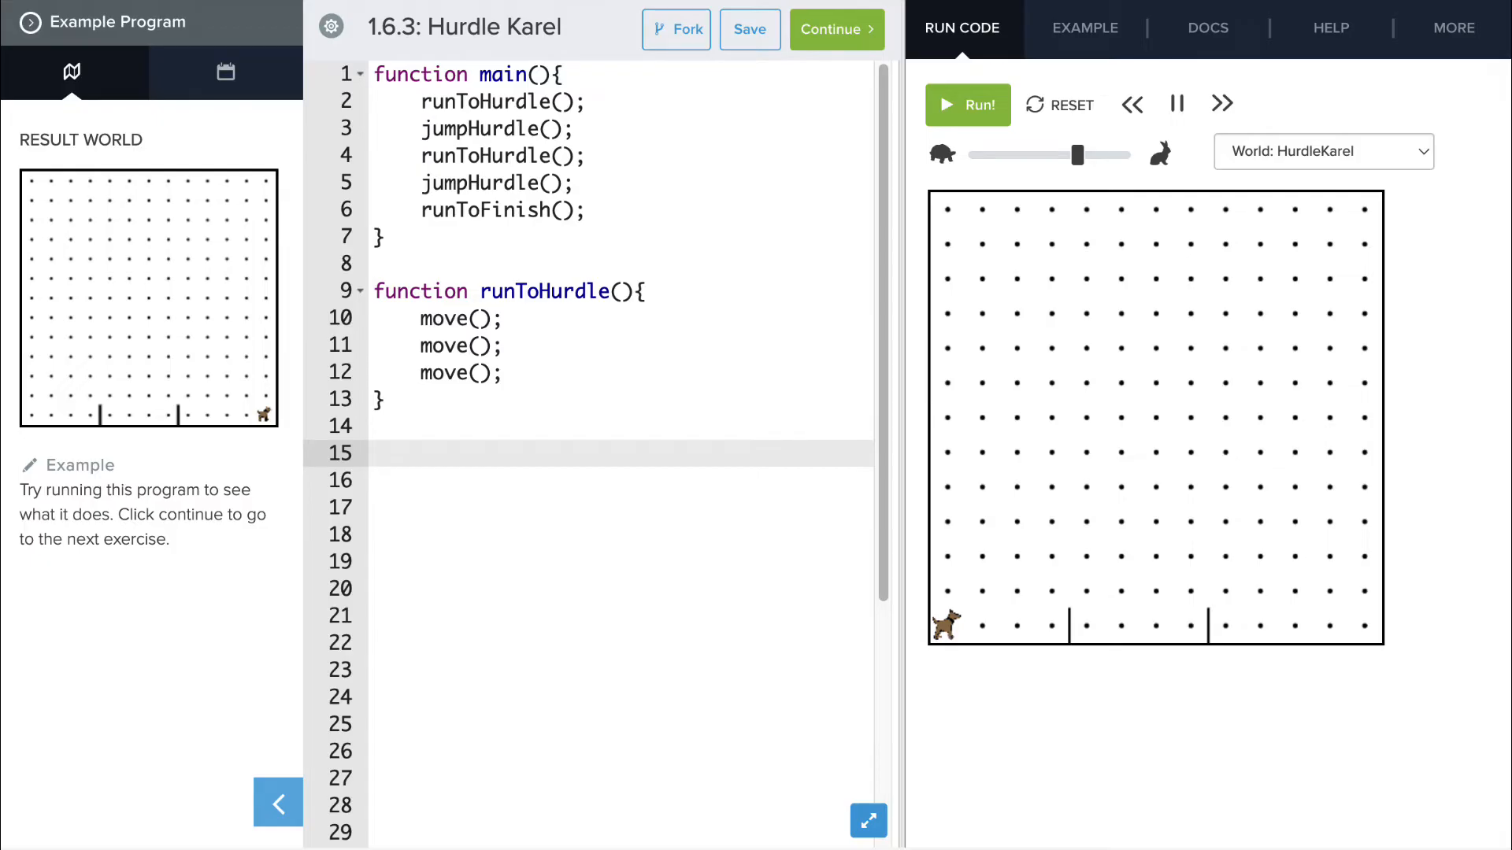
- Add main(); at the bottom and run, getting 'jumpHurdle is not defined' on line 3
type("main()")
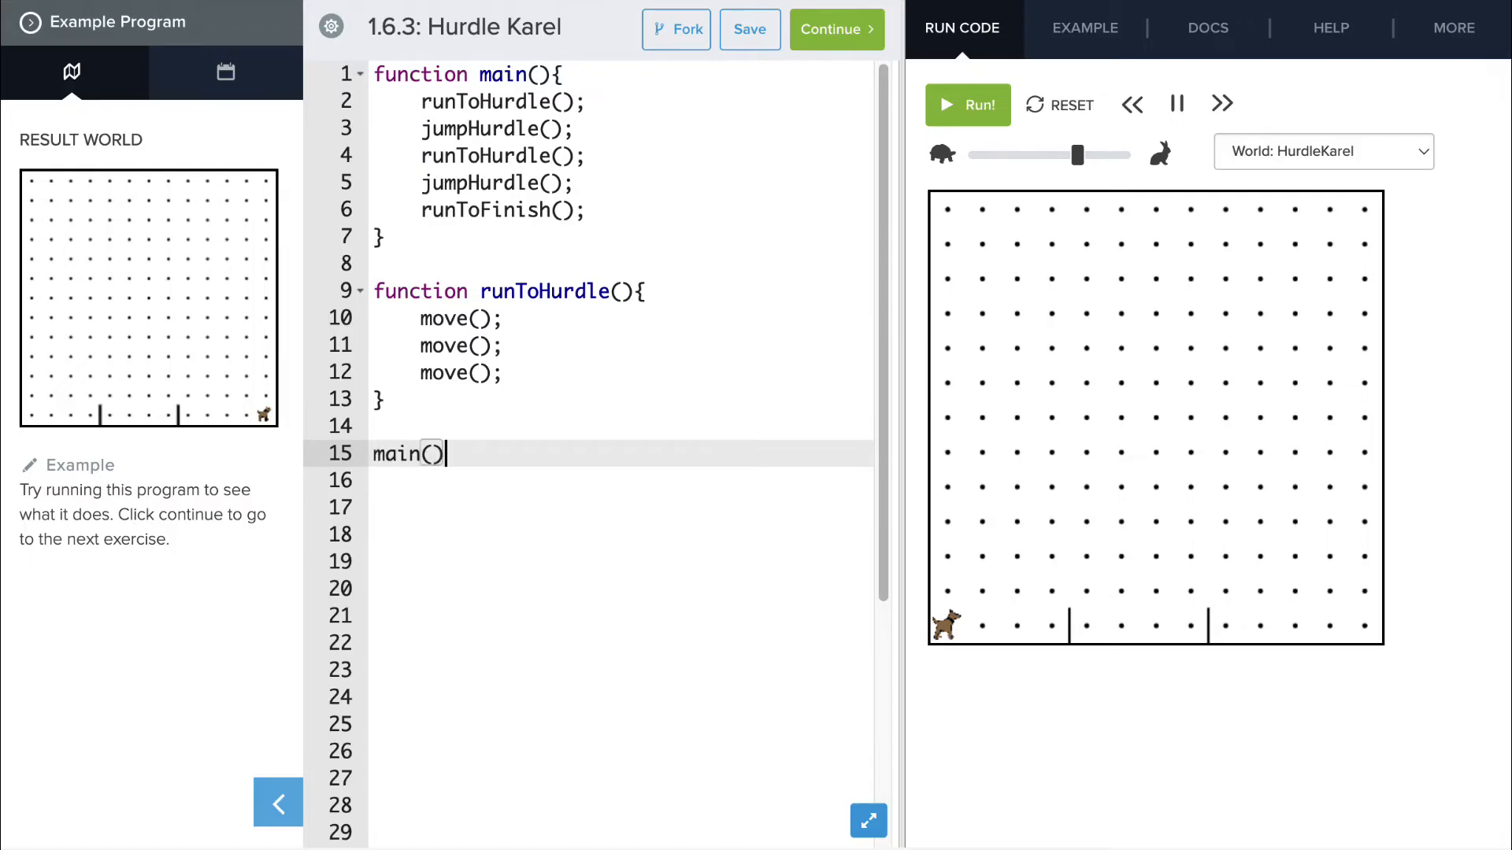
type(";")
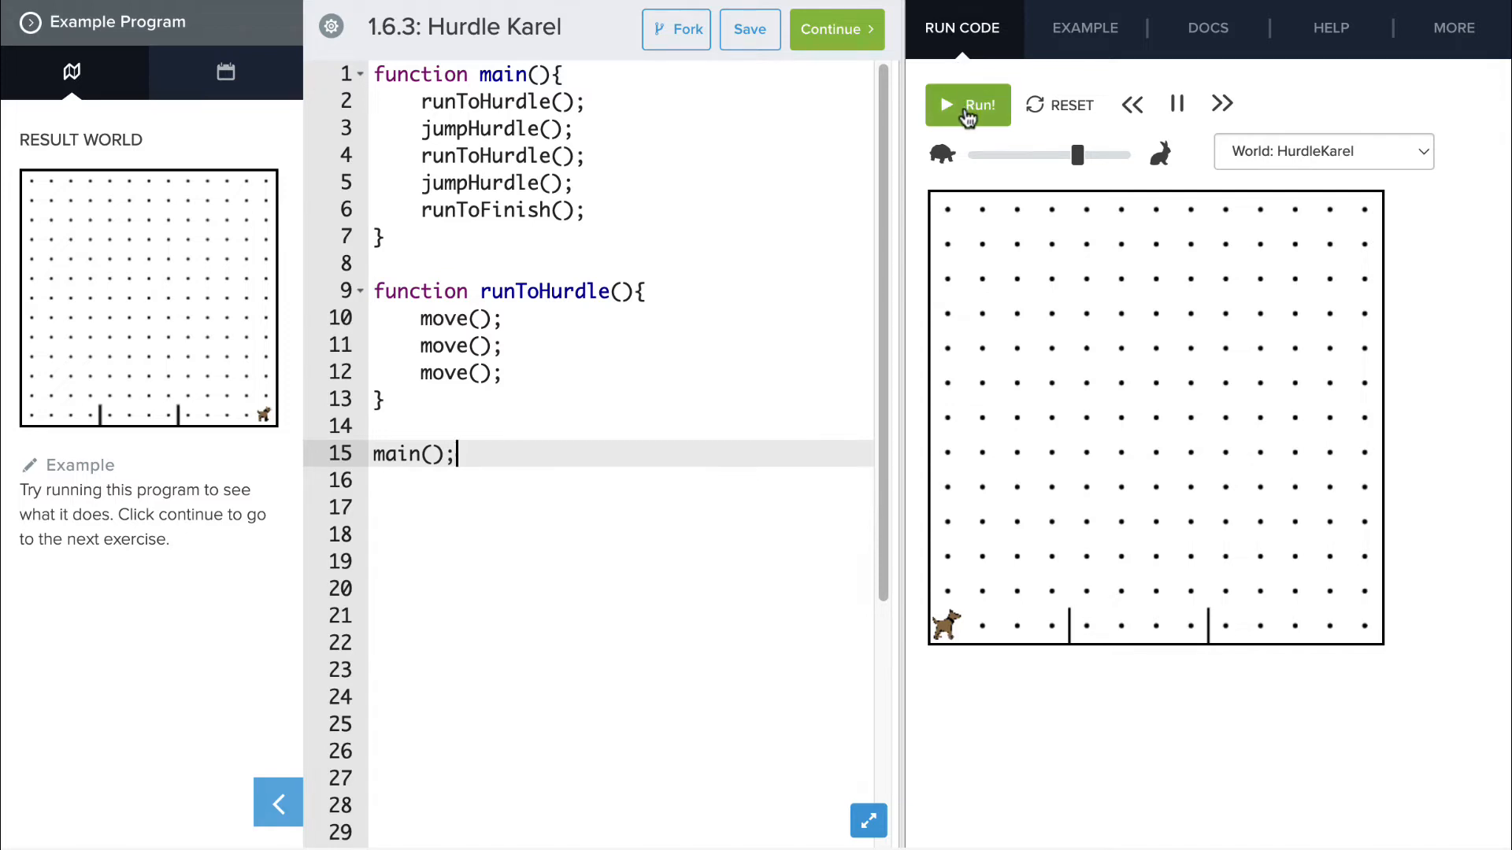
left_click(968, 105)
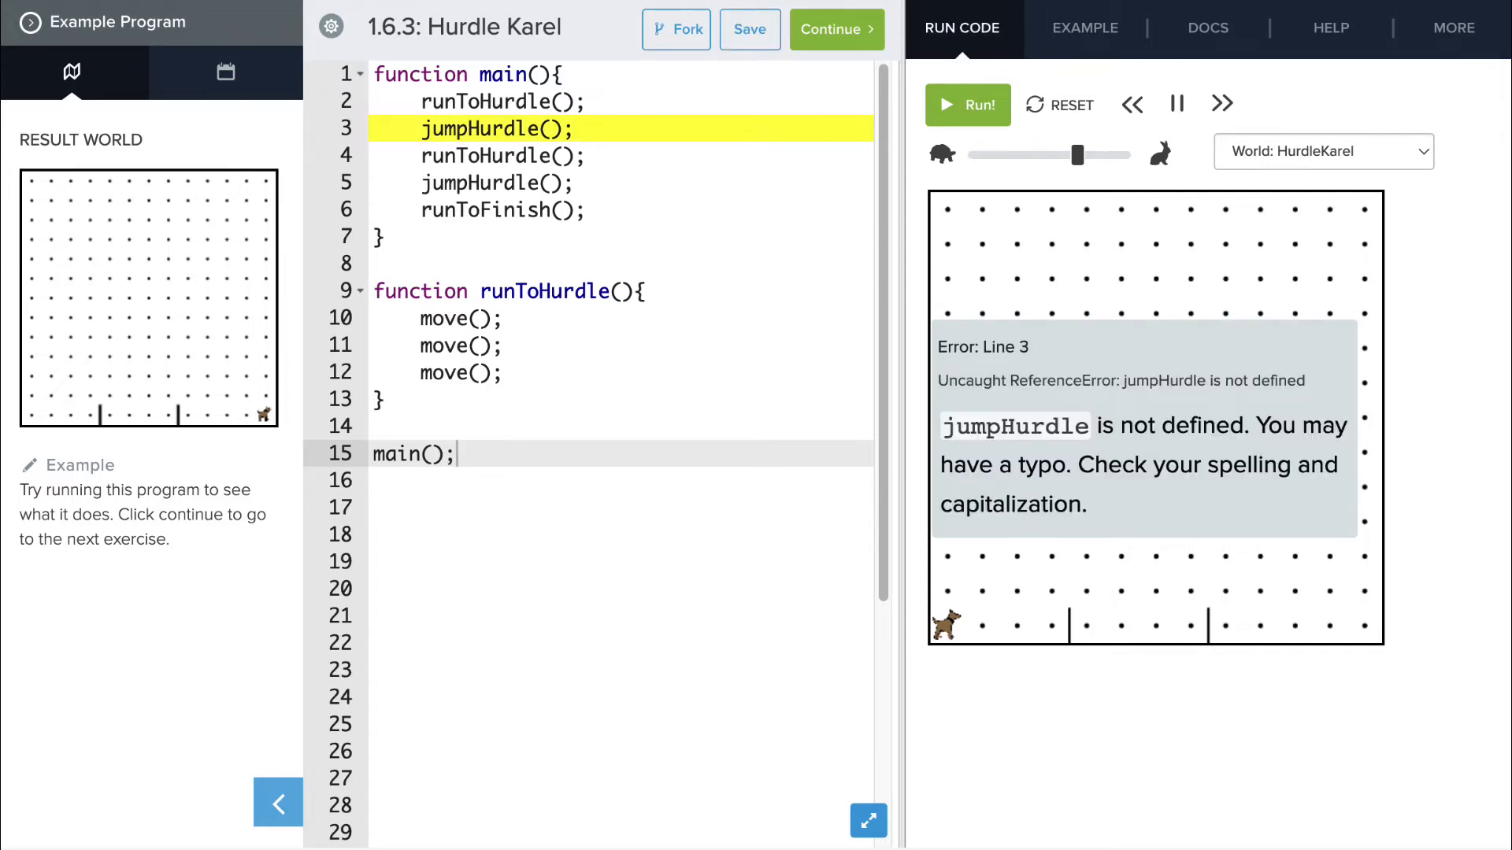
mouse_move(893, 12)
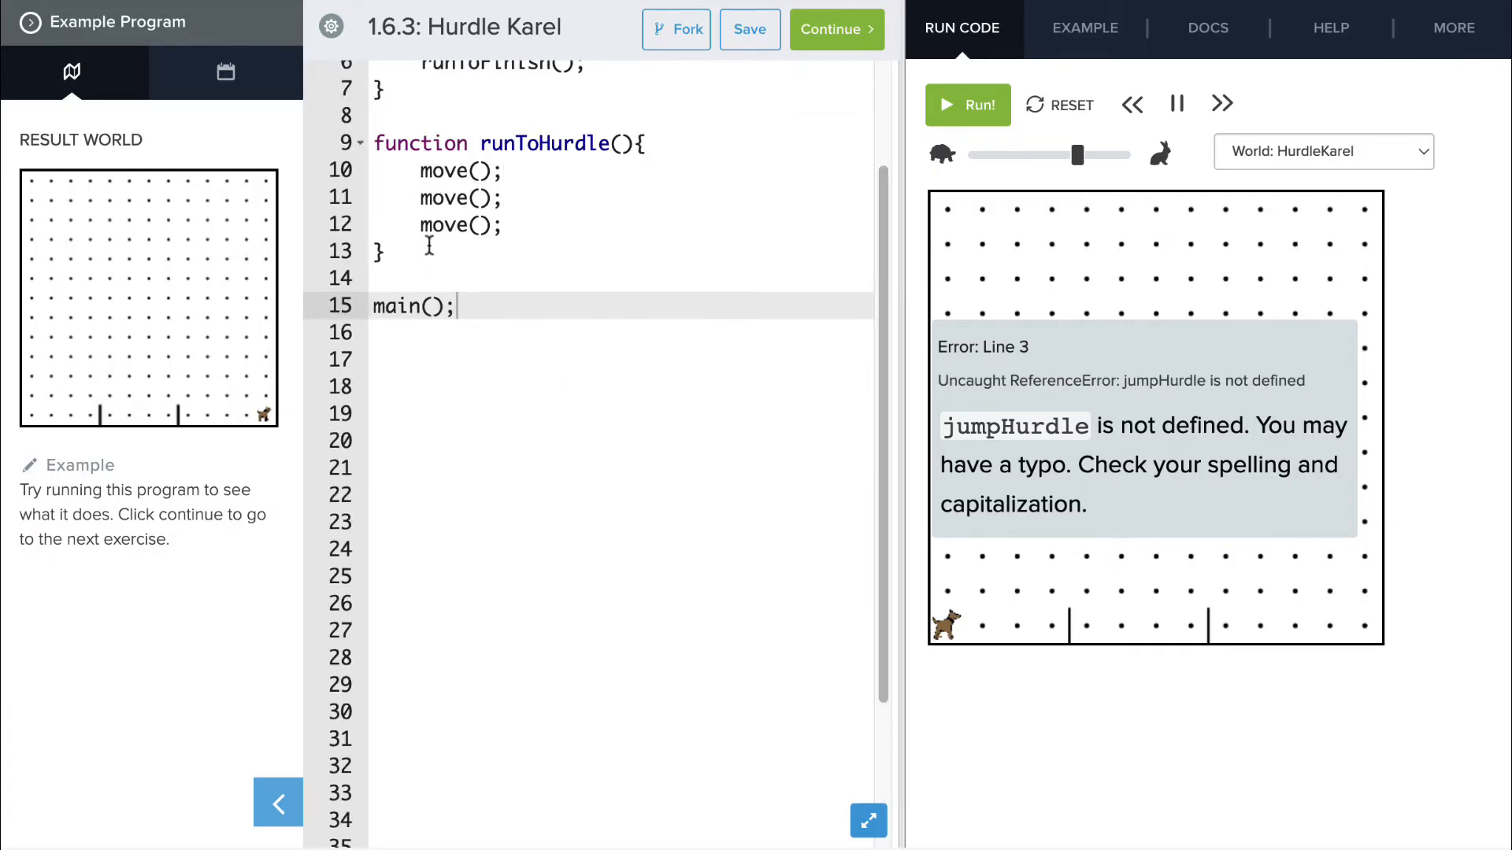
- Add an empty function jumpHurdle(){ block below runToHurdle
key("Enter")
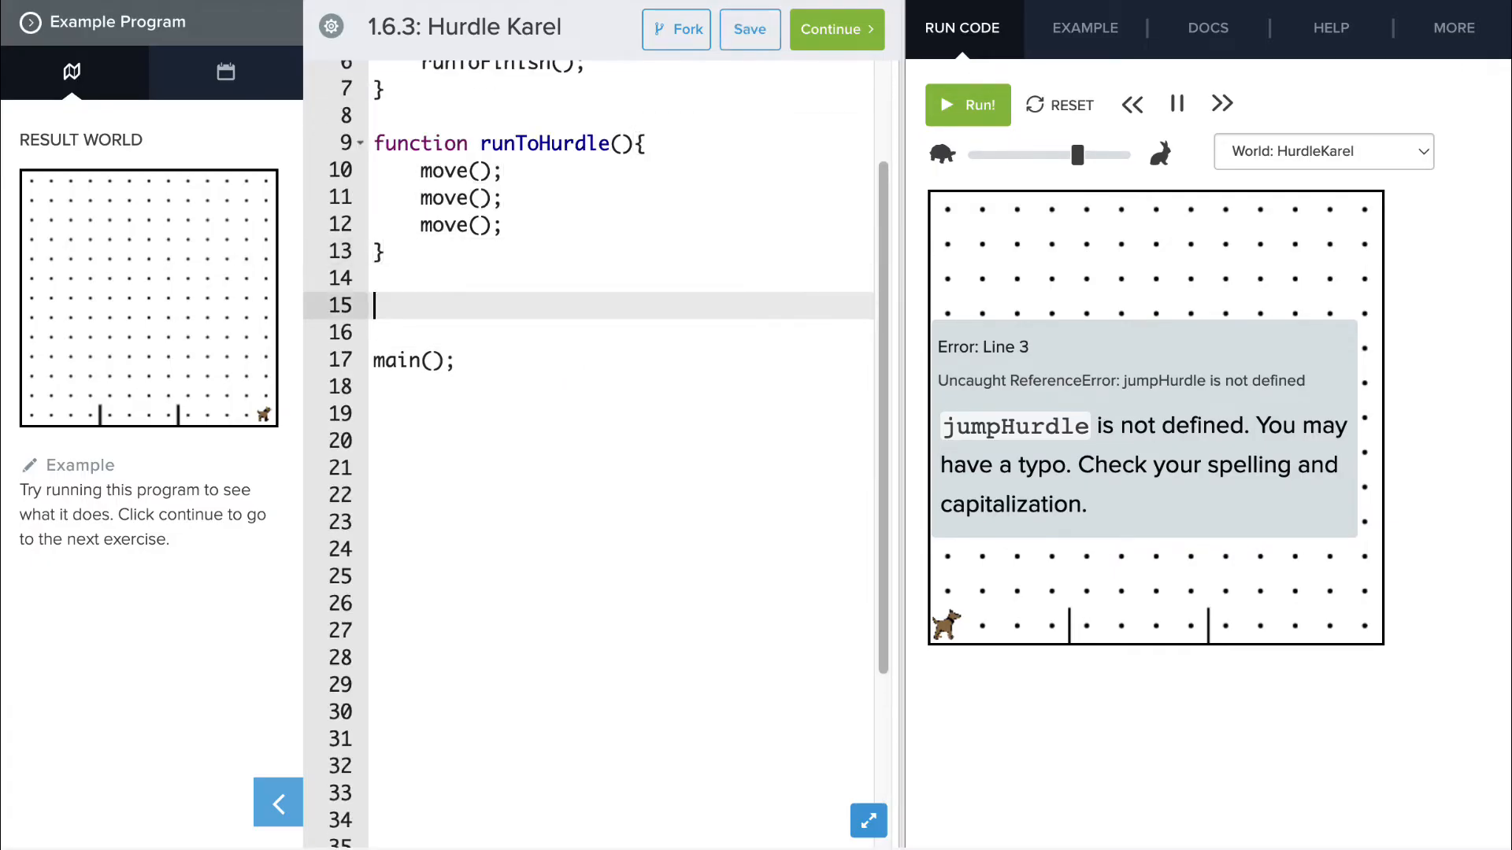
type("function")
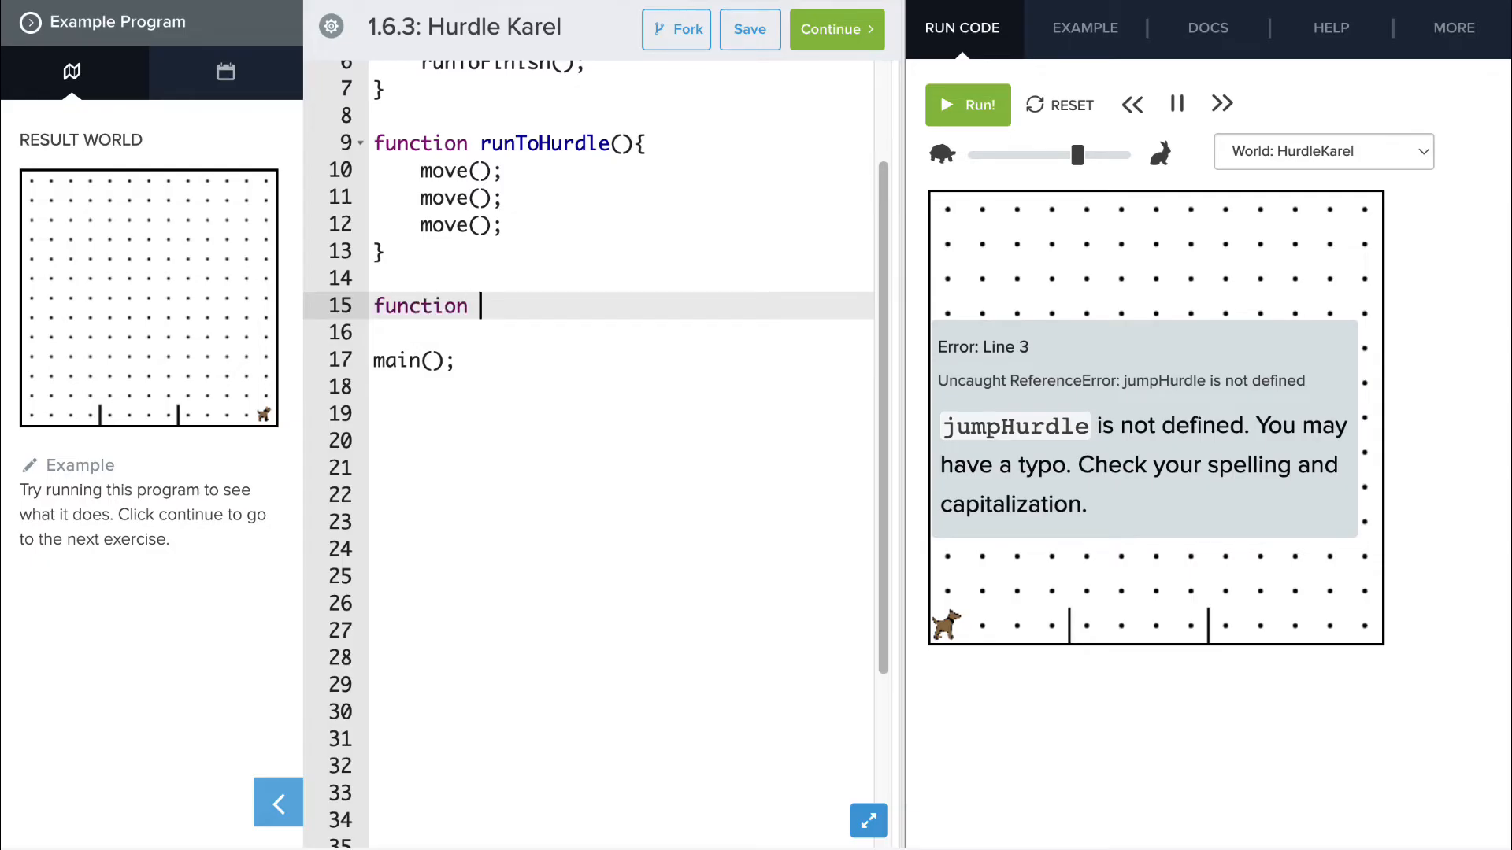
type("jumpHurd")
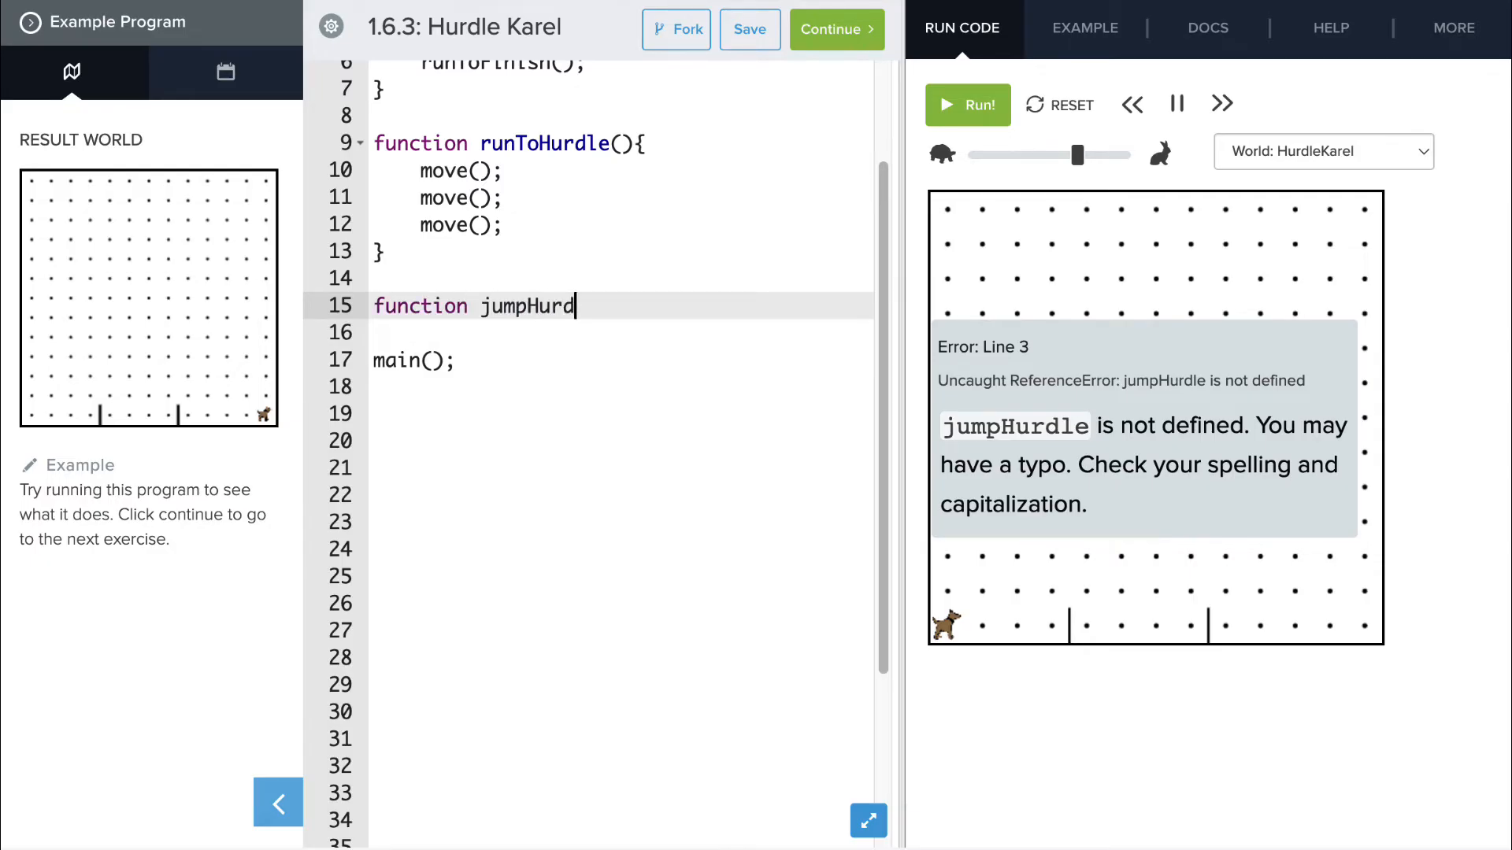
type("le(){")
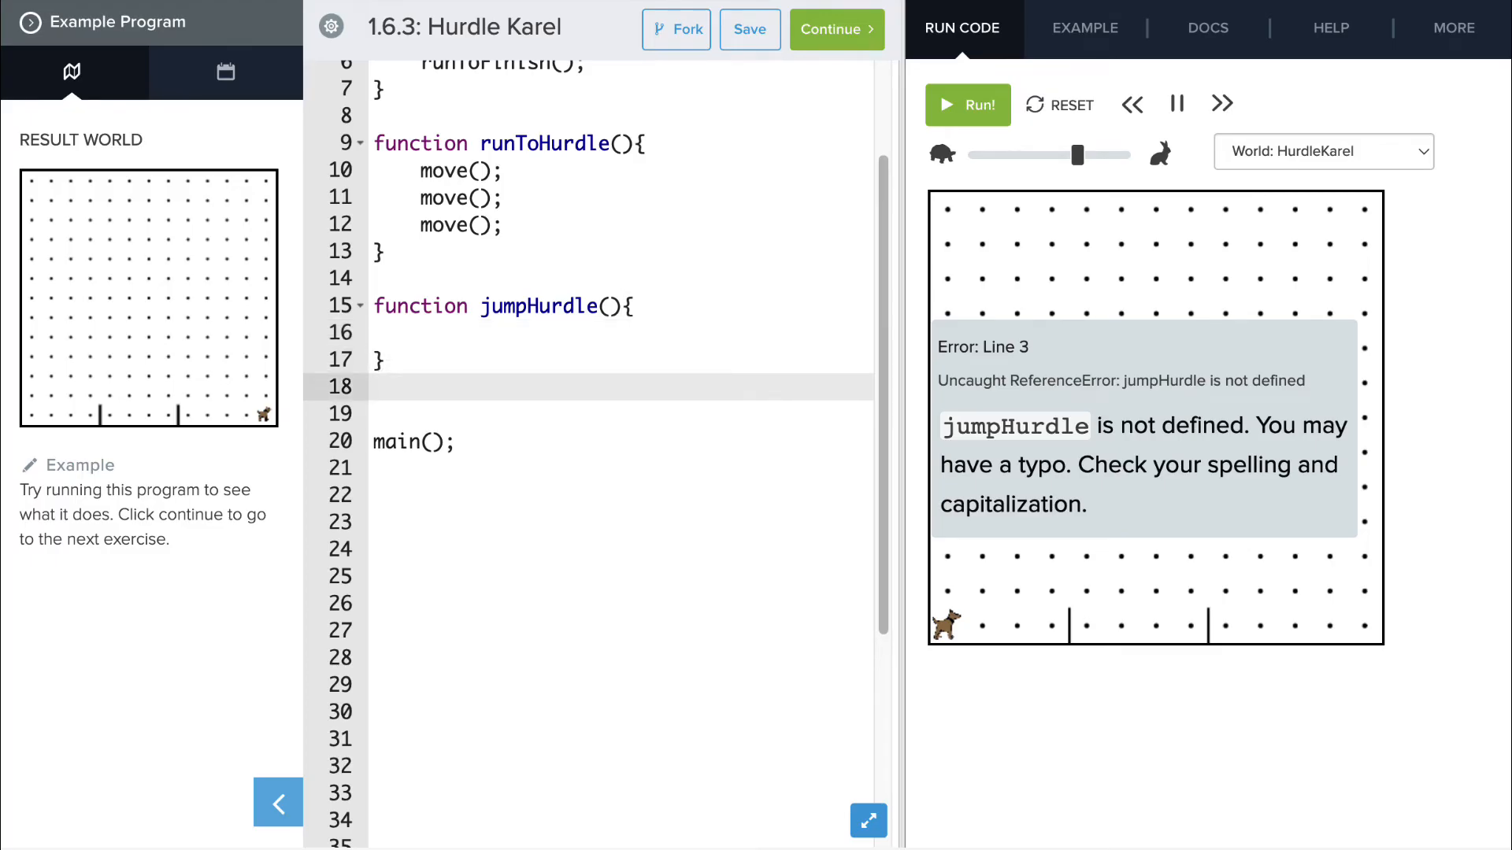
- Add an empty function runToFinish(){ block
type("function")
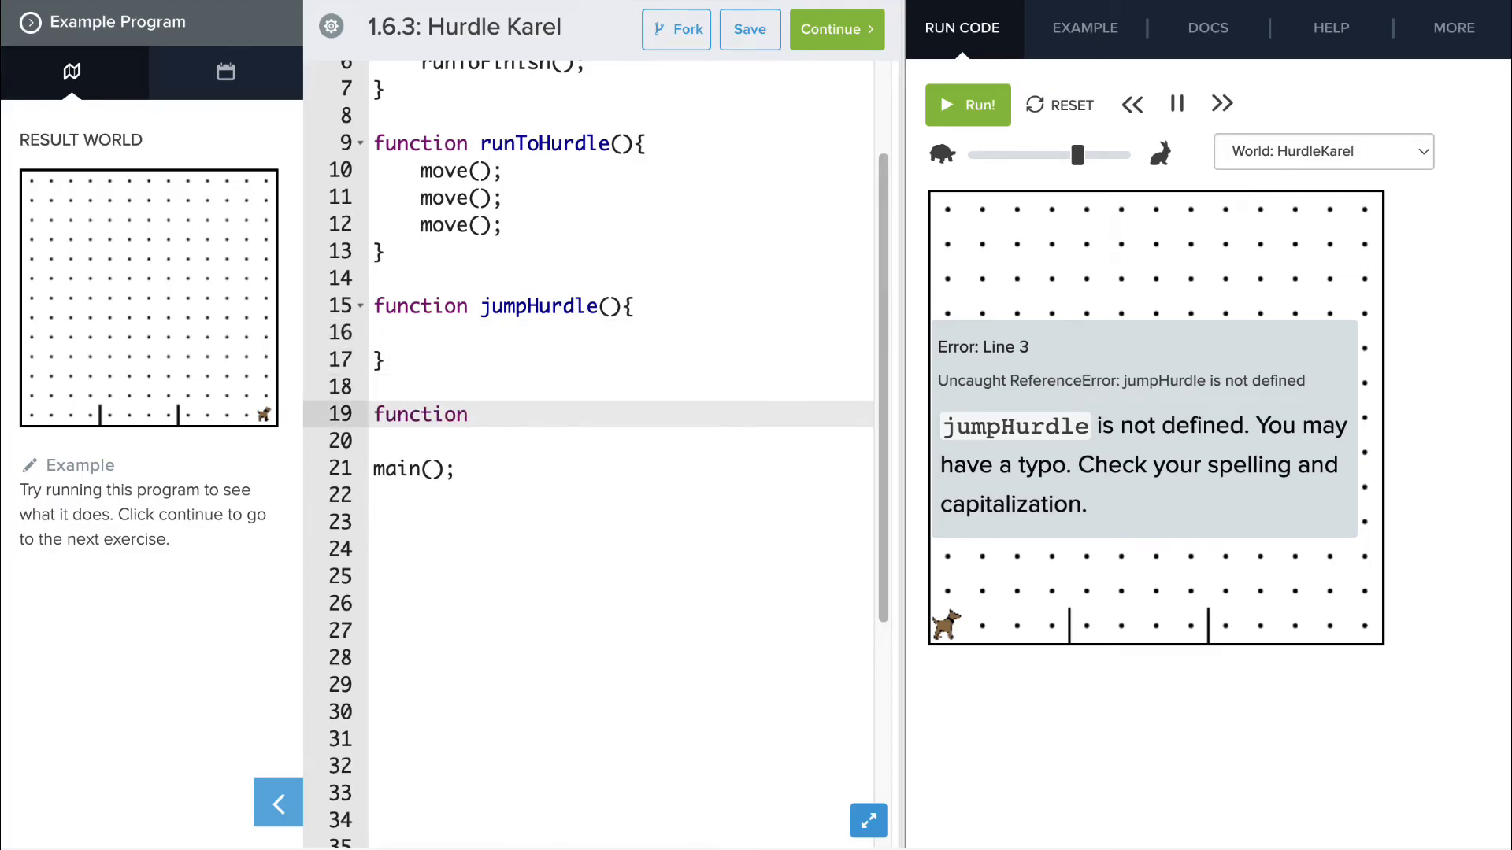
type("runTo")
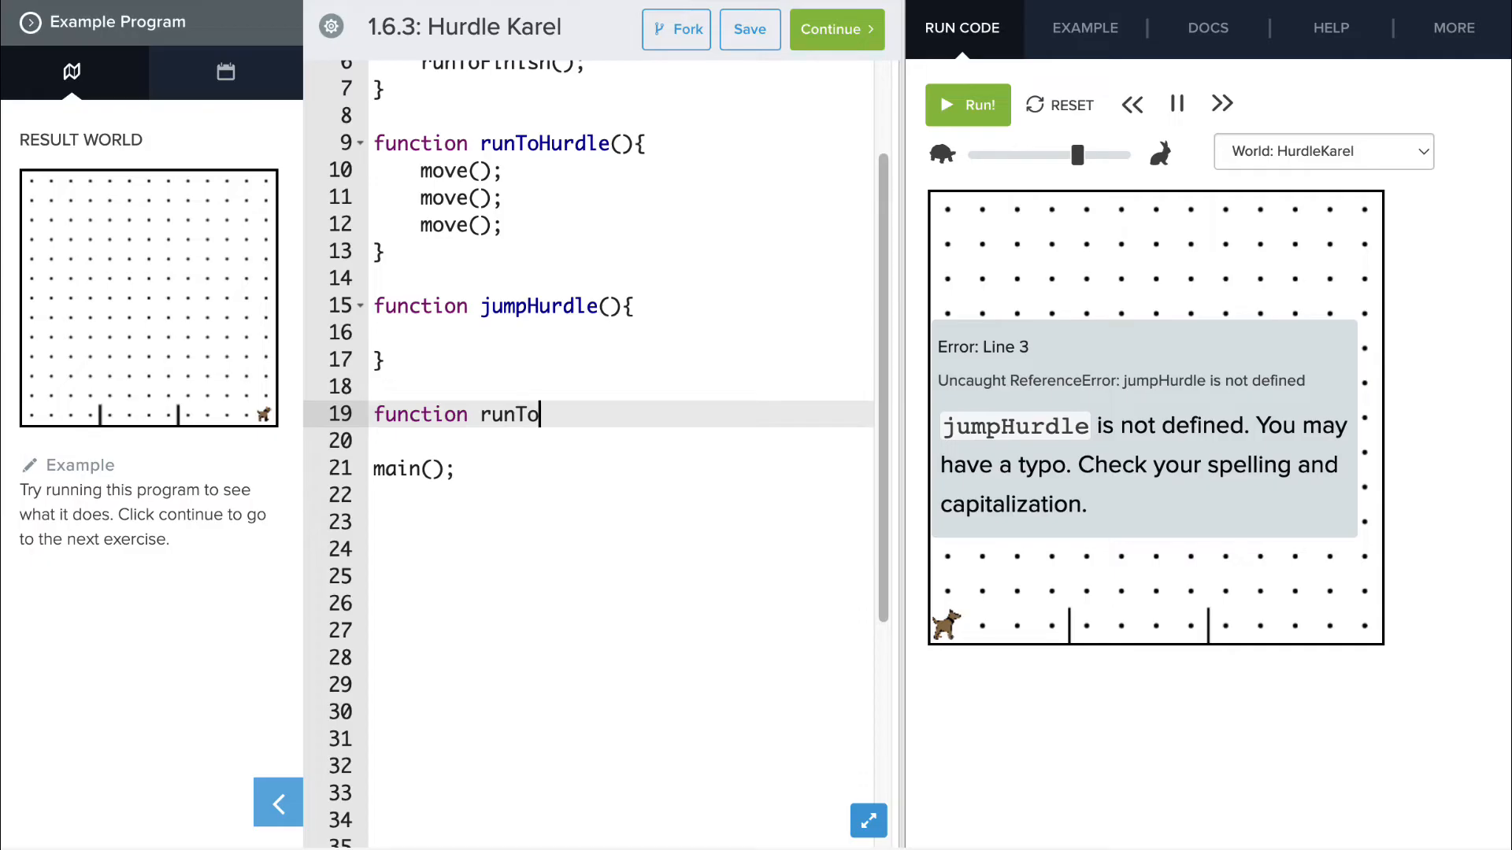
type("Finish()")
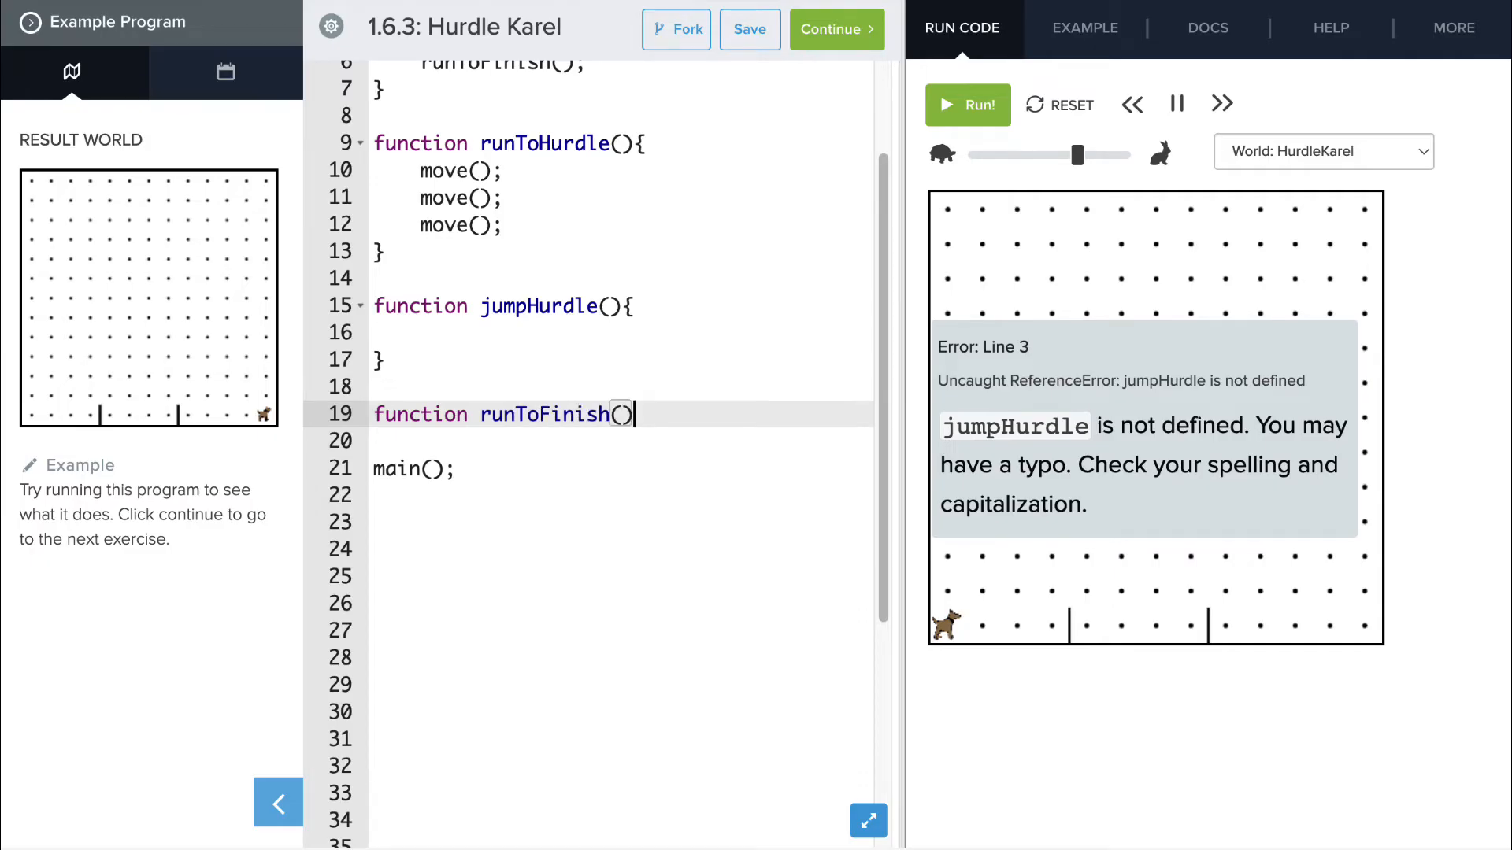
type("{")
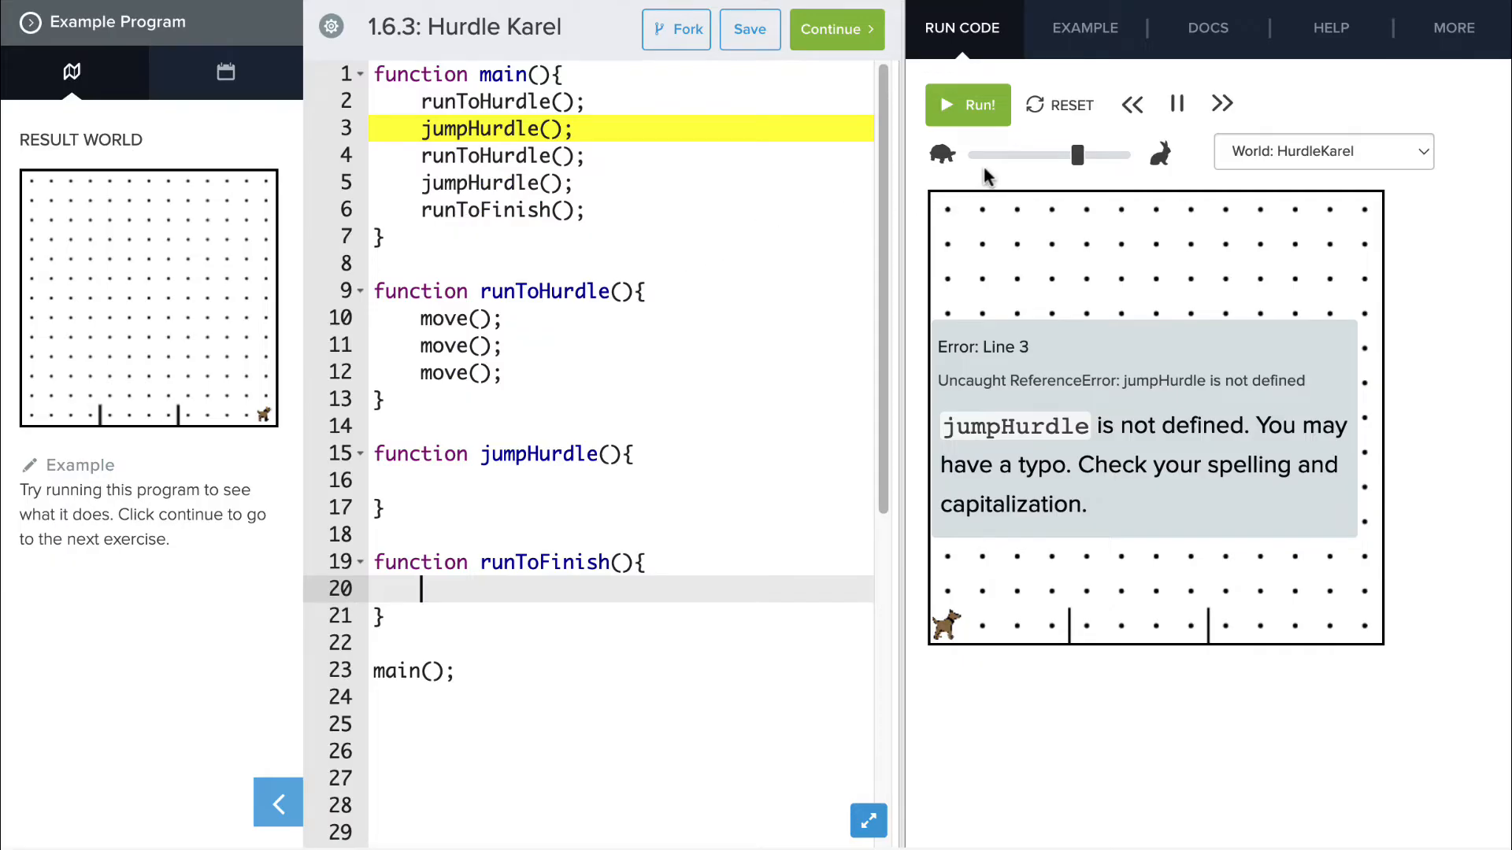
- Run the program, see Karel crash into the first hurdle on line 10
left_click(967, 104)
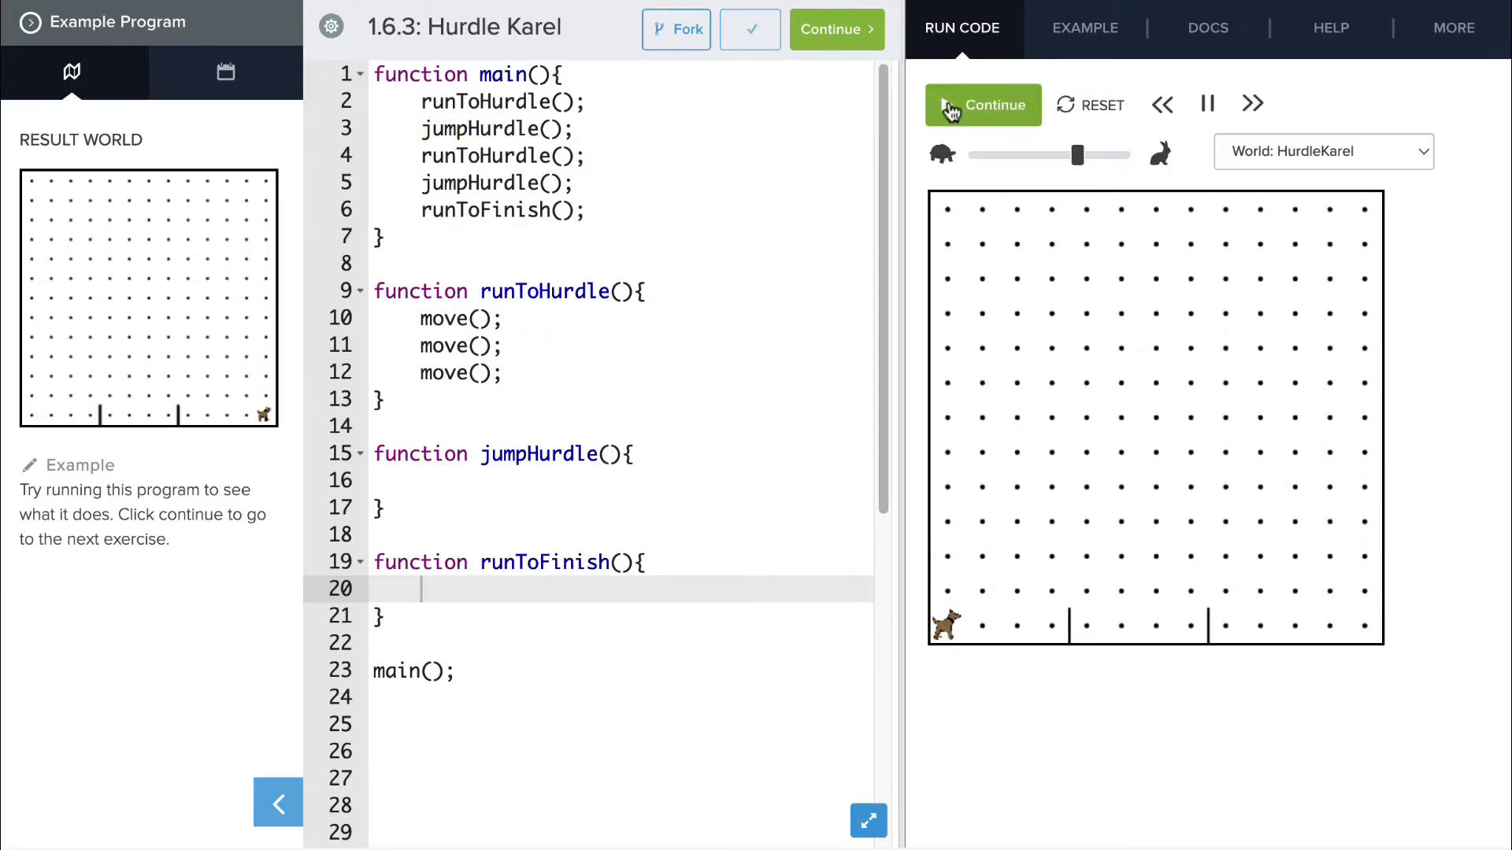
left_click(968, 105)
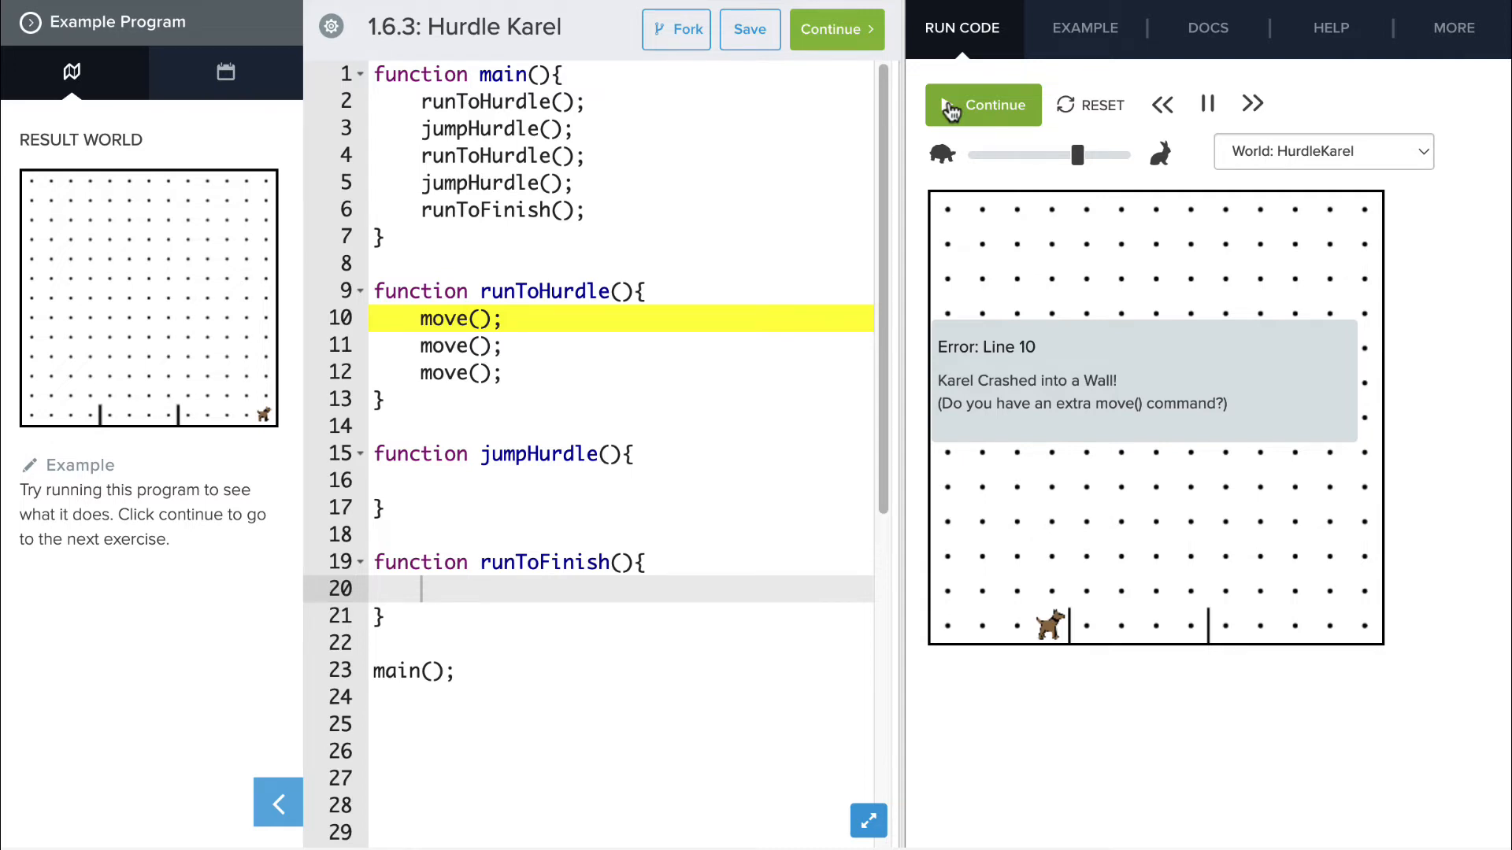
left_click(455, 481)
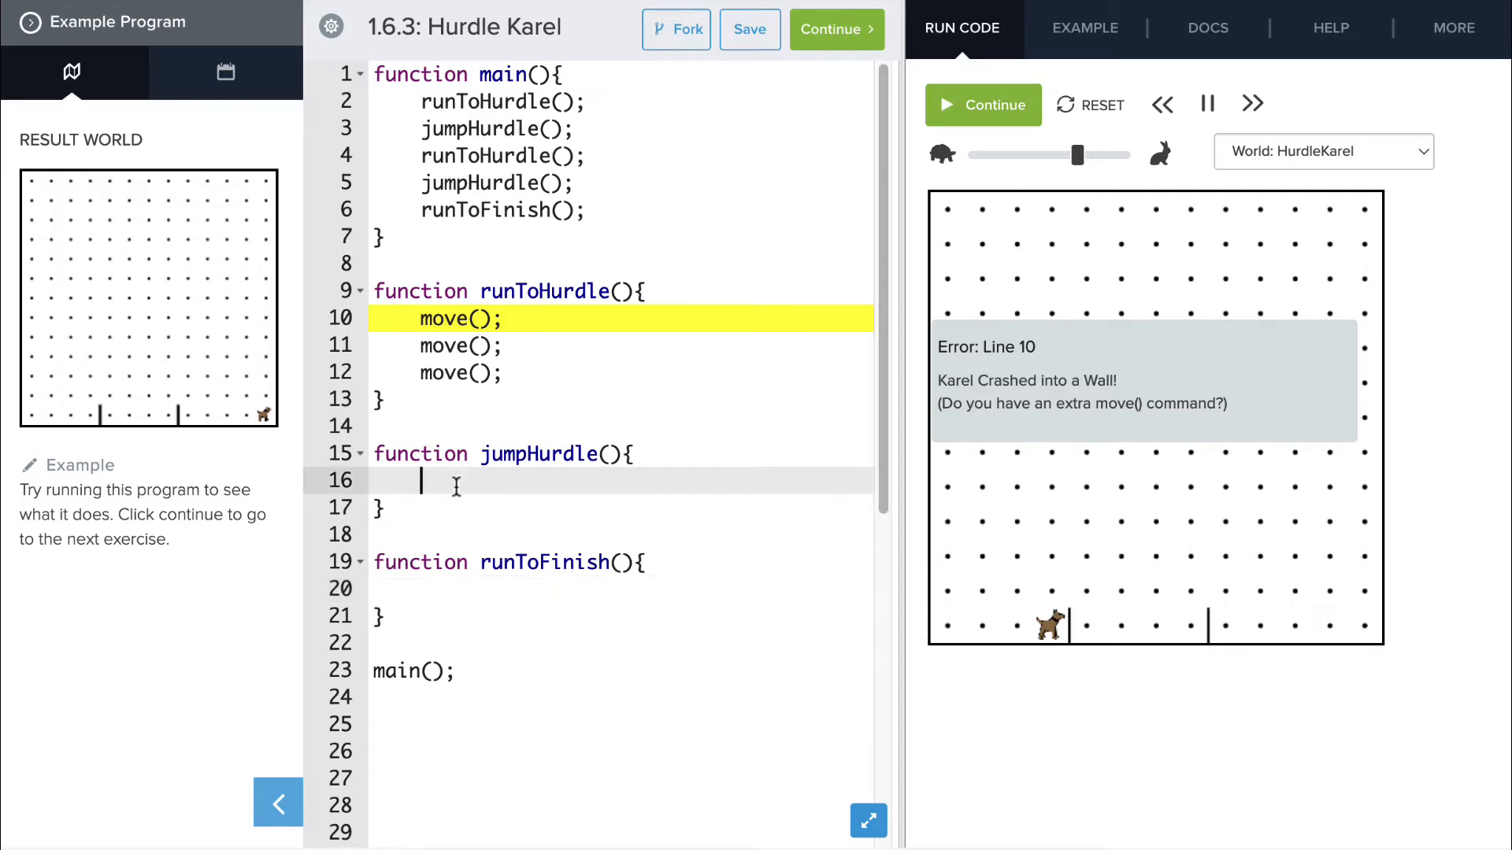
mouse_move(841, 217)
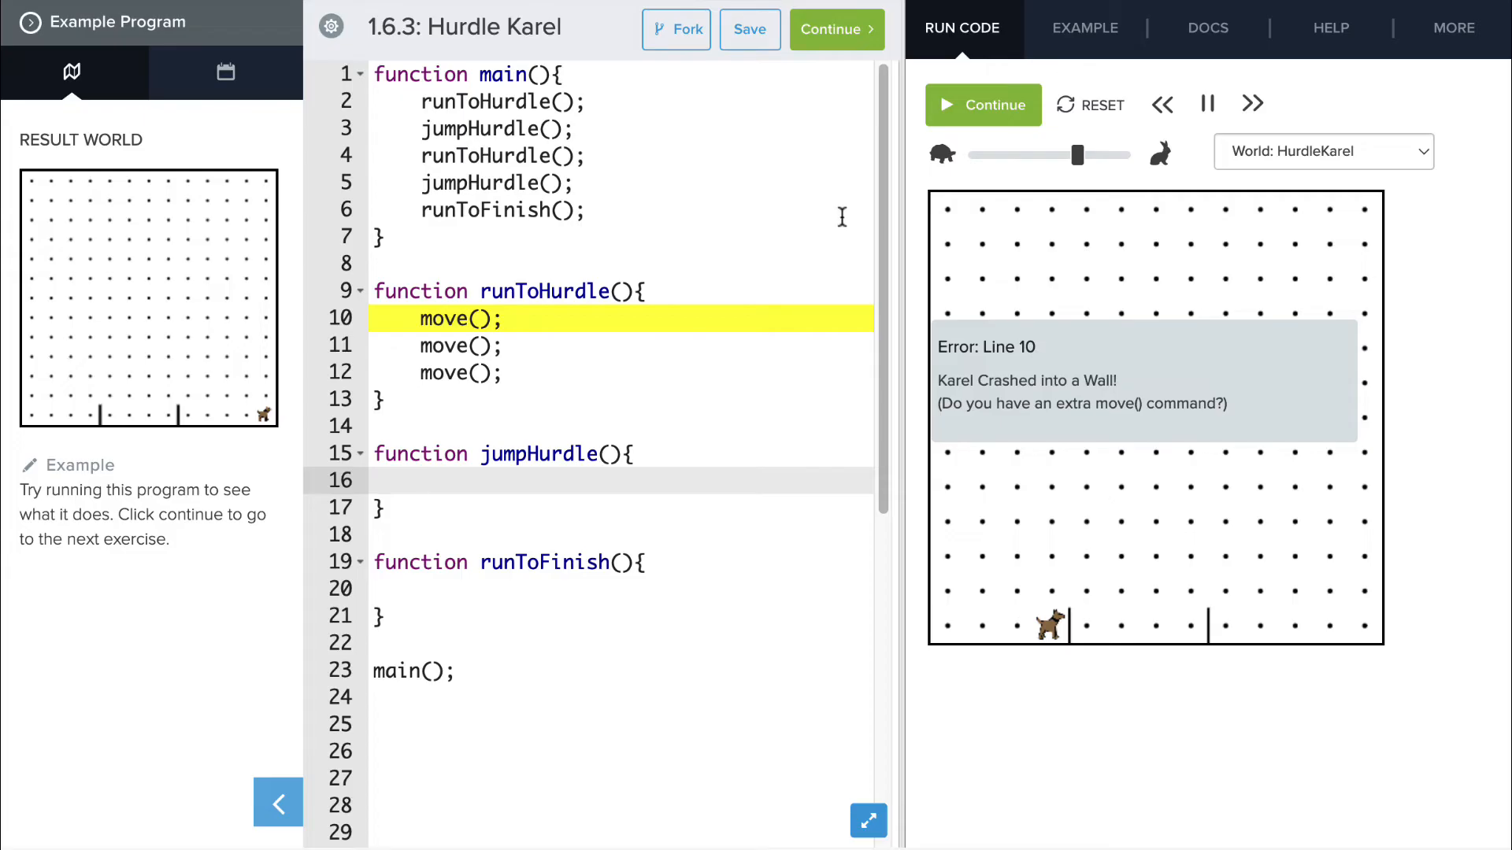
- Write turnLeft, move, turnRight, move, turnRight, move, turnLeft inside jumpHurdle
left_click(424, 481)
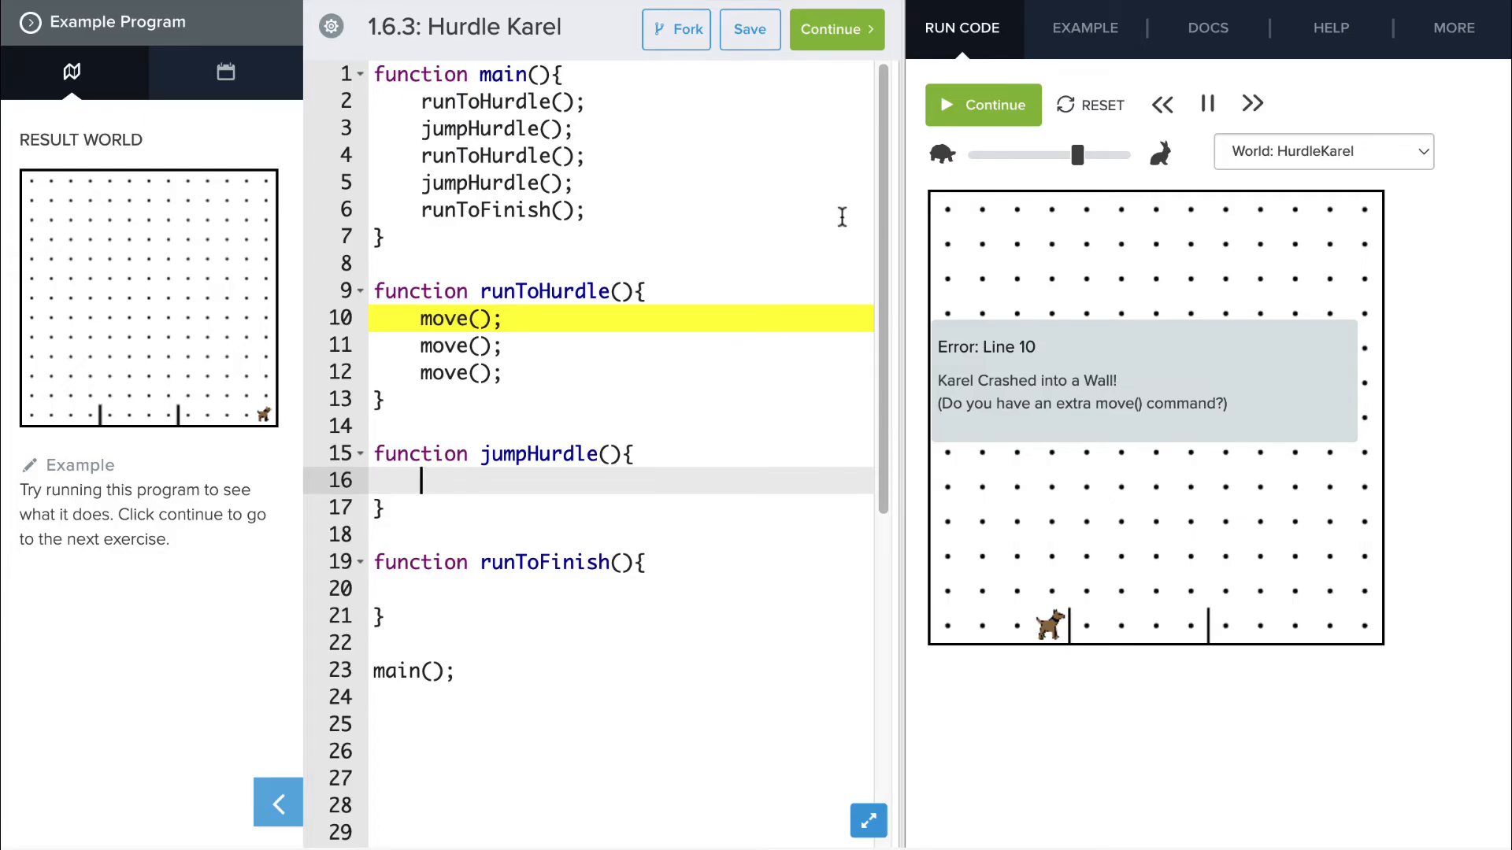
type("turnLeft();")
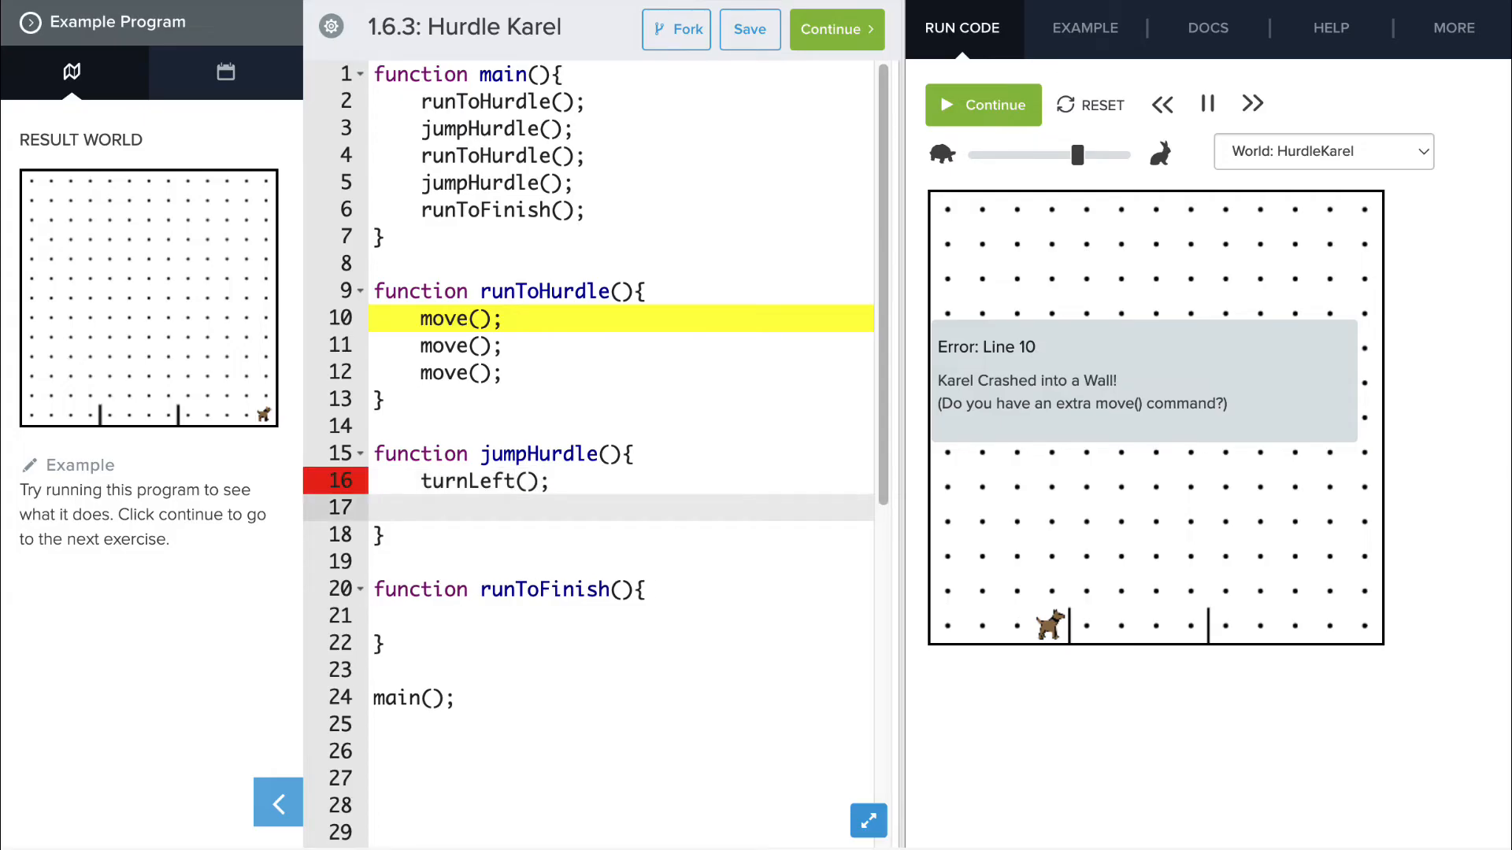
type("move();")
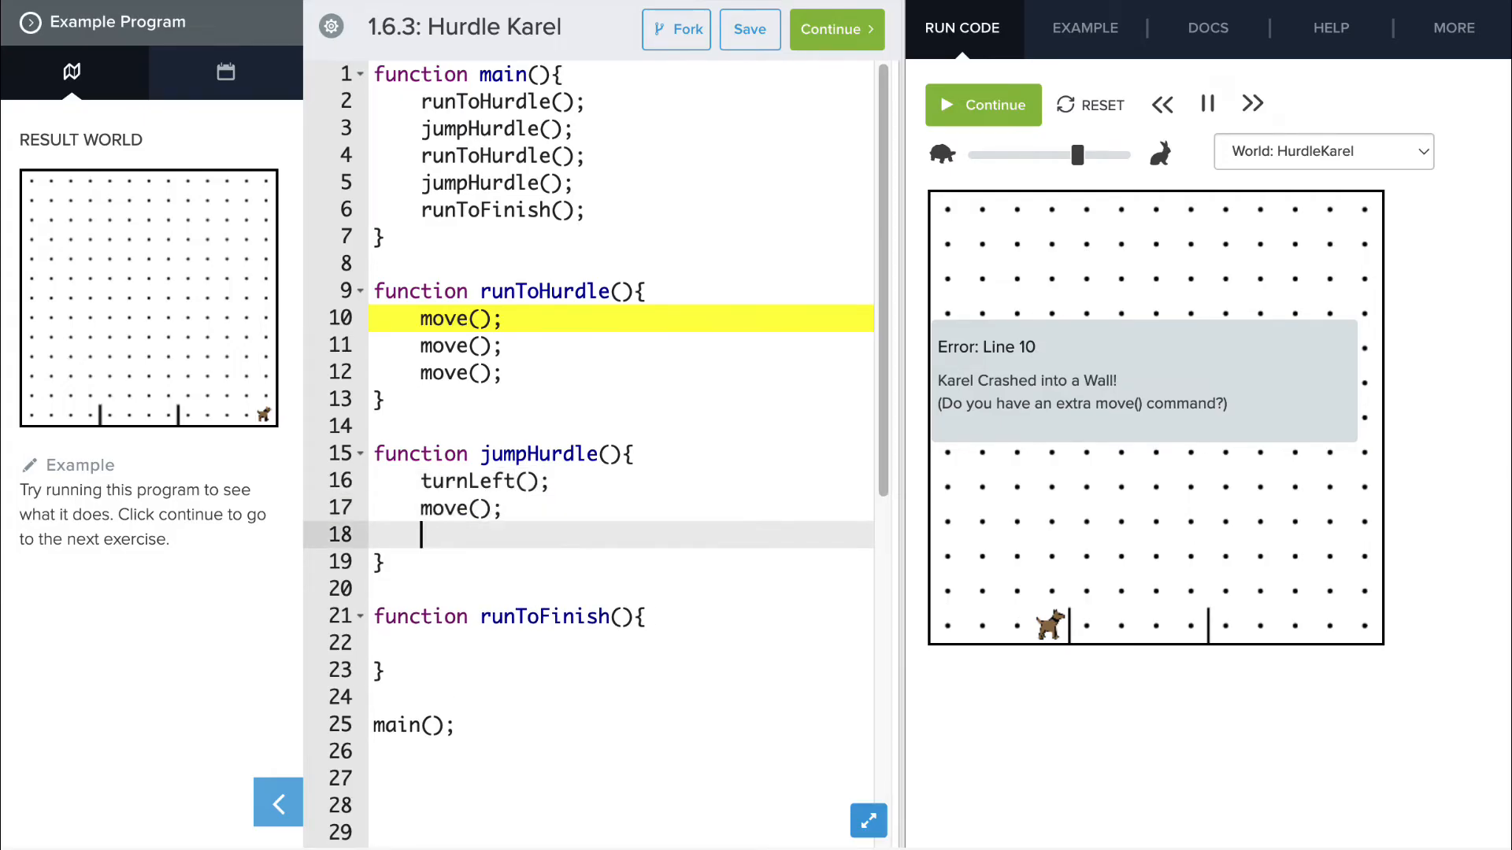
type("turnRight();")
type("m")
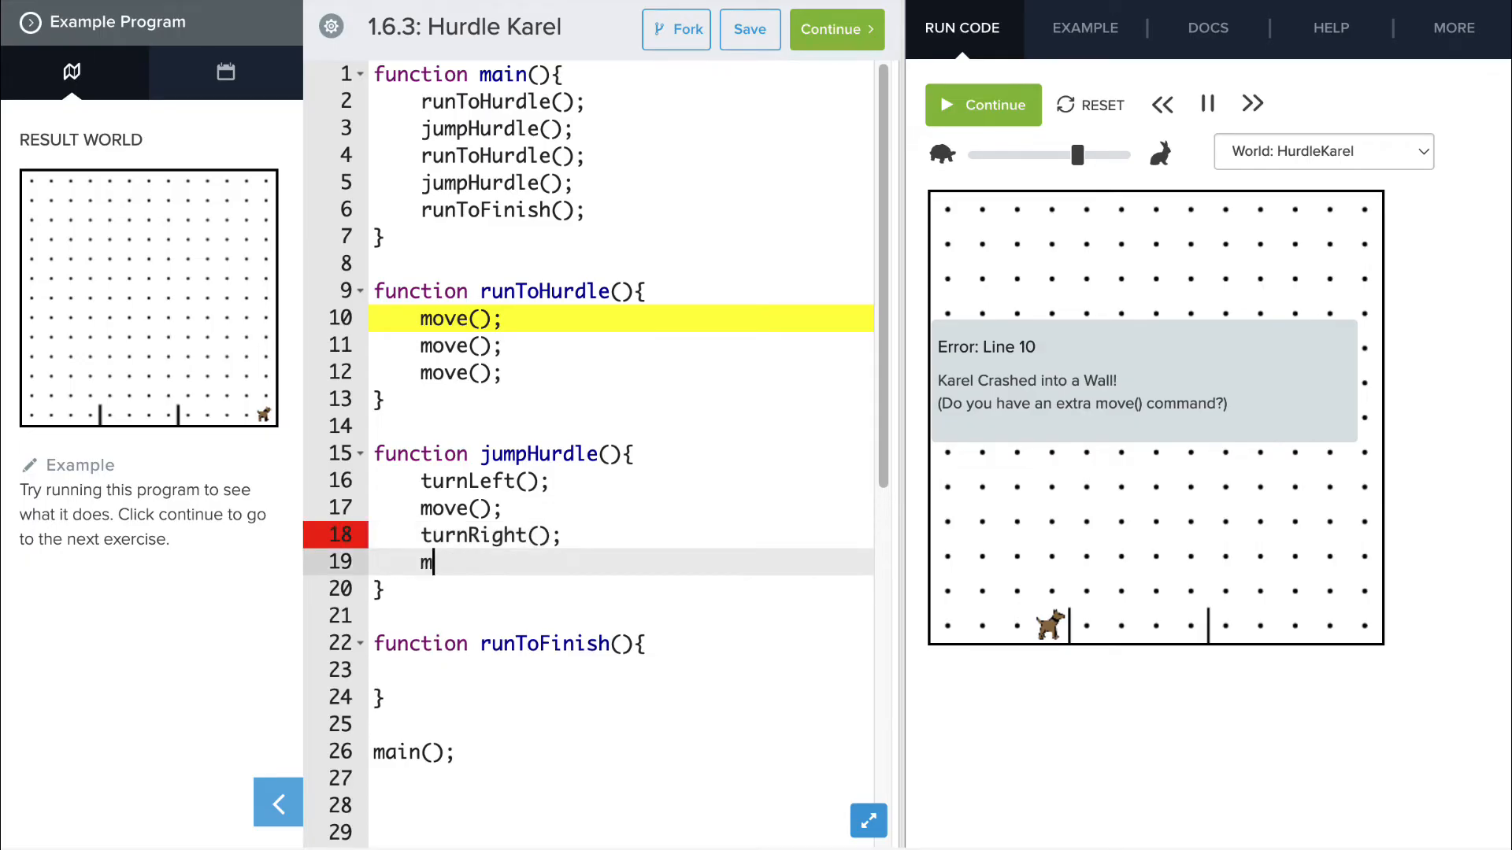
type("ove();")
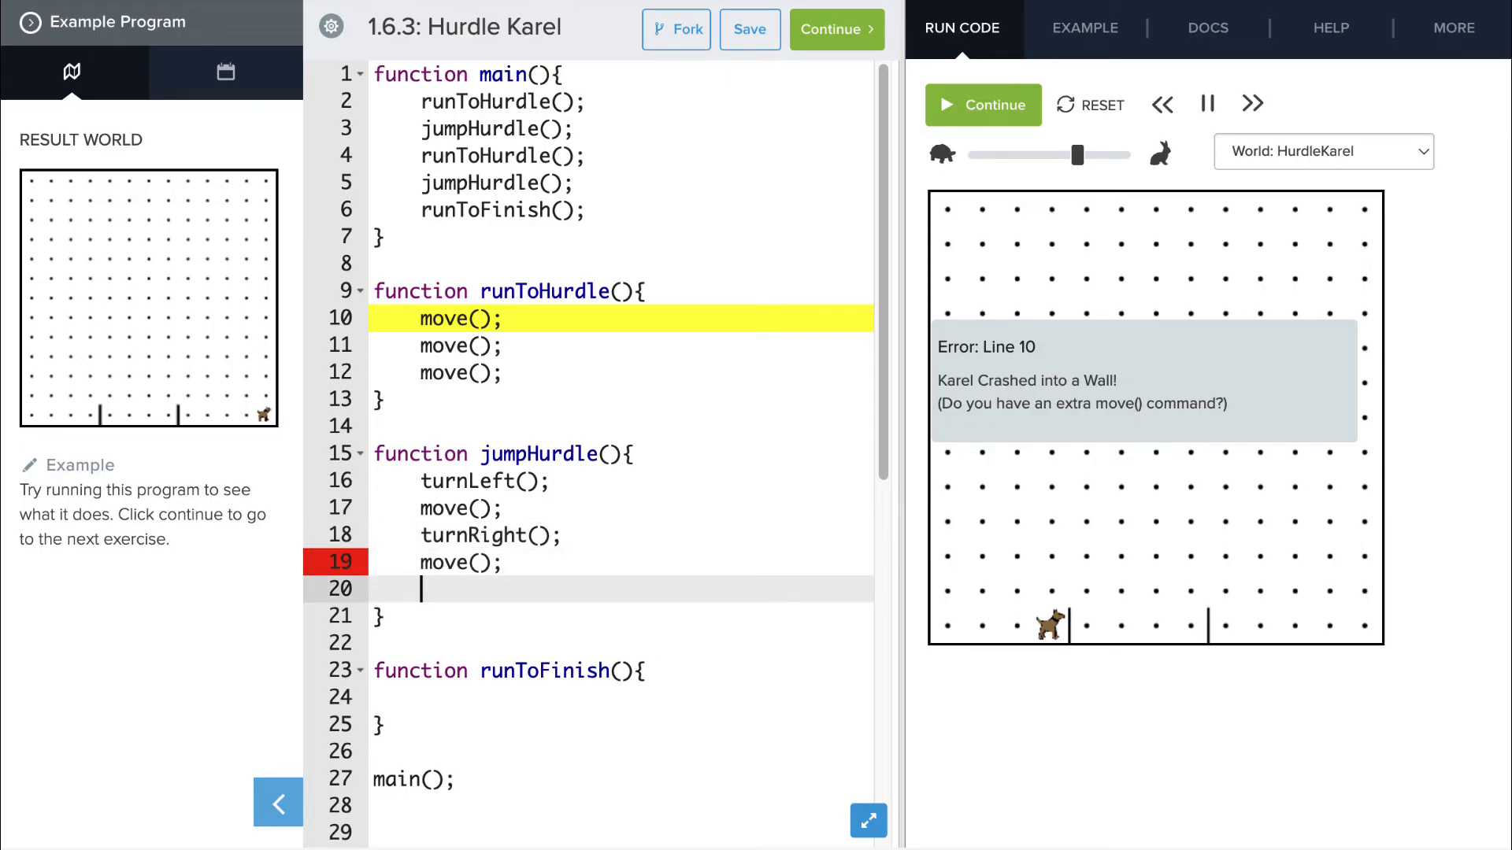
type("turnRight();")
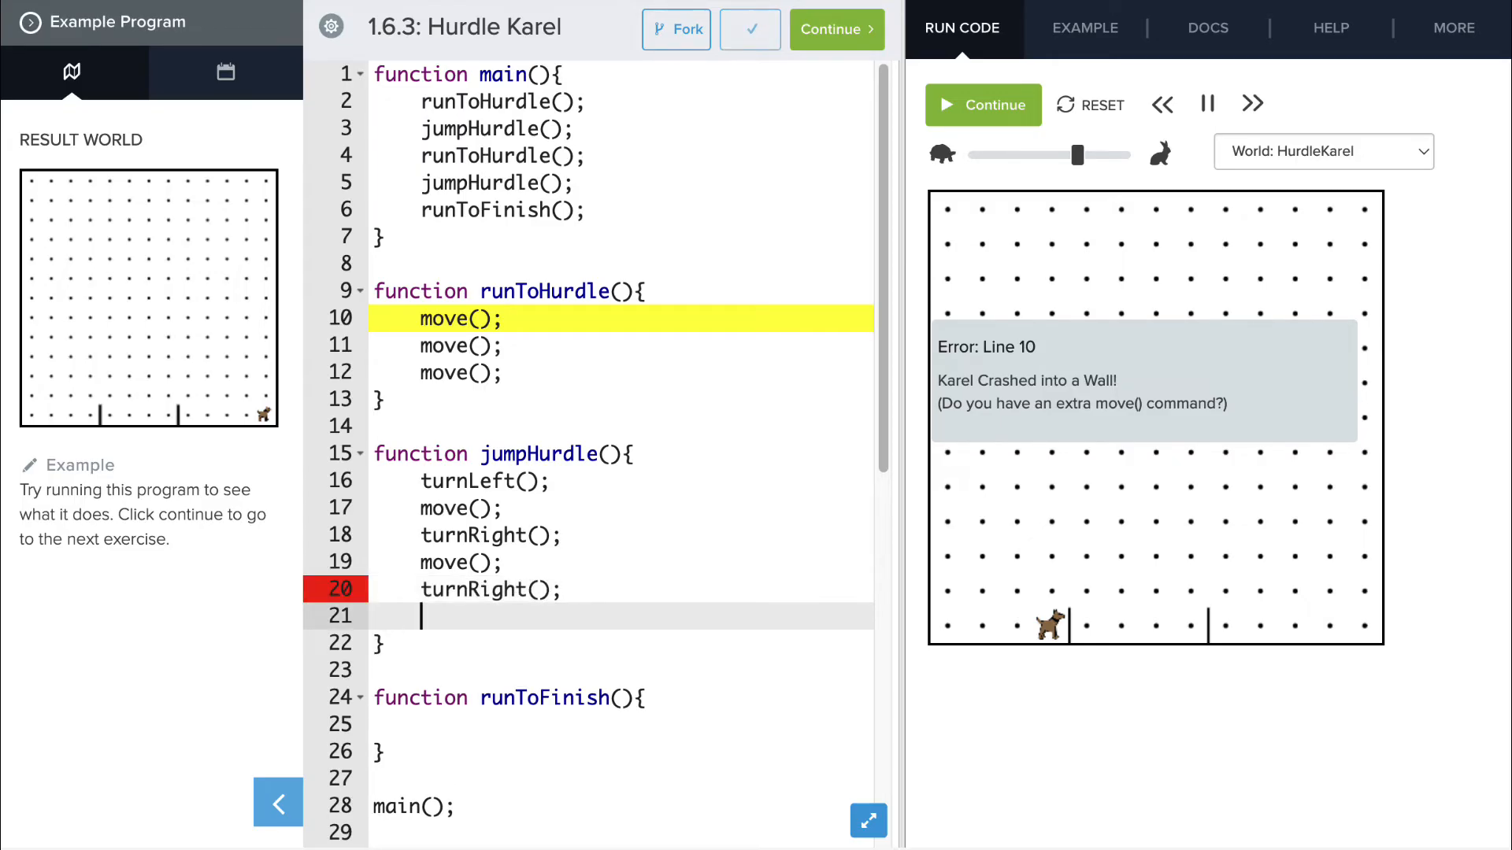
type("move();")
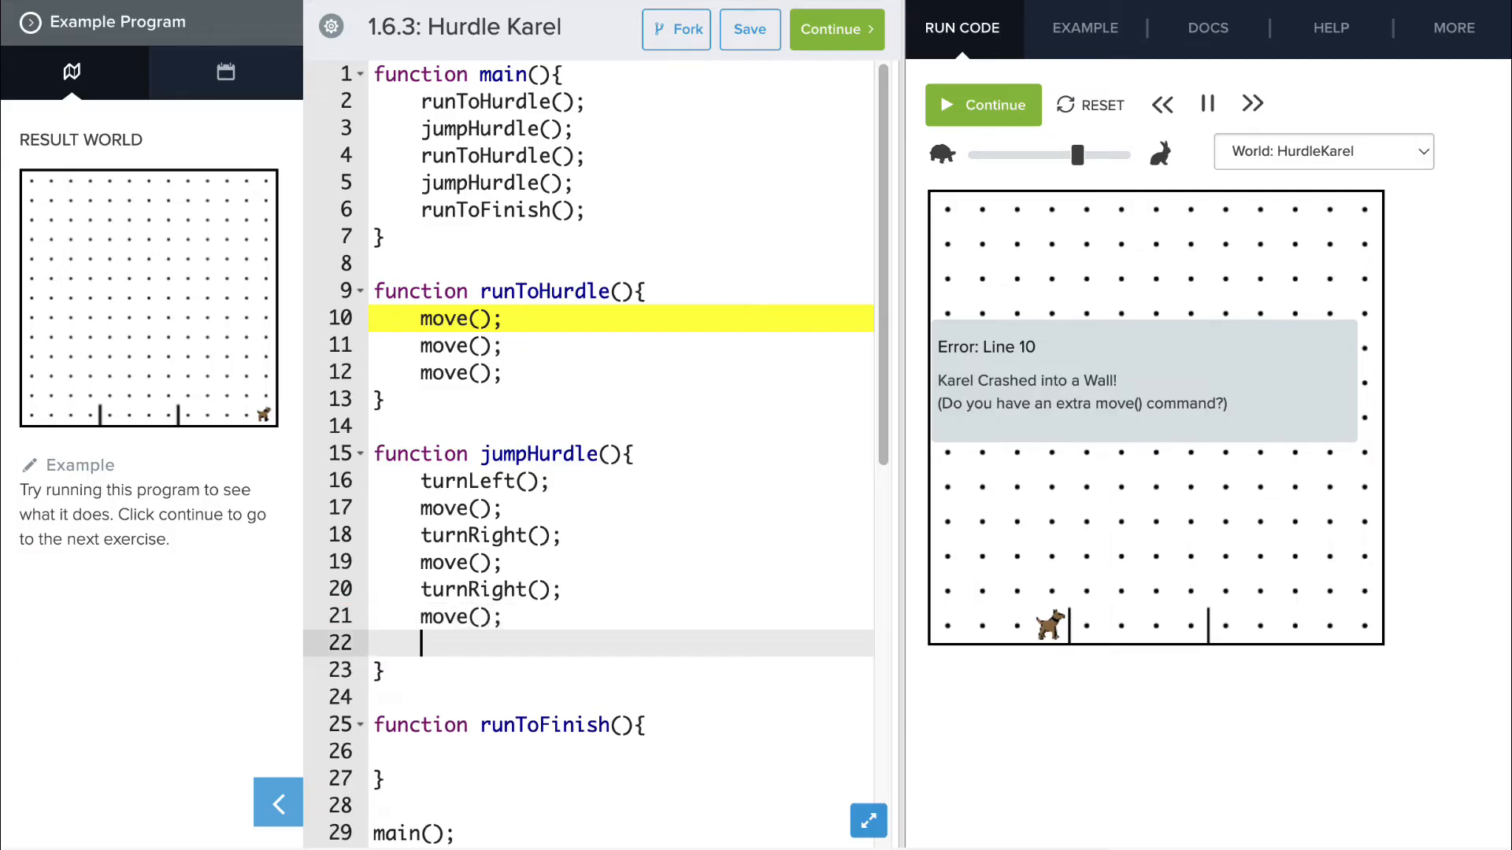
type("turnLeft()")
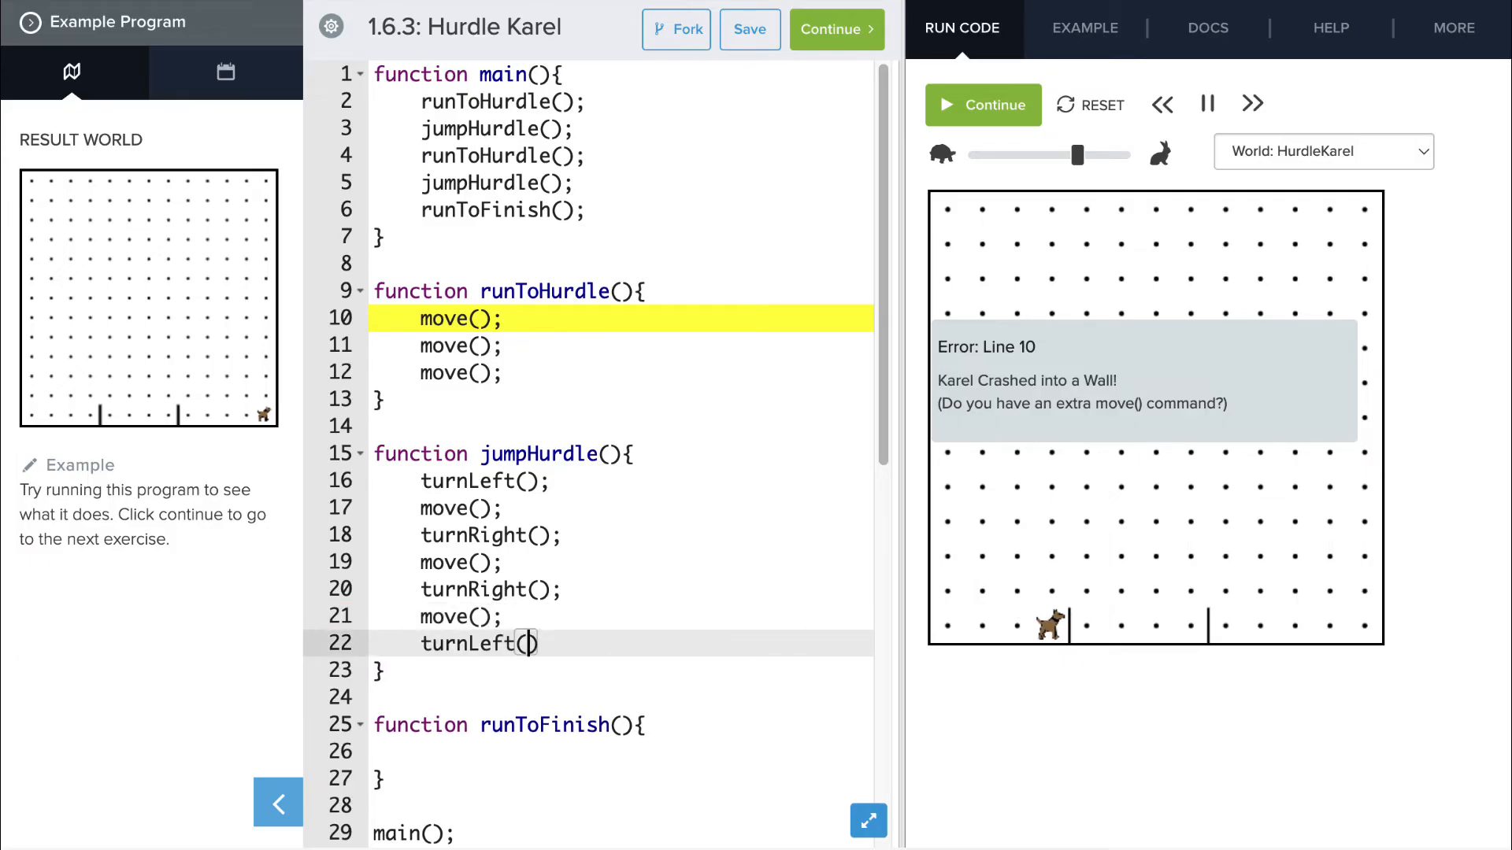
type(");")
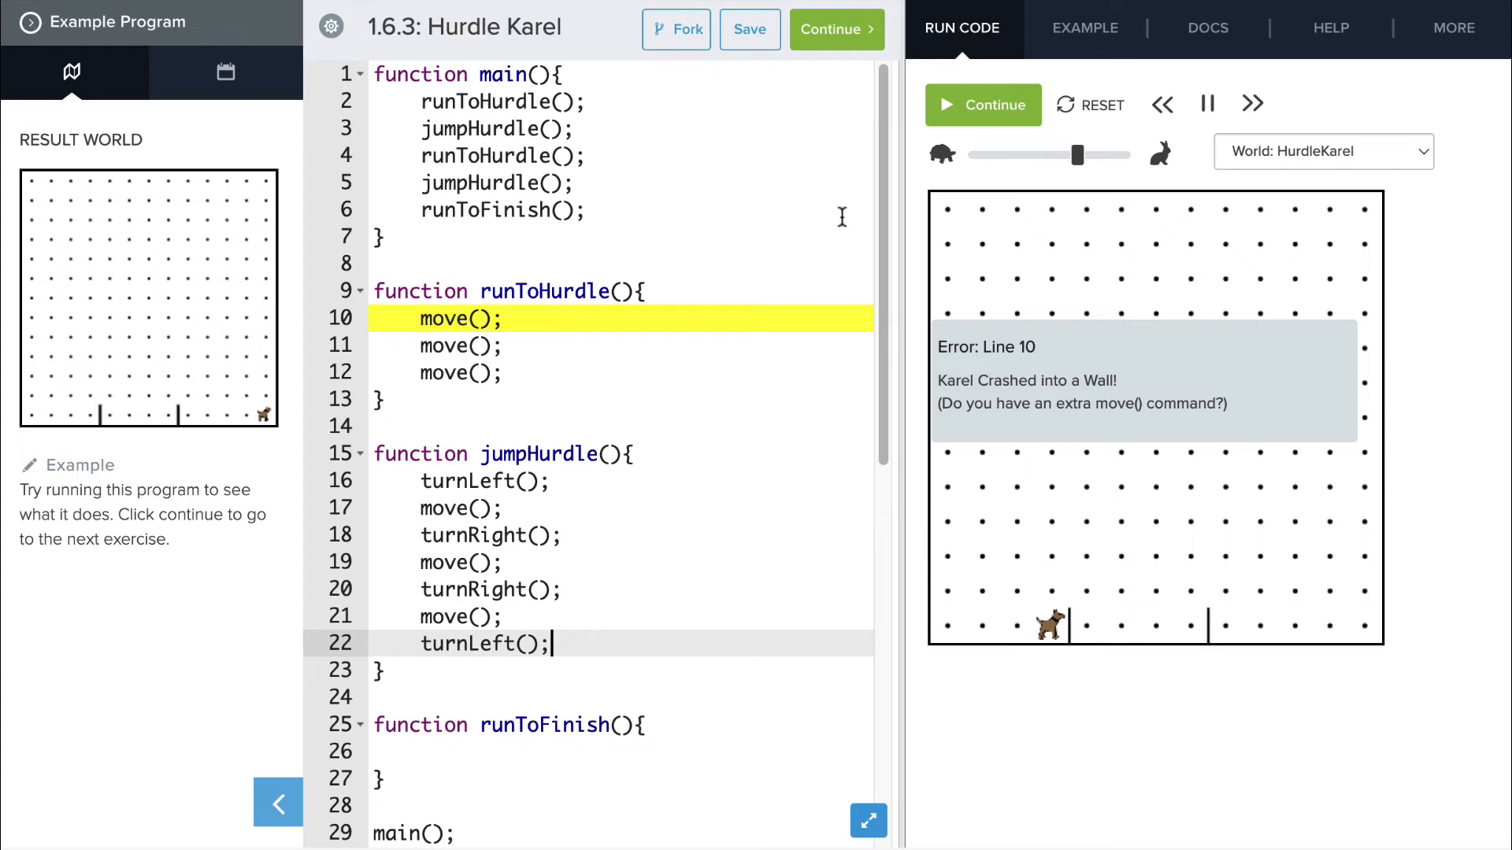
- Reset Karel and run, getting 'turnRight is not defined' on line 18
scroll("down", 3)
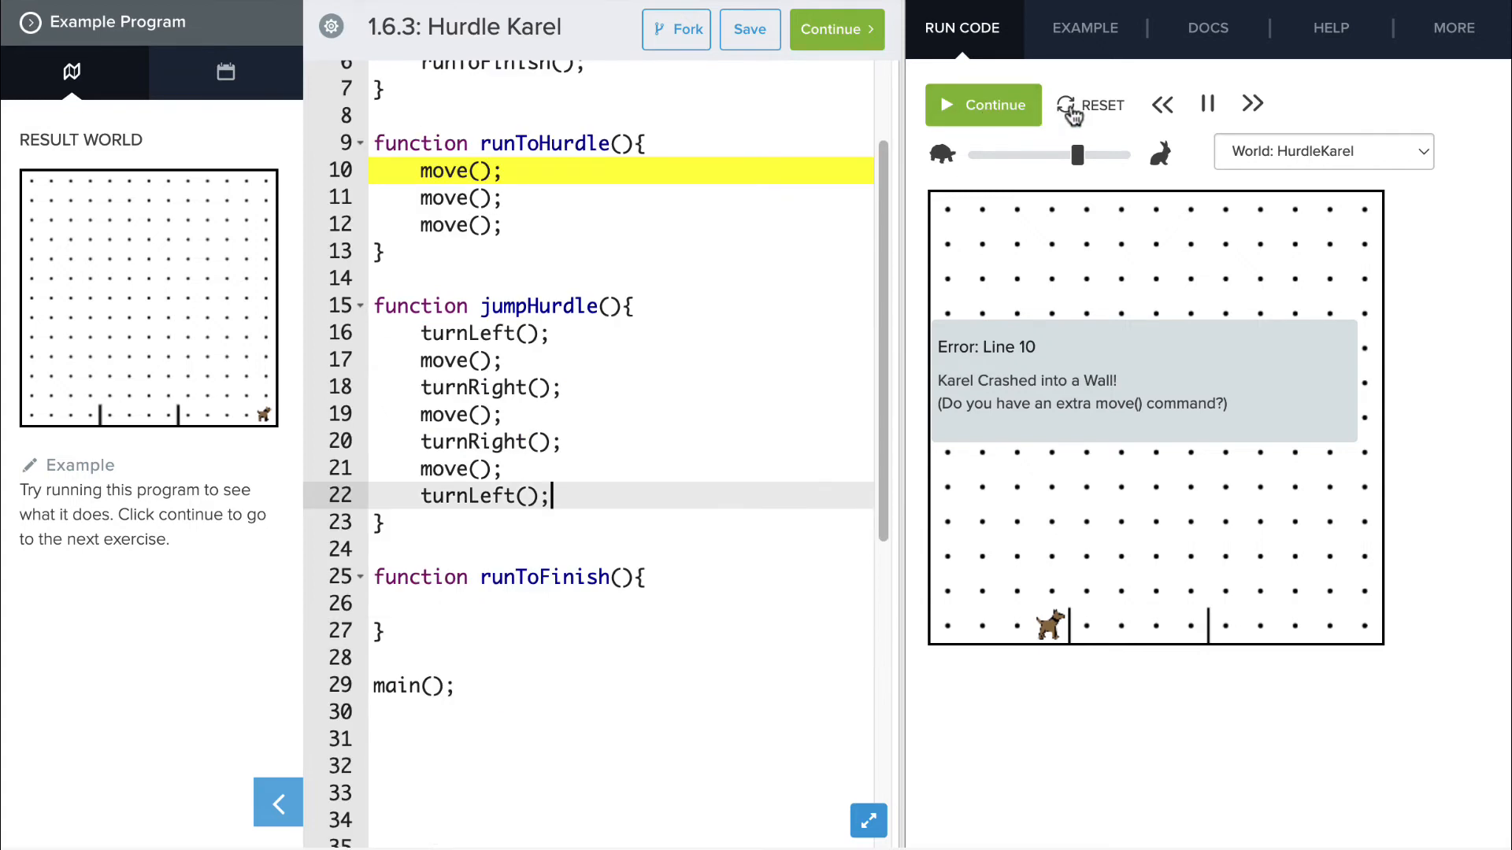
left_click(1080, 108)
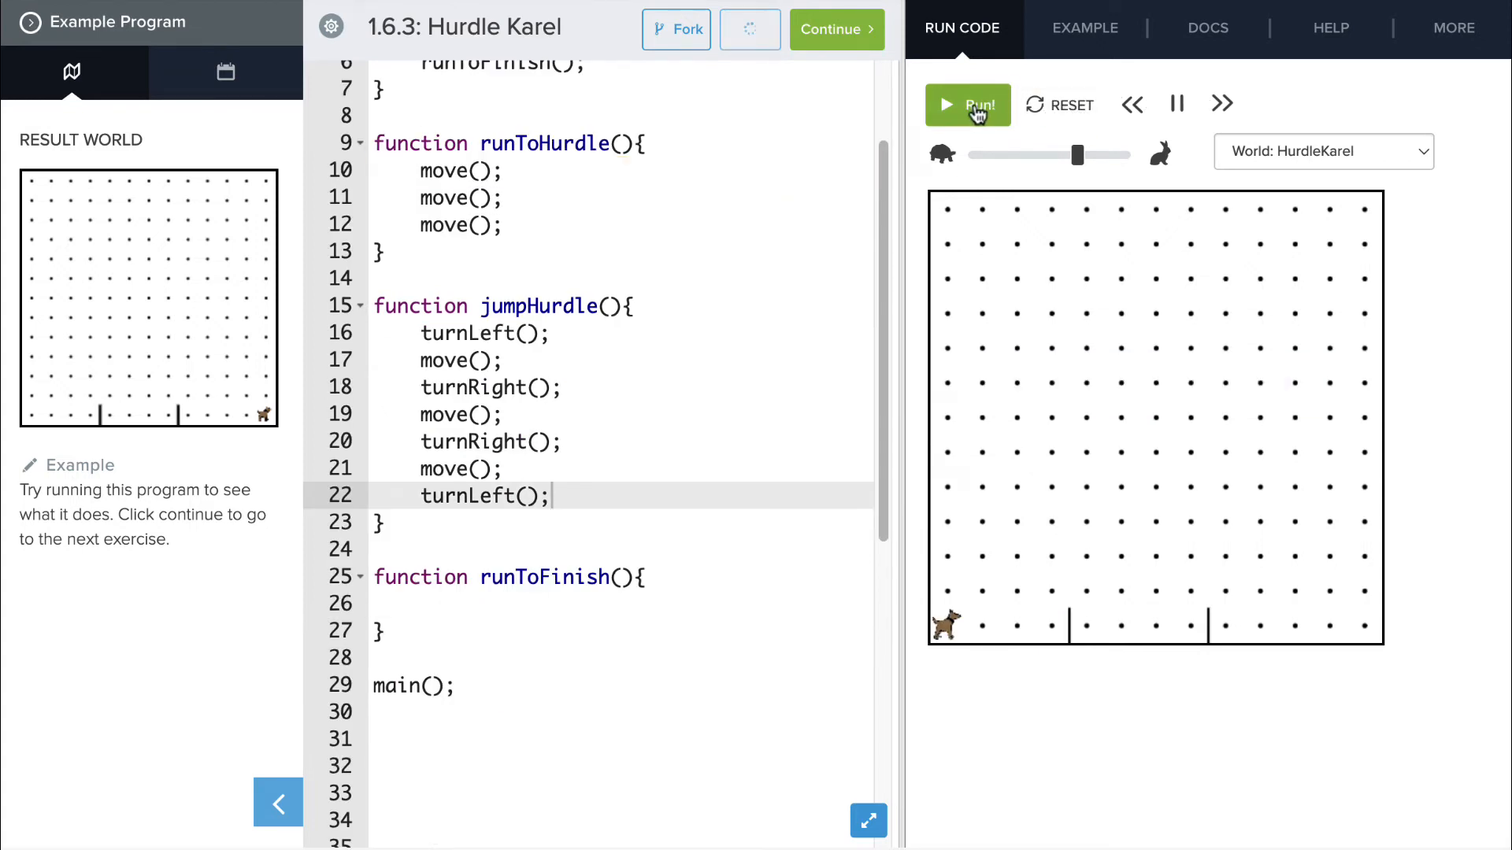
left_click(968, 106)
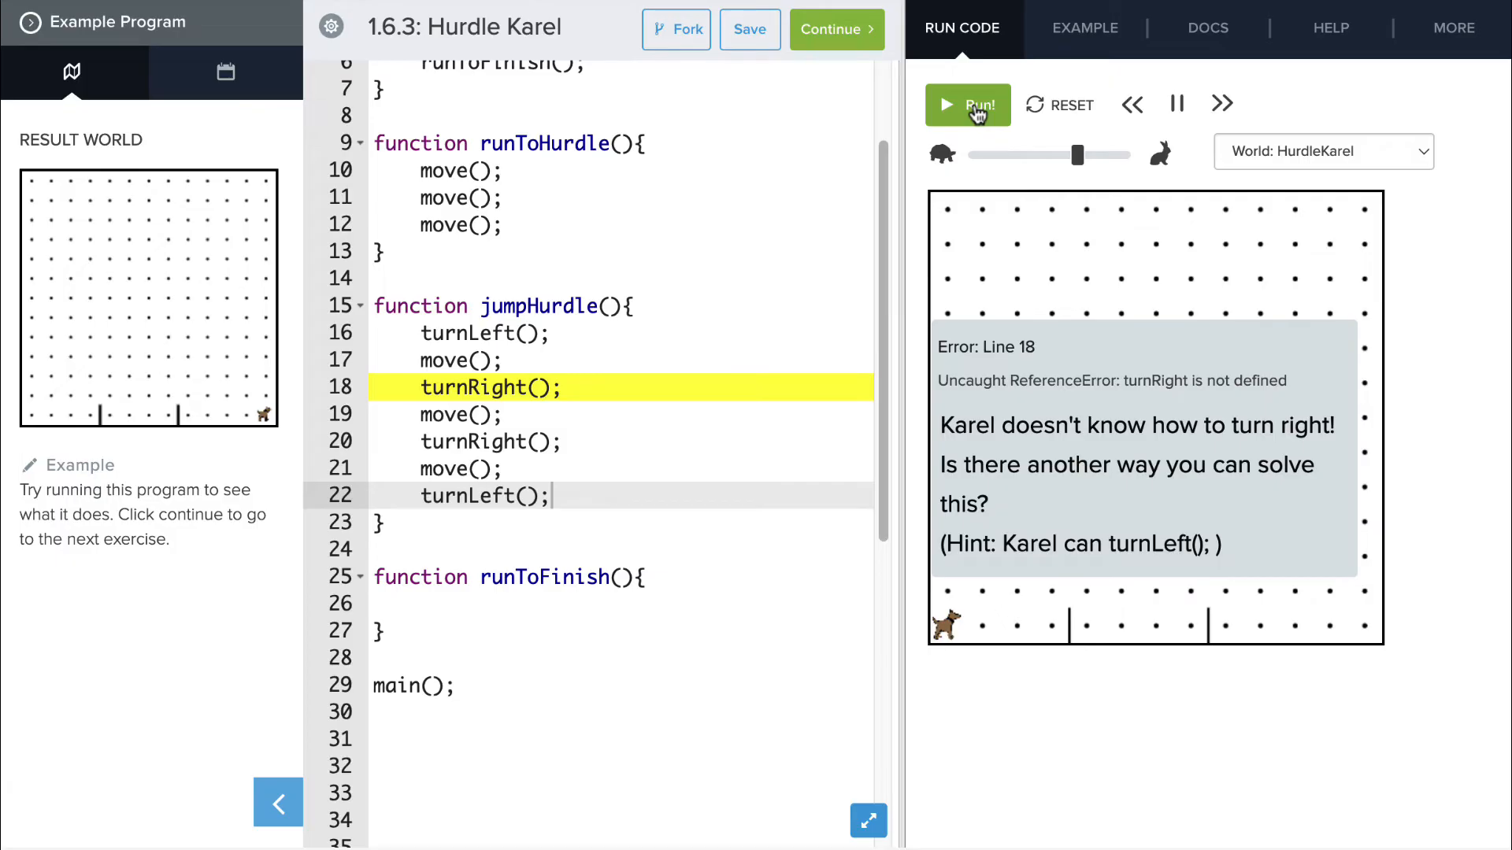
mouse_move(934, 130)
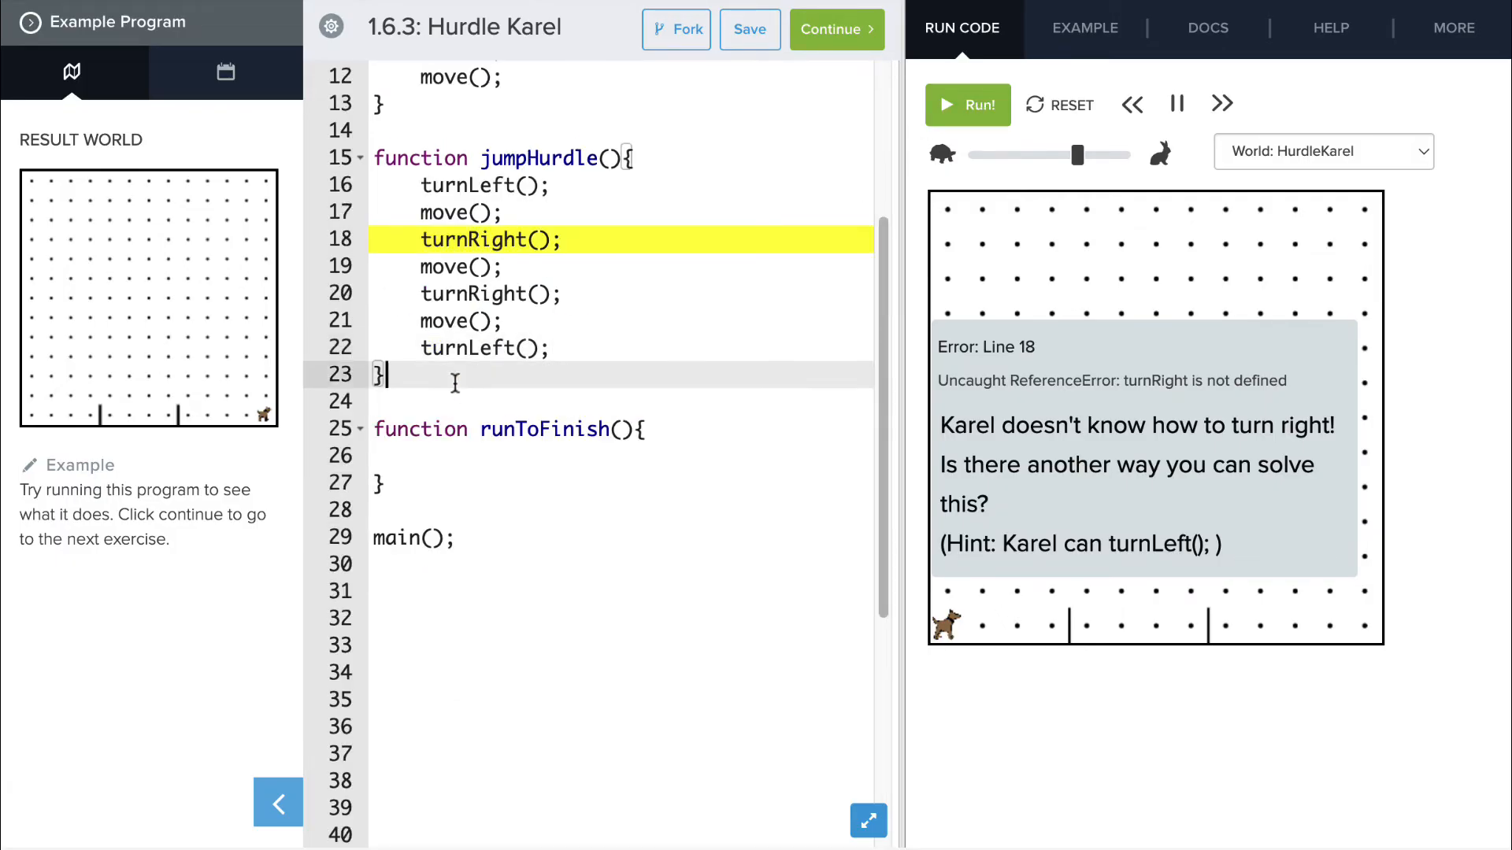
- Write function turnRight(){ containing three turnLeft(); calls below jumpHurdle
type("funct")
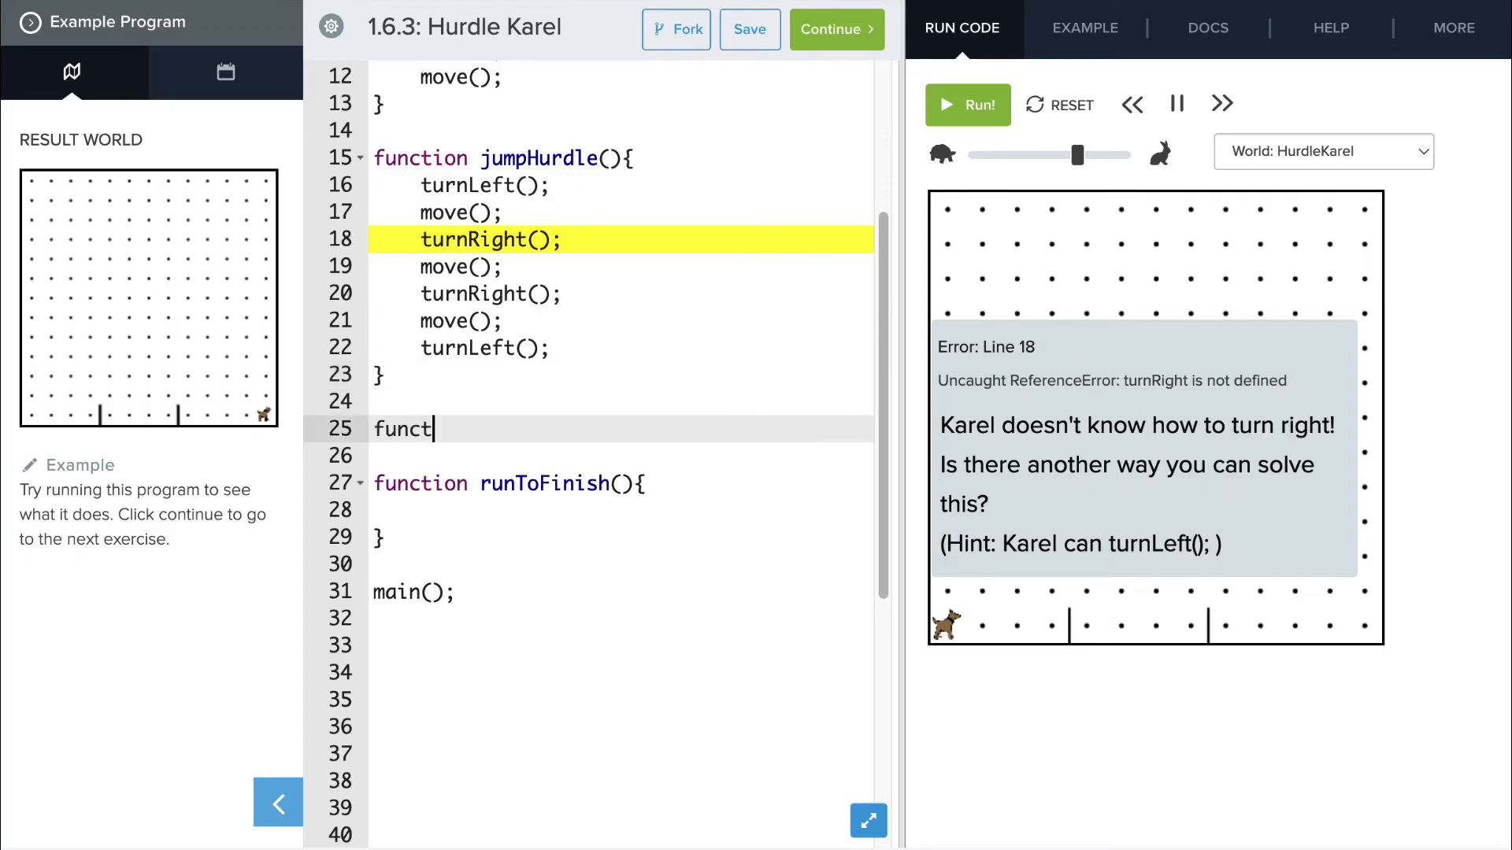
type("ion turnRi")
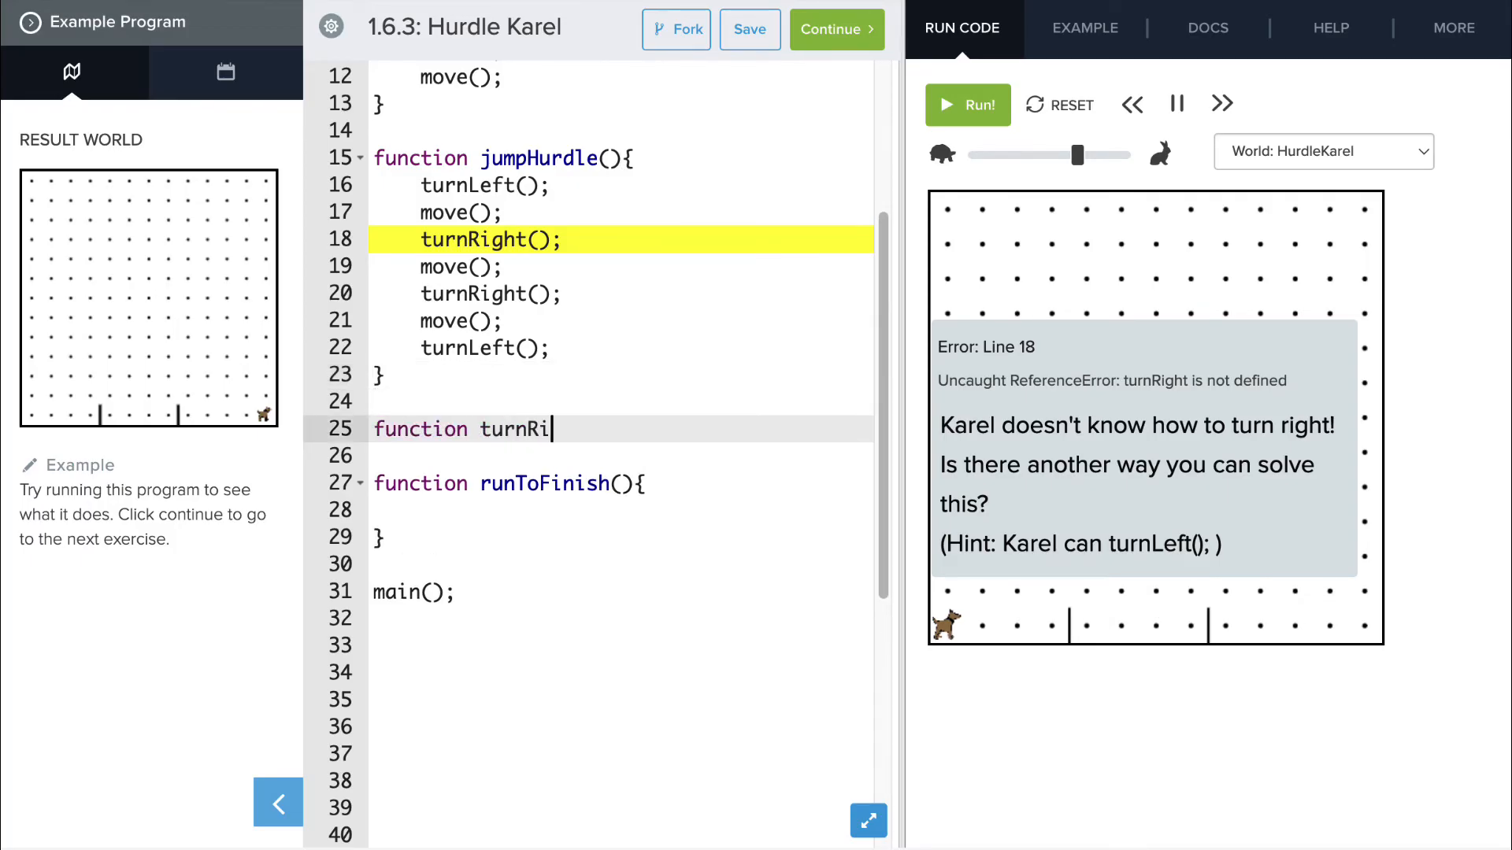
type("ght(){")
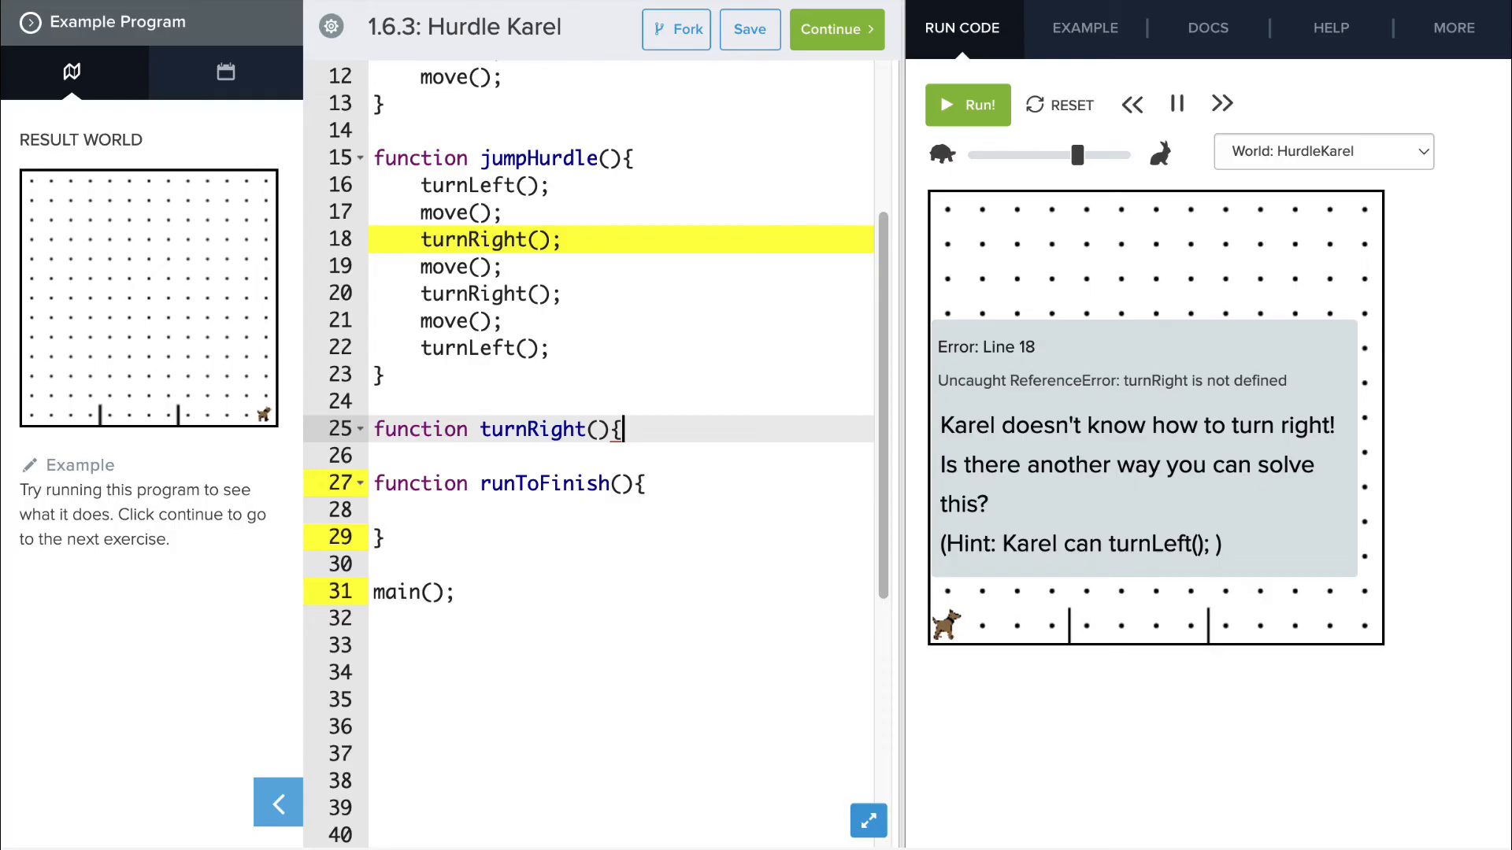
type("turnL")
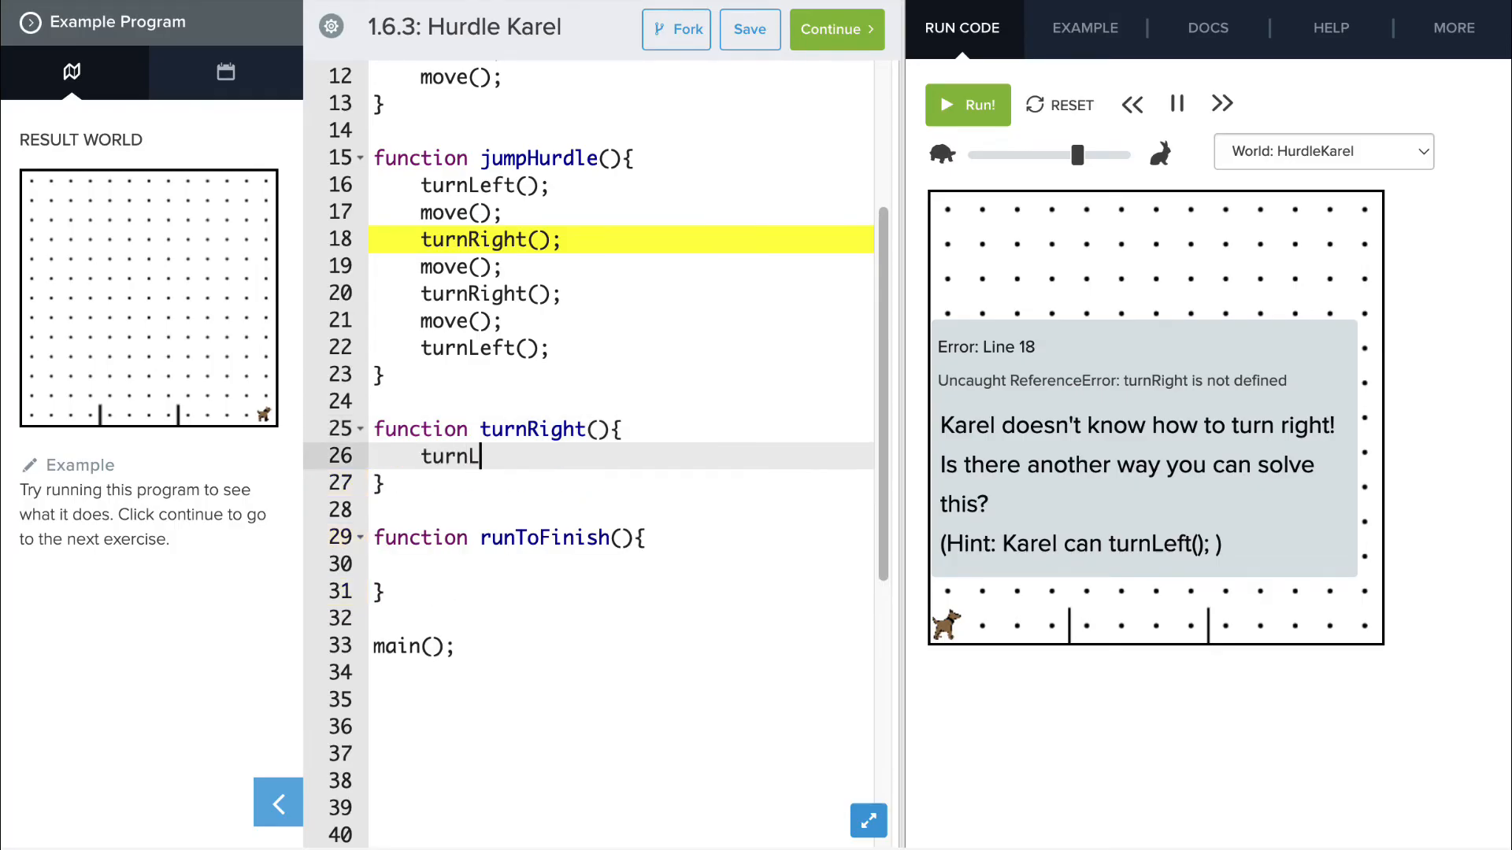
type("eft();")
type("tur")
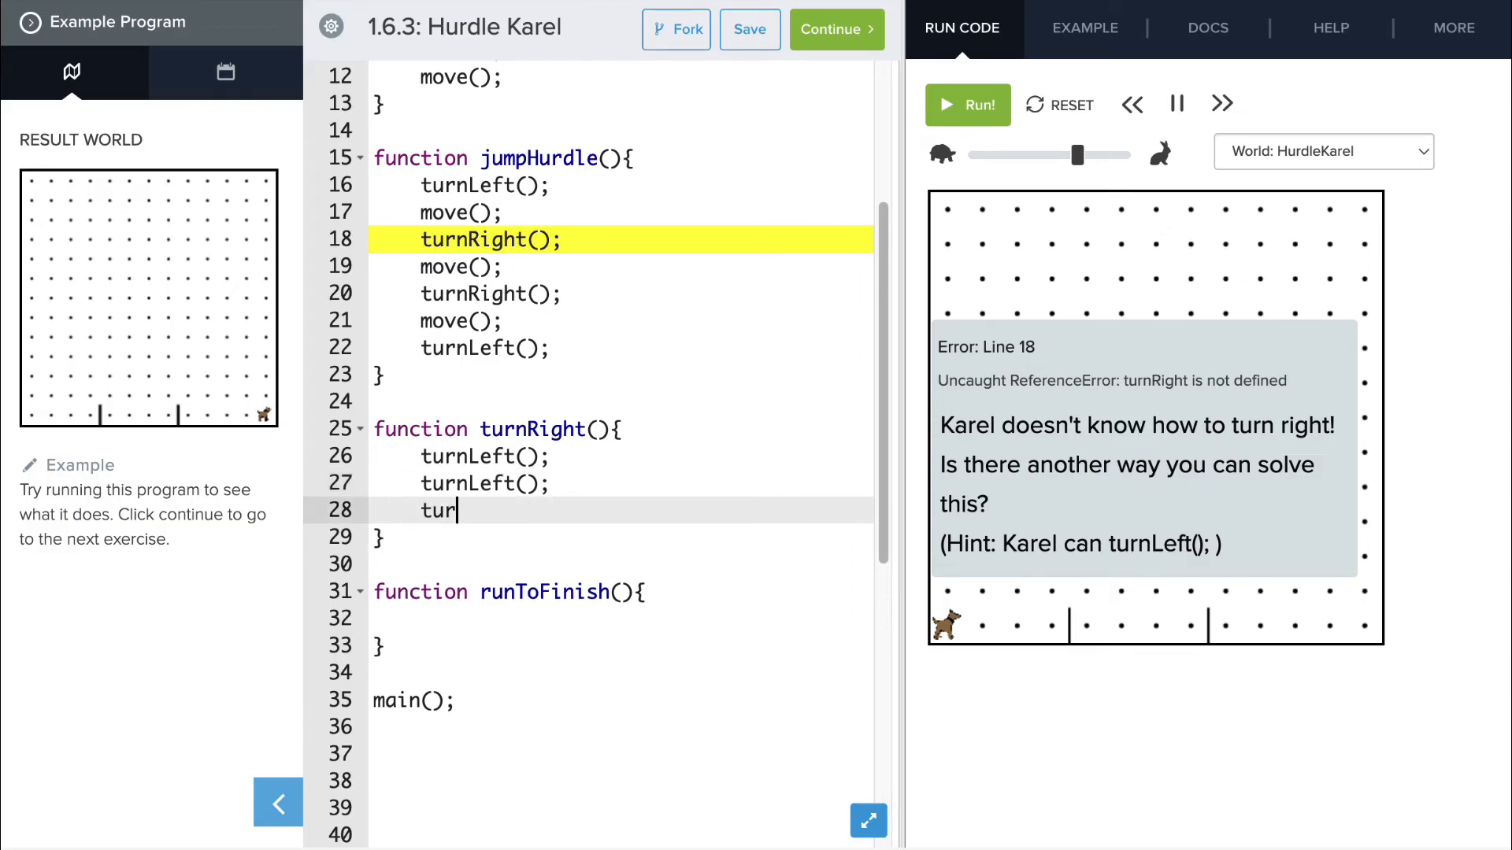
type("nLeft();")
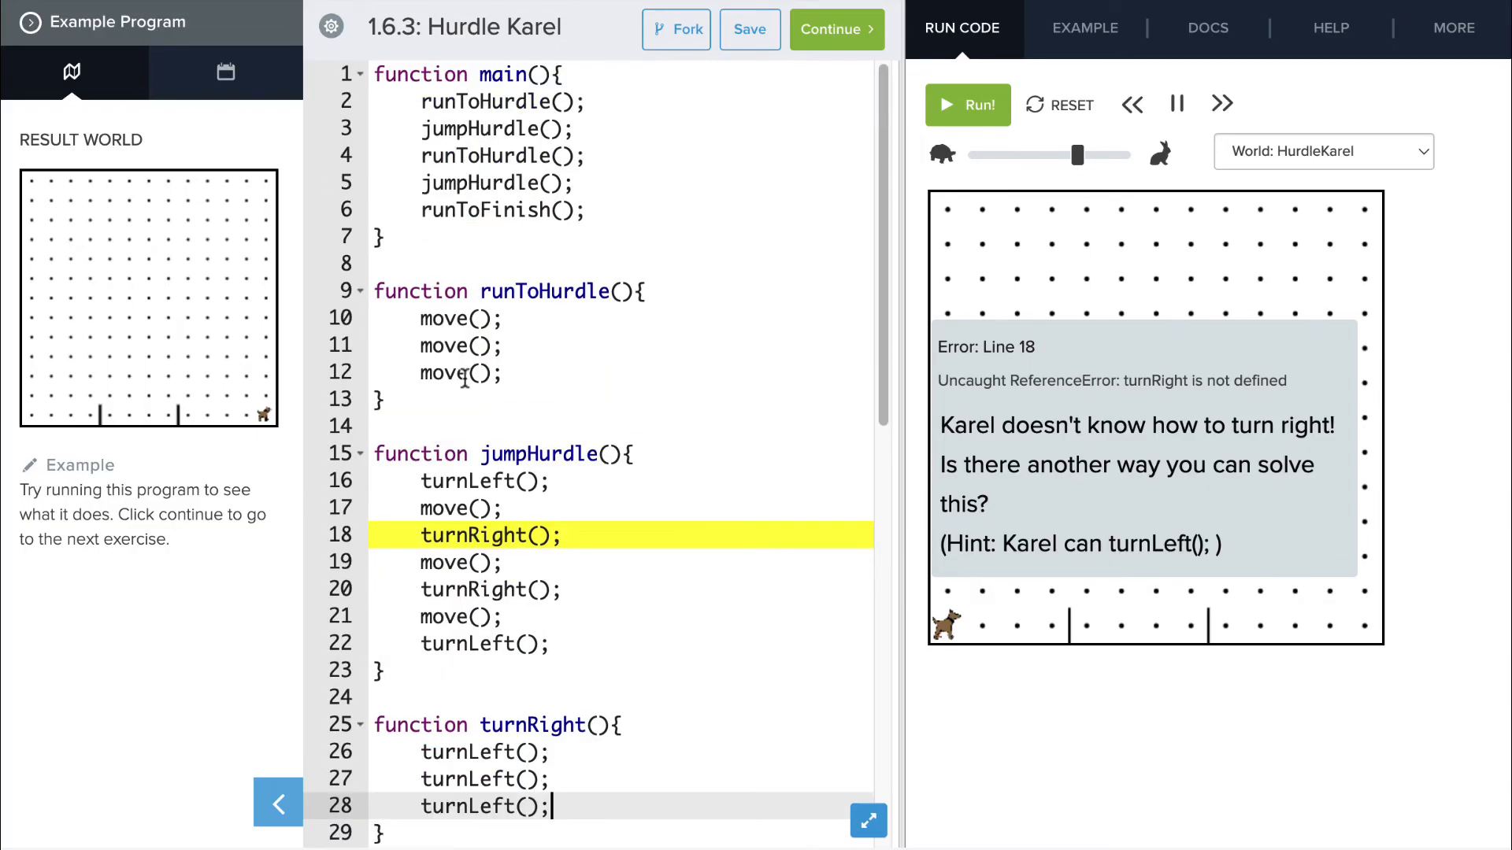
- Run and continue until Karel clears both hurdles but stops on avenue 9, not 13
left_click(968, 104)
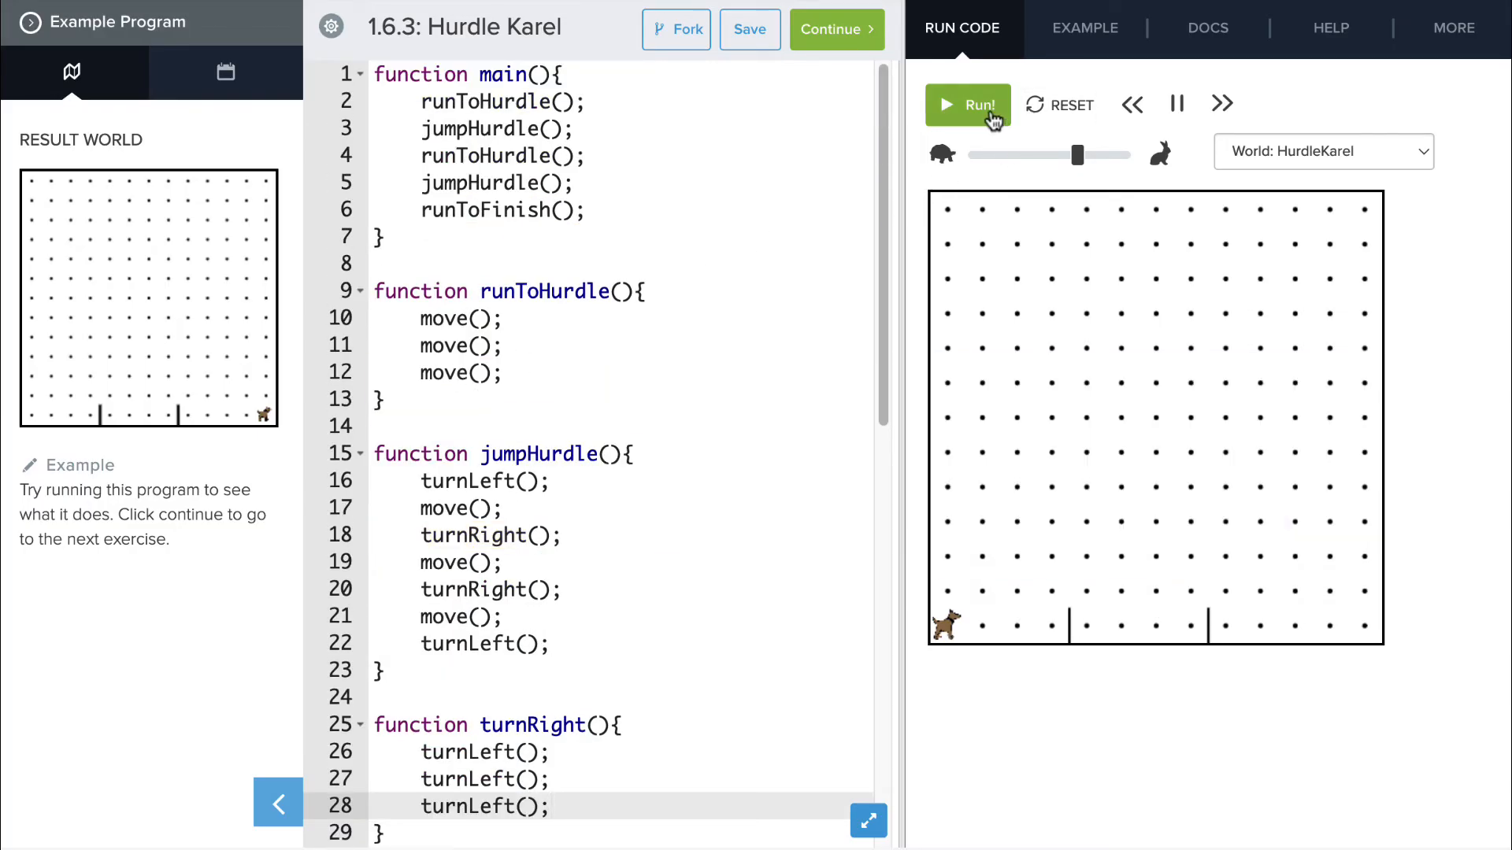
left_click(979, 105)
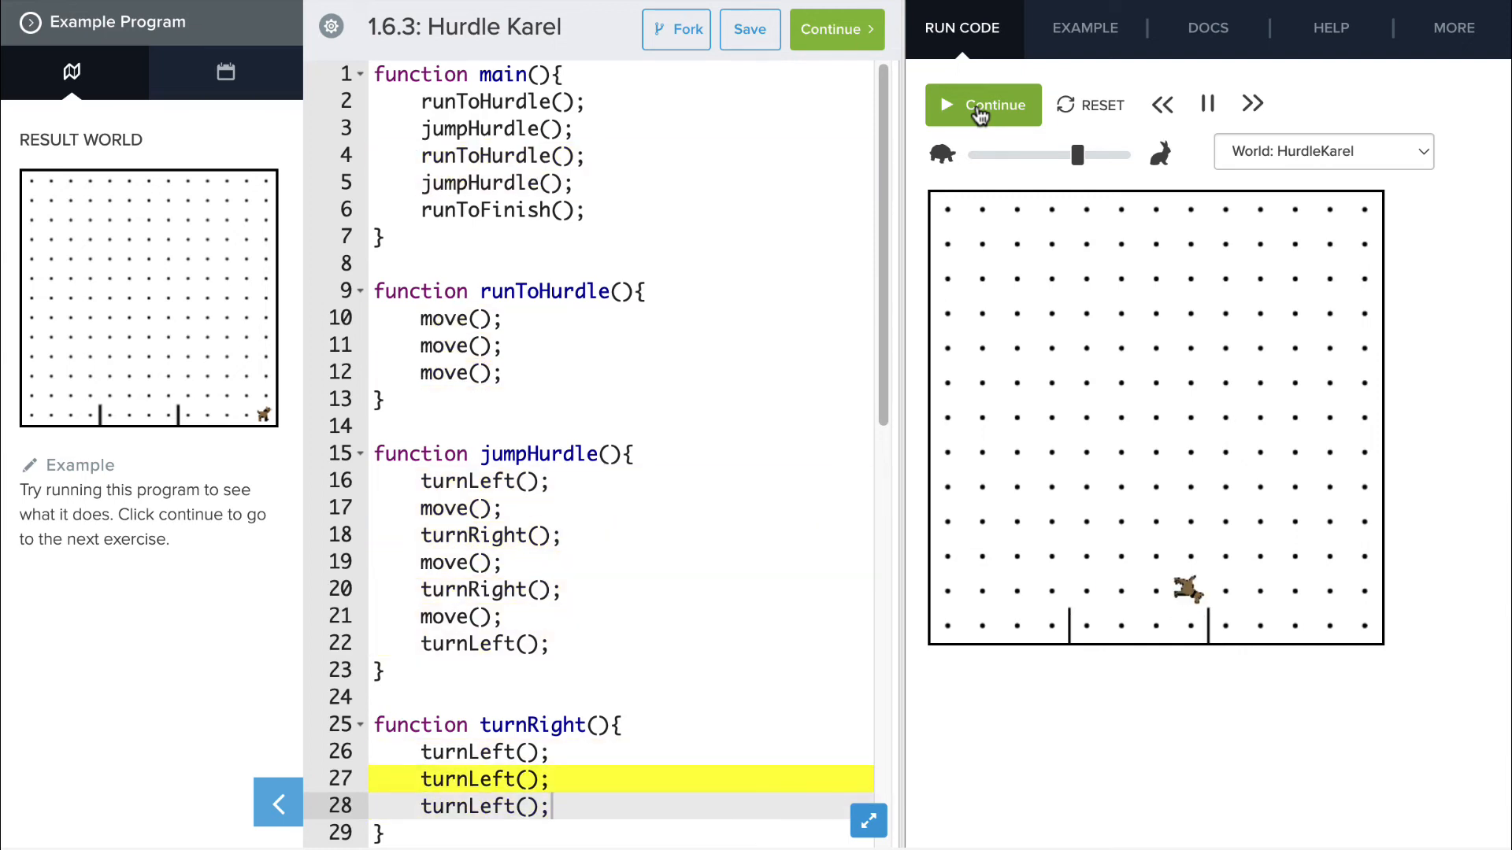
left_click(978, 105)
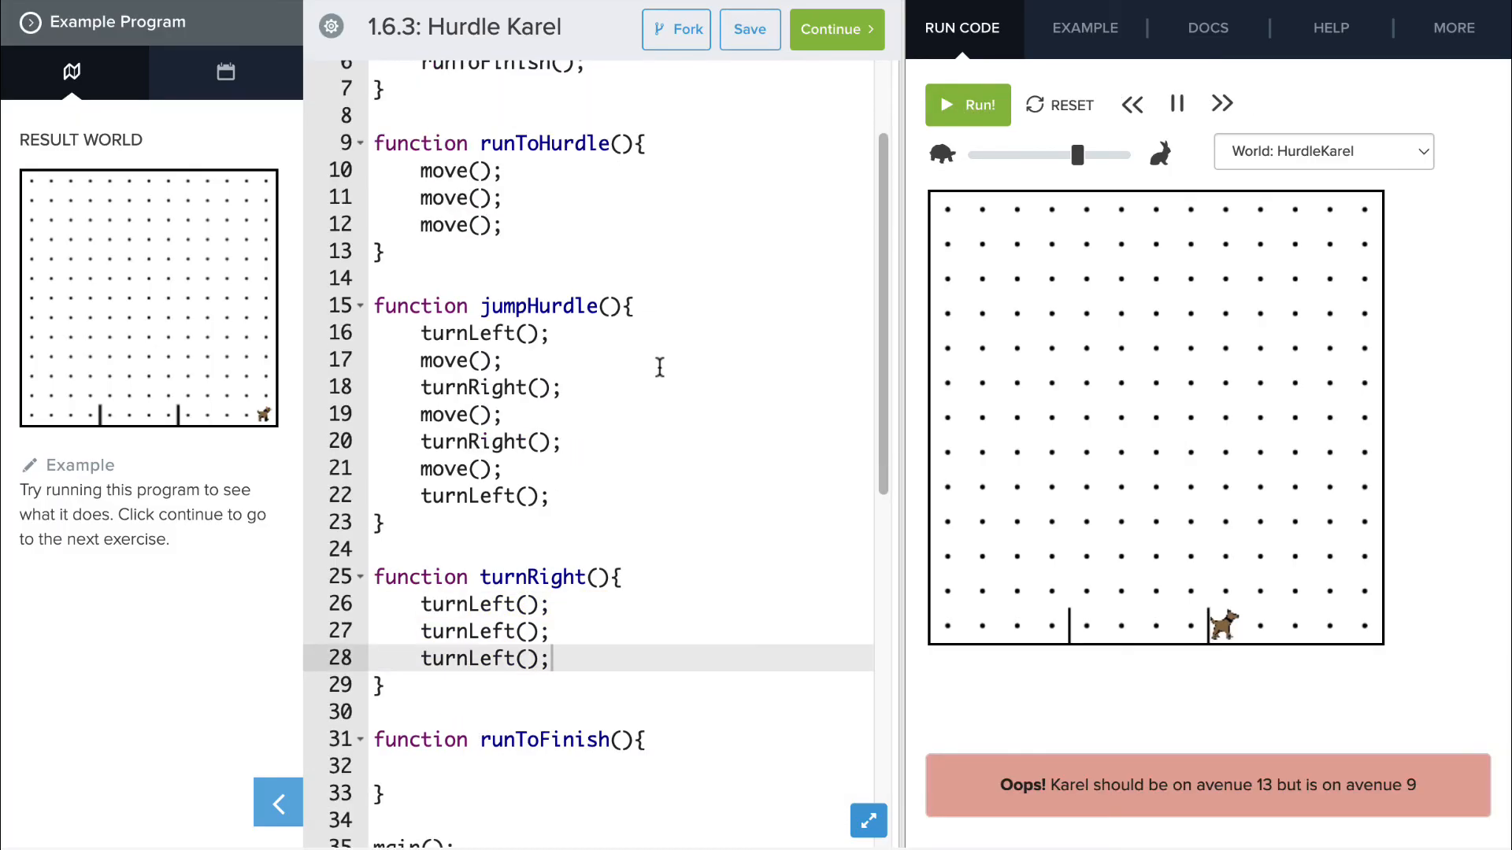
- Type four move(); calls inside the runToFinish braces
scroll("down", 3)
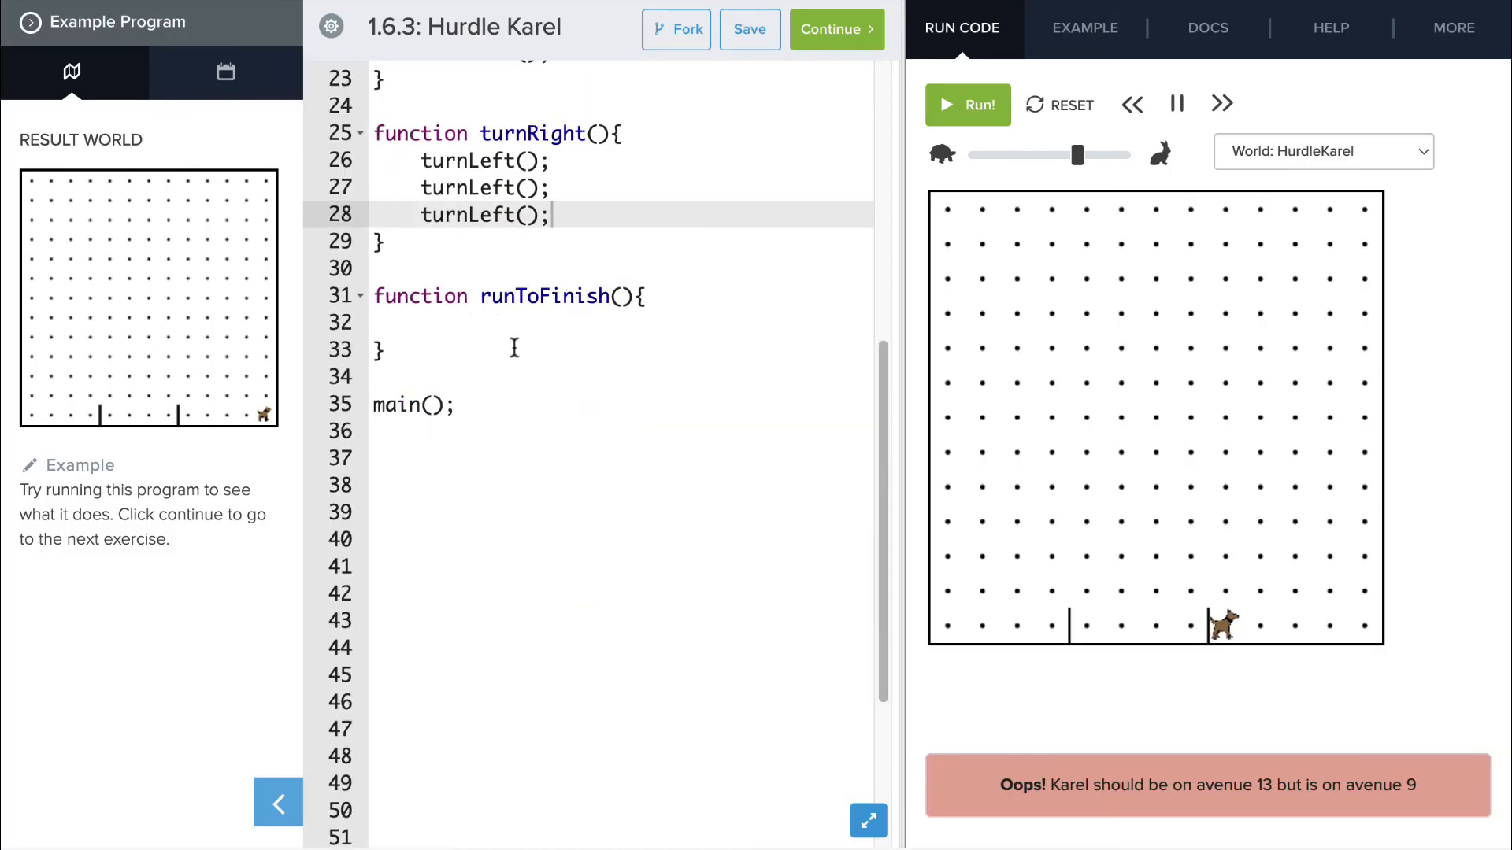
type("m")
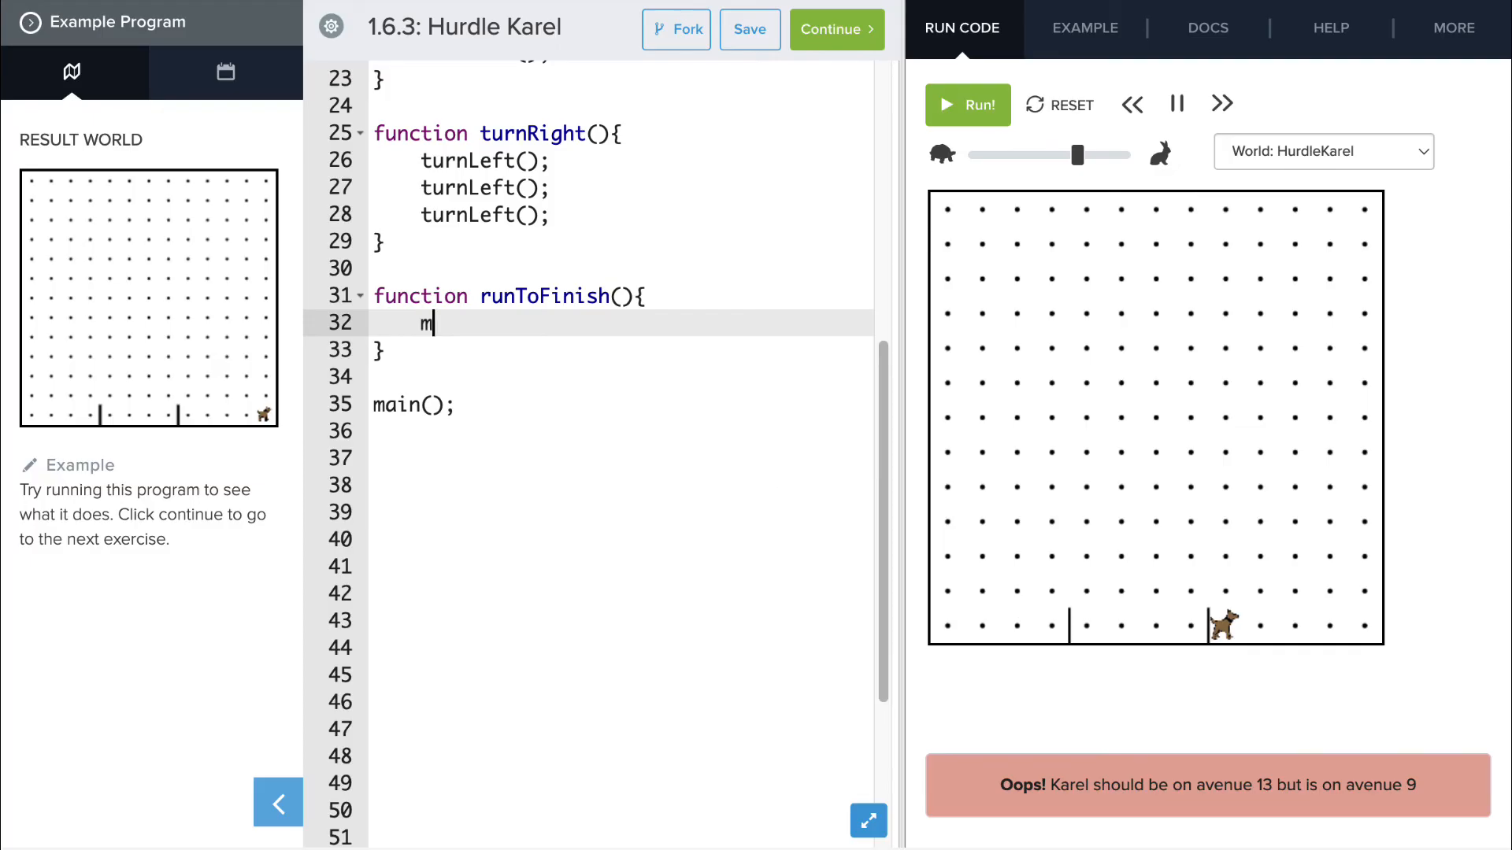
type("ove();")
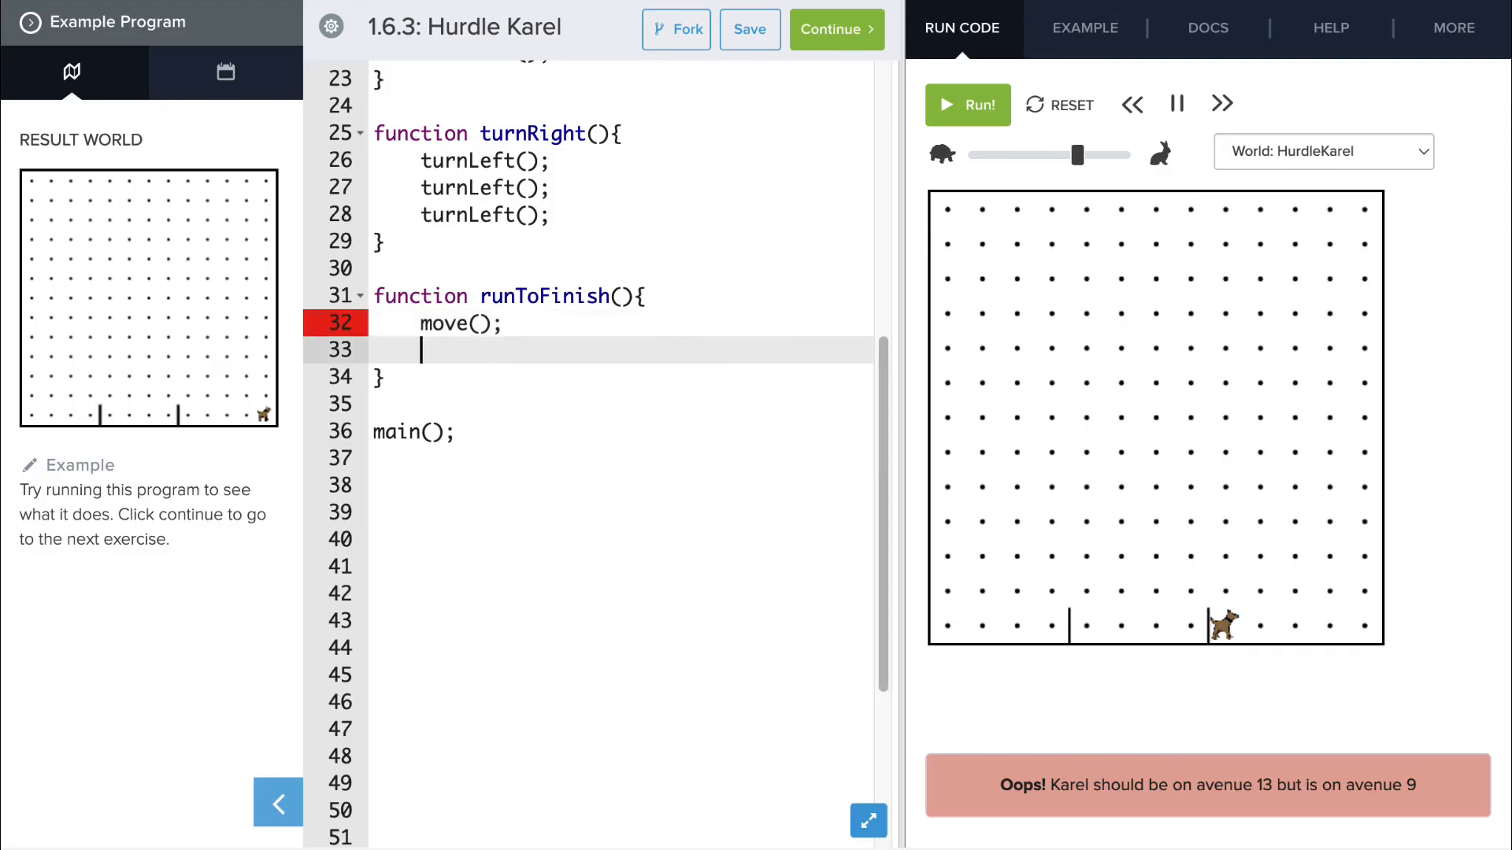
type("move();")
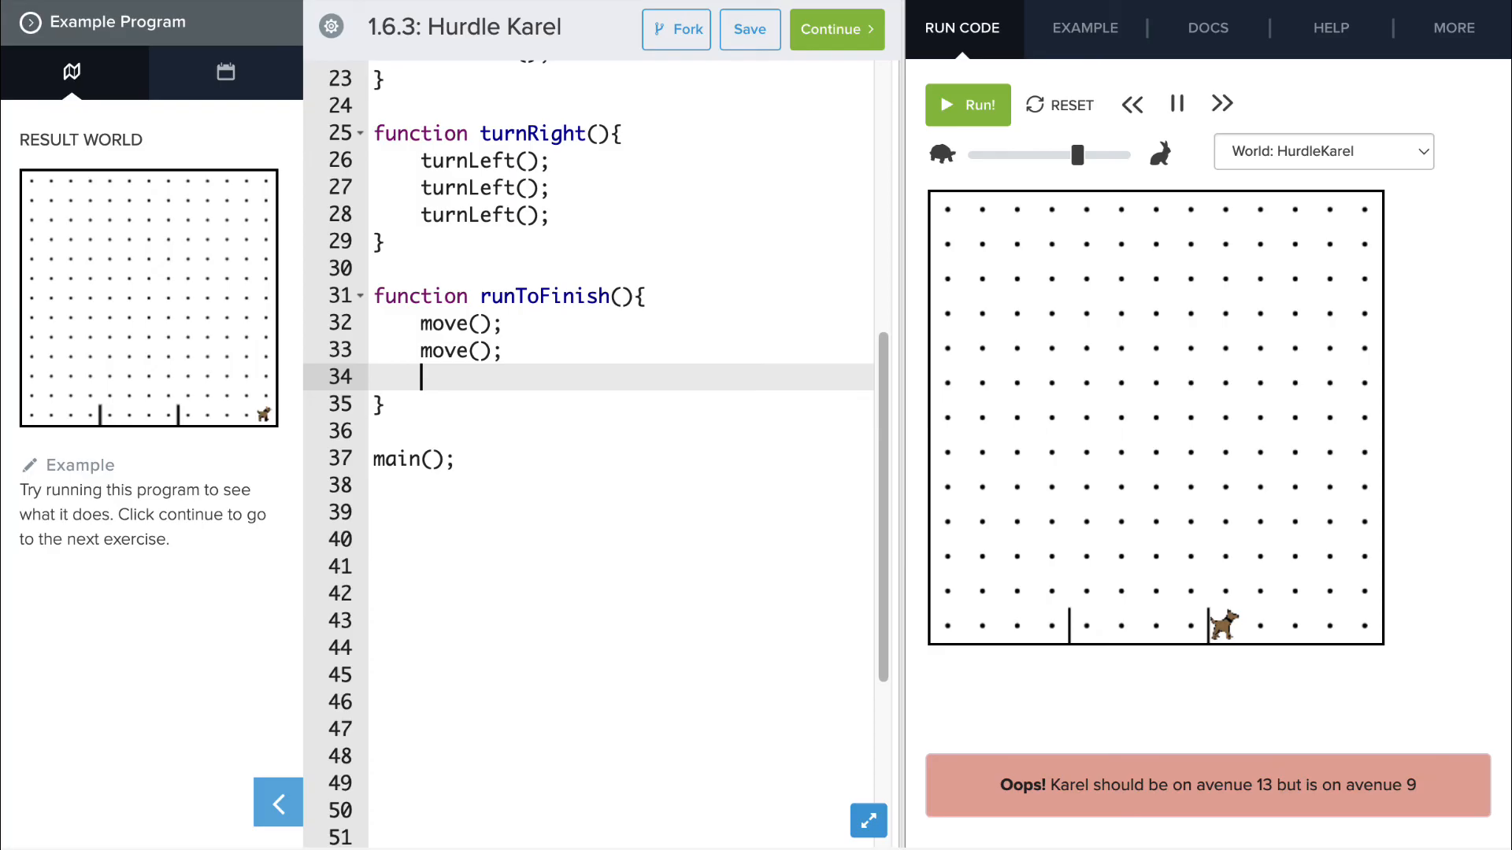
type("move();")
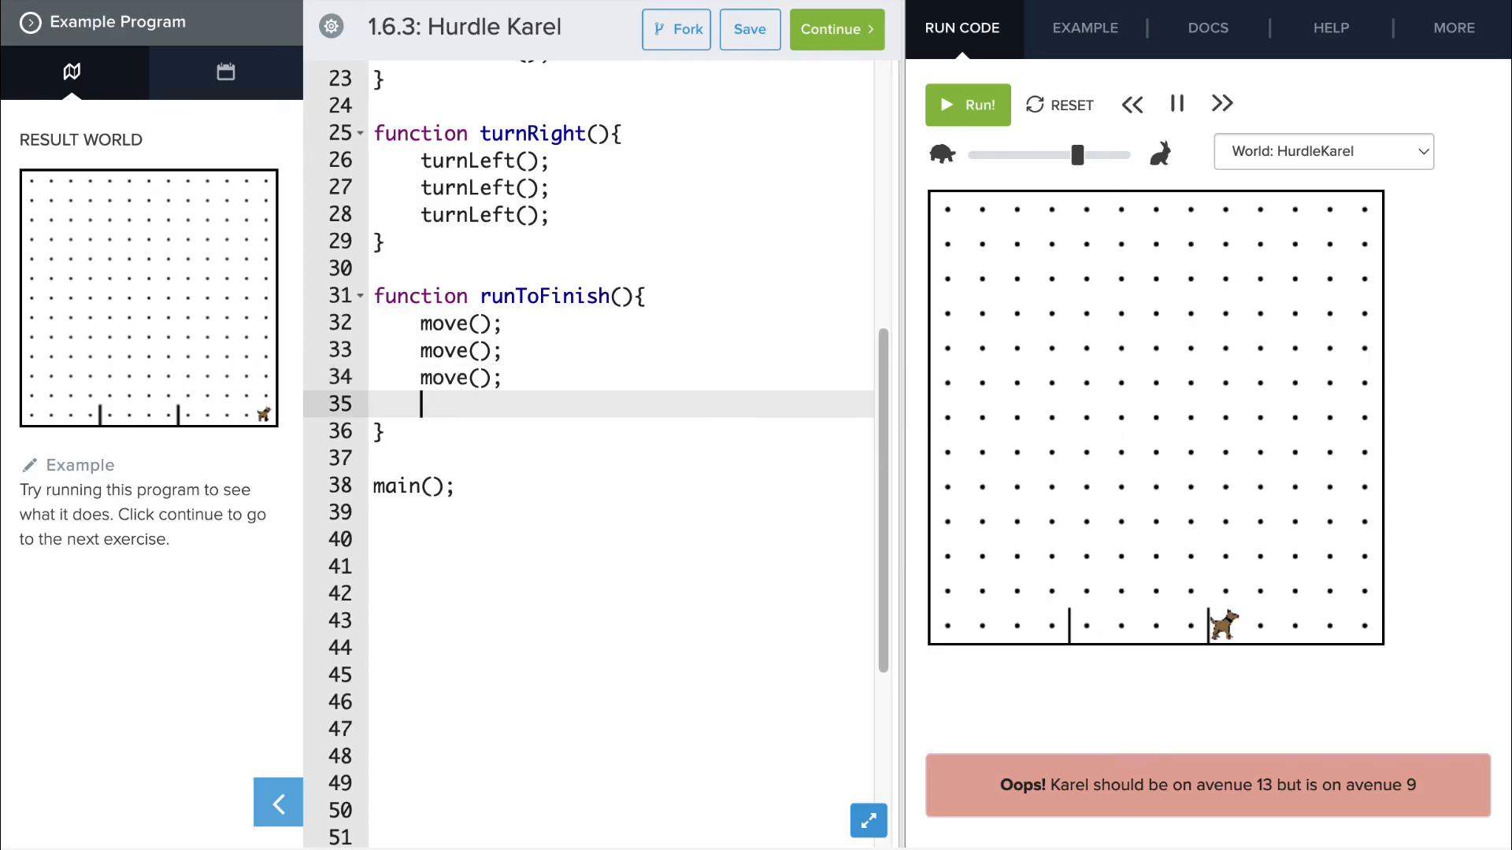
type("move();")
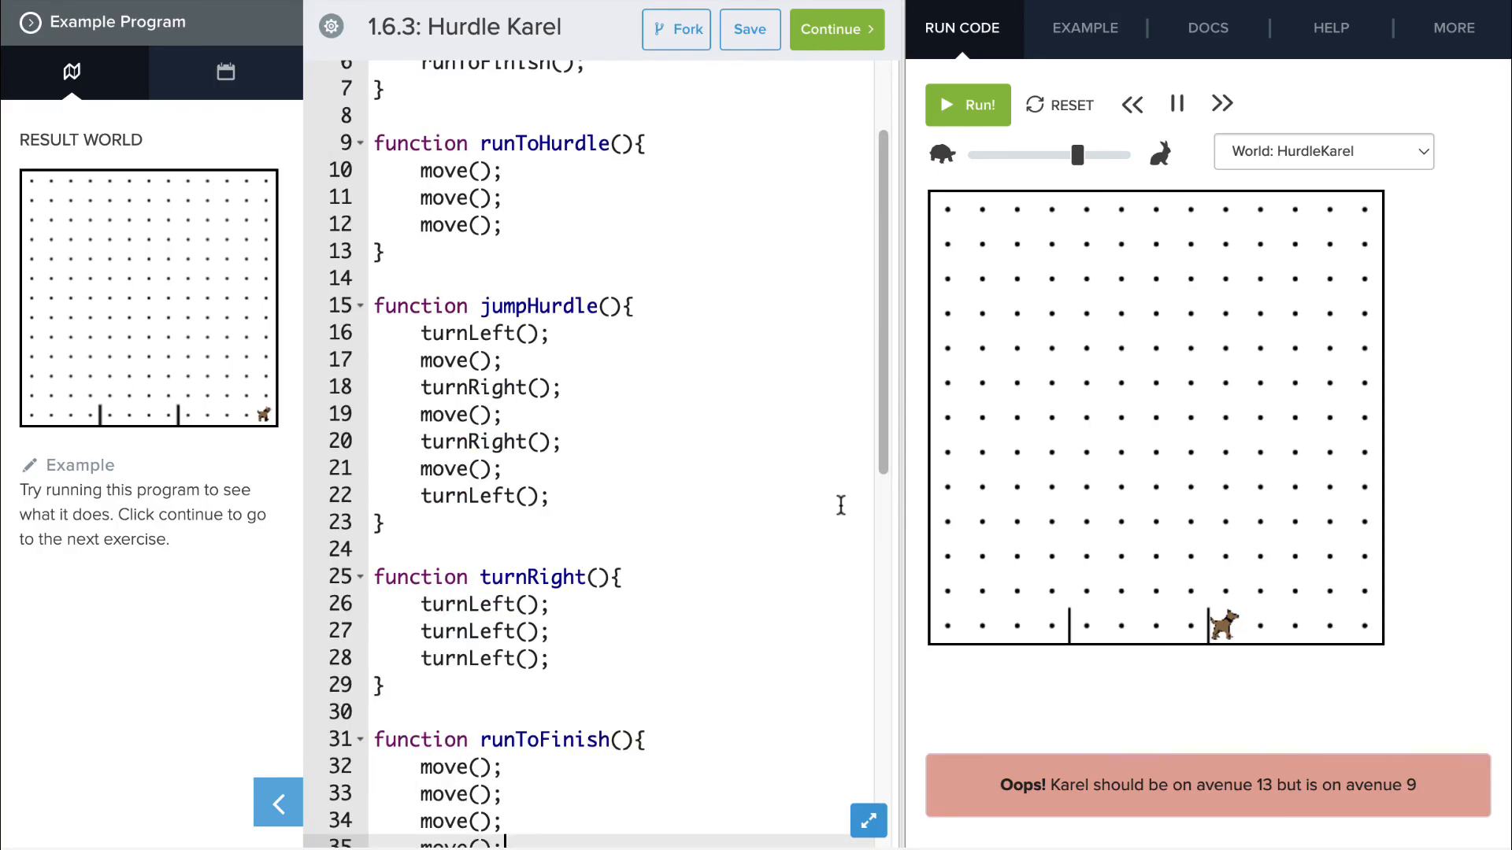
- Reset Karel and run the hurdle program through to avenue 13, showing 'Nice job! You got it!'
left_click(1062, 105)
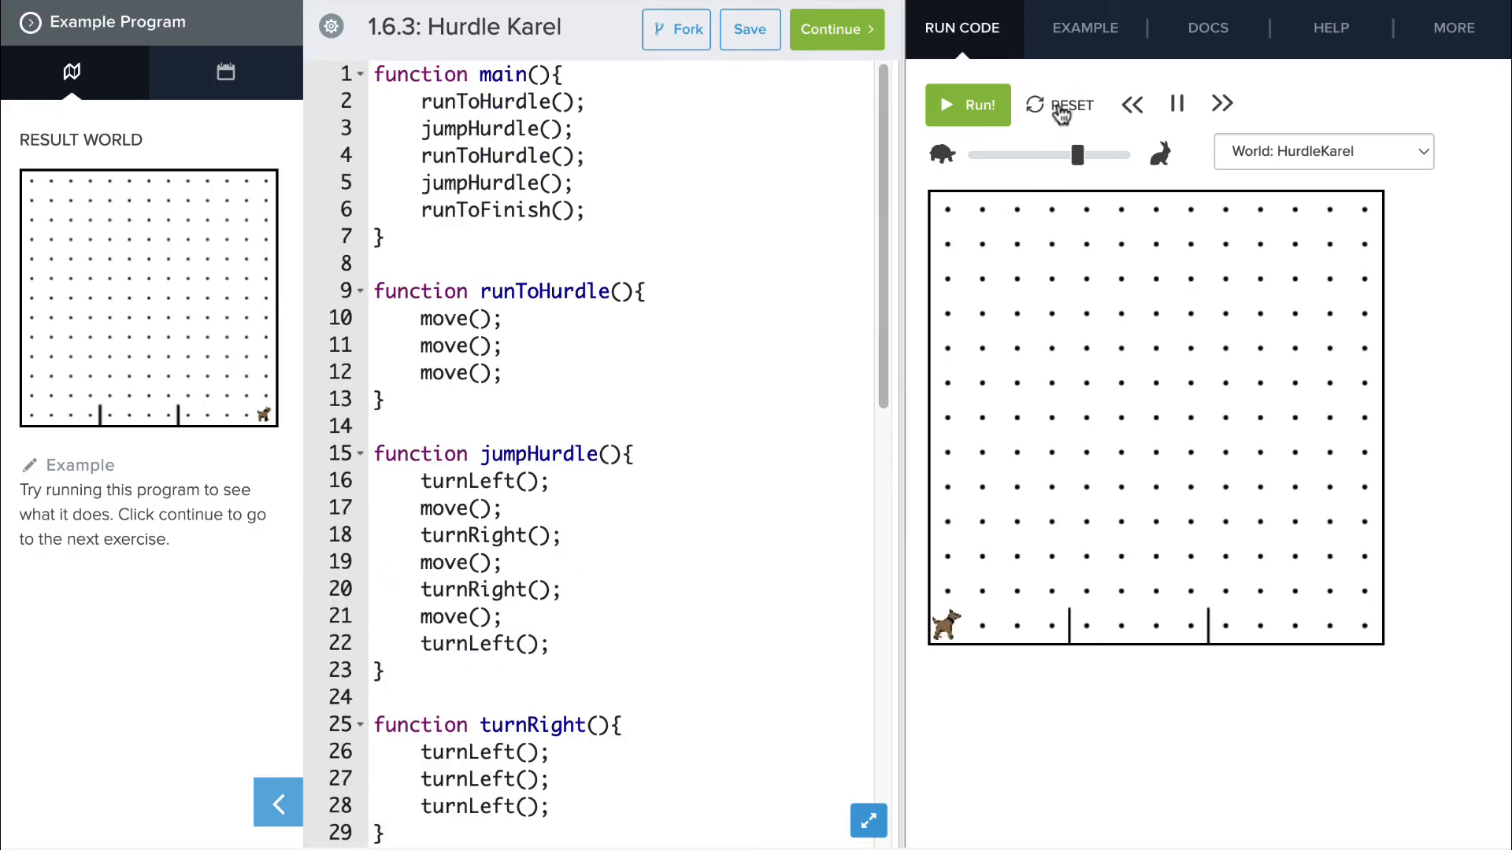
left_click(968, 104)
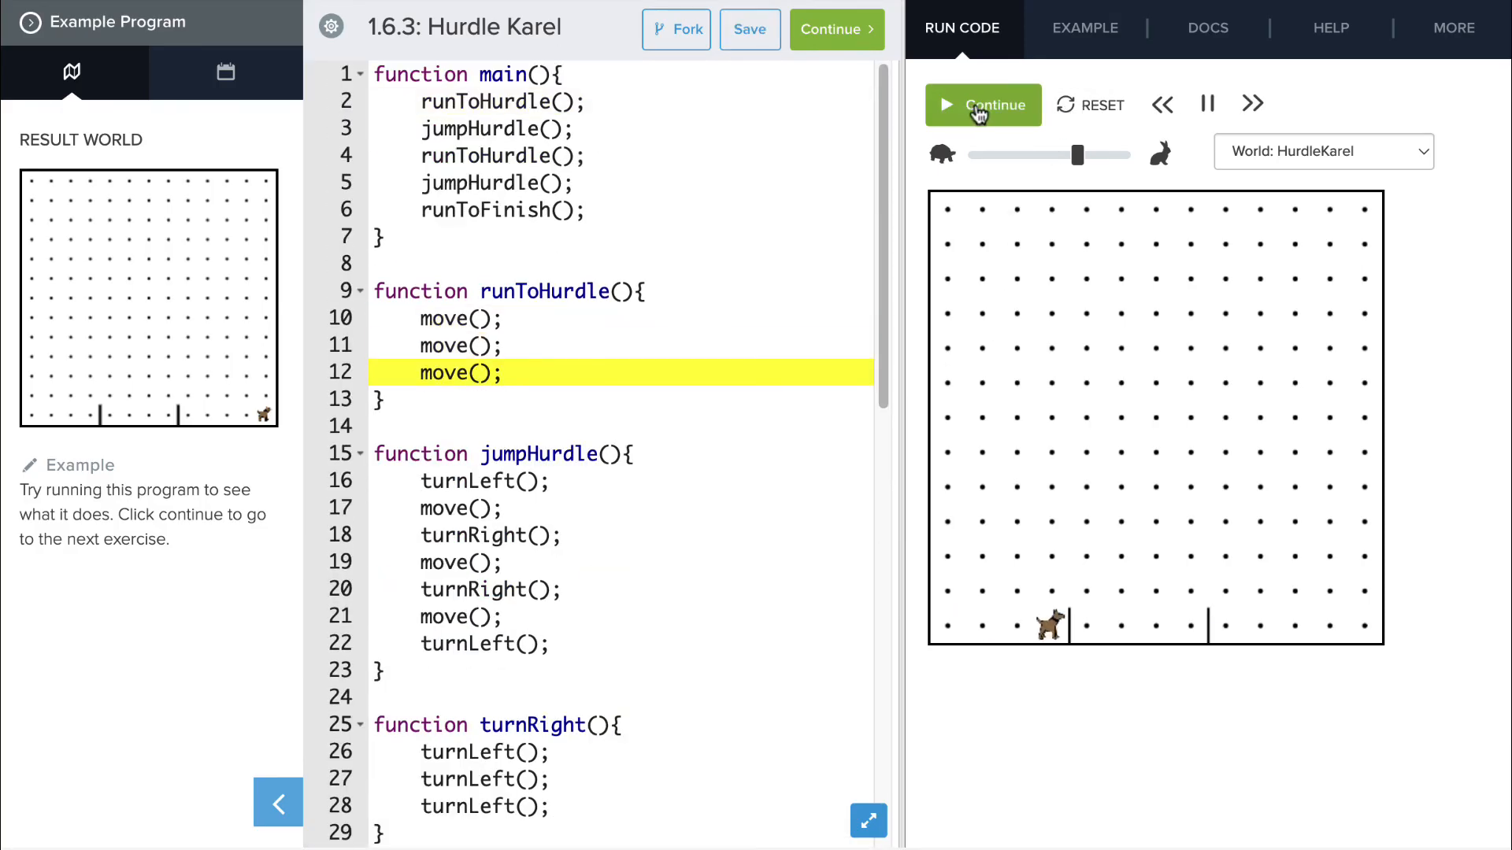
left_click(983, 105)
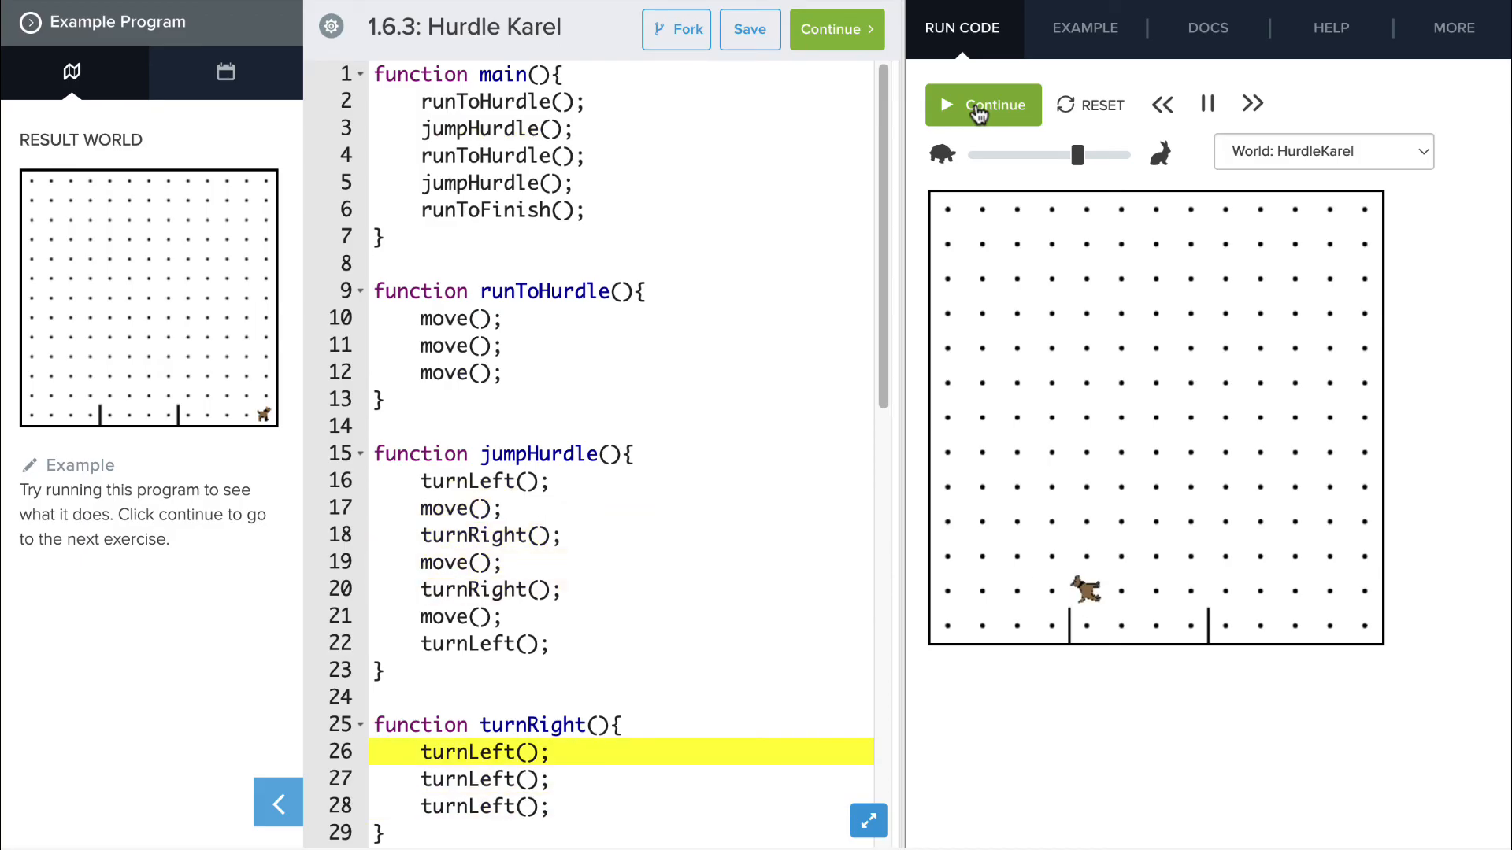
left_click(981, 104)
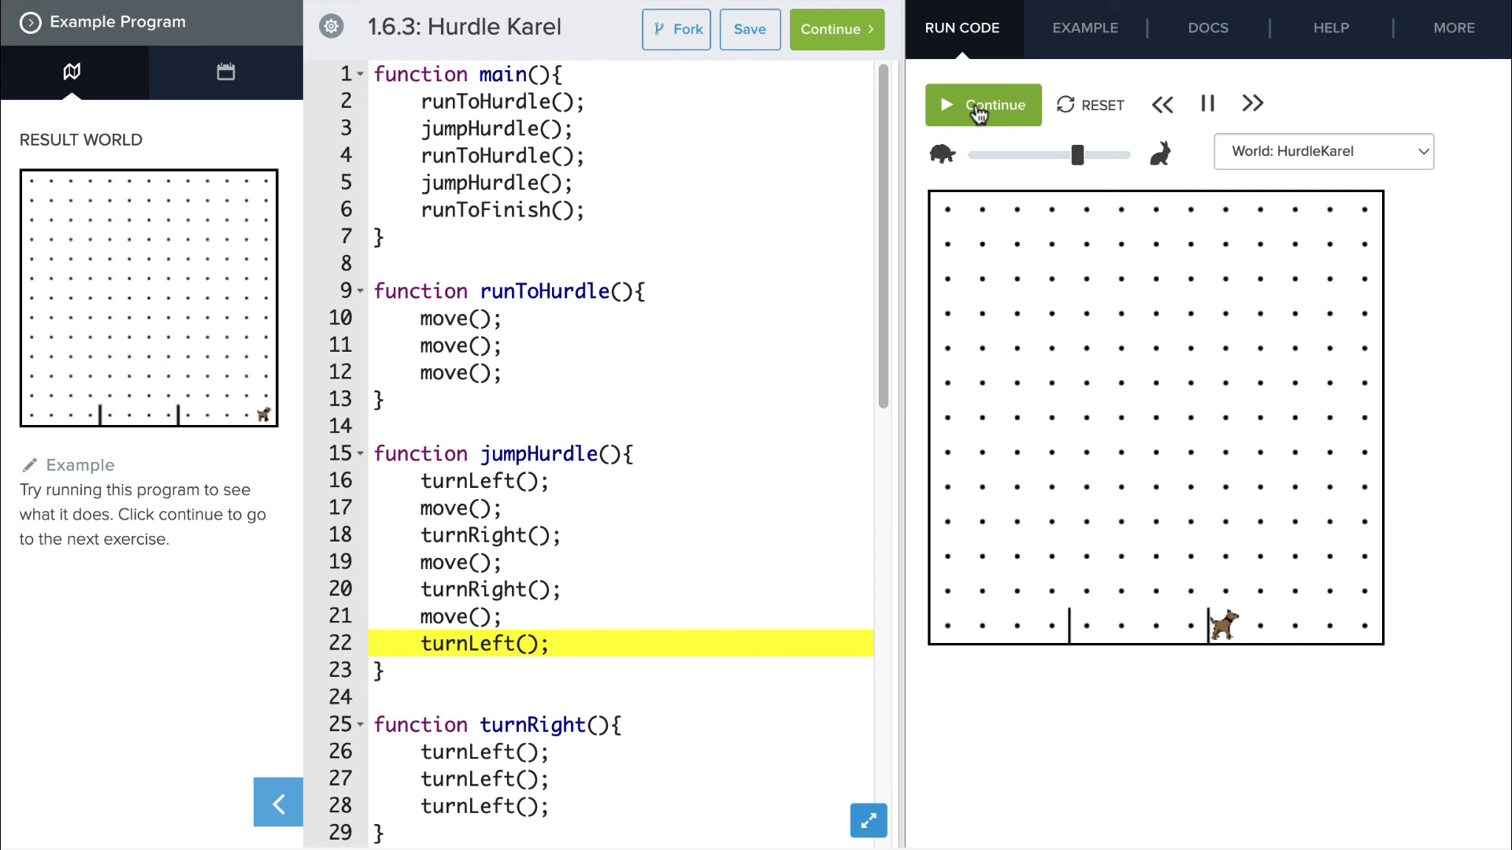
left_click(974, 105)
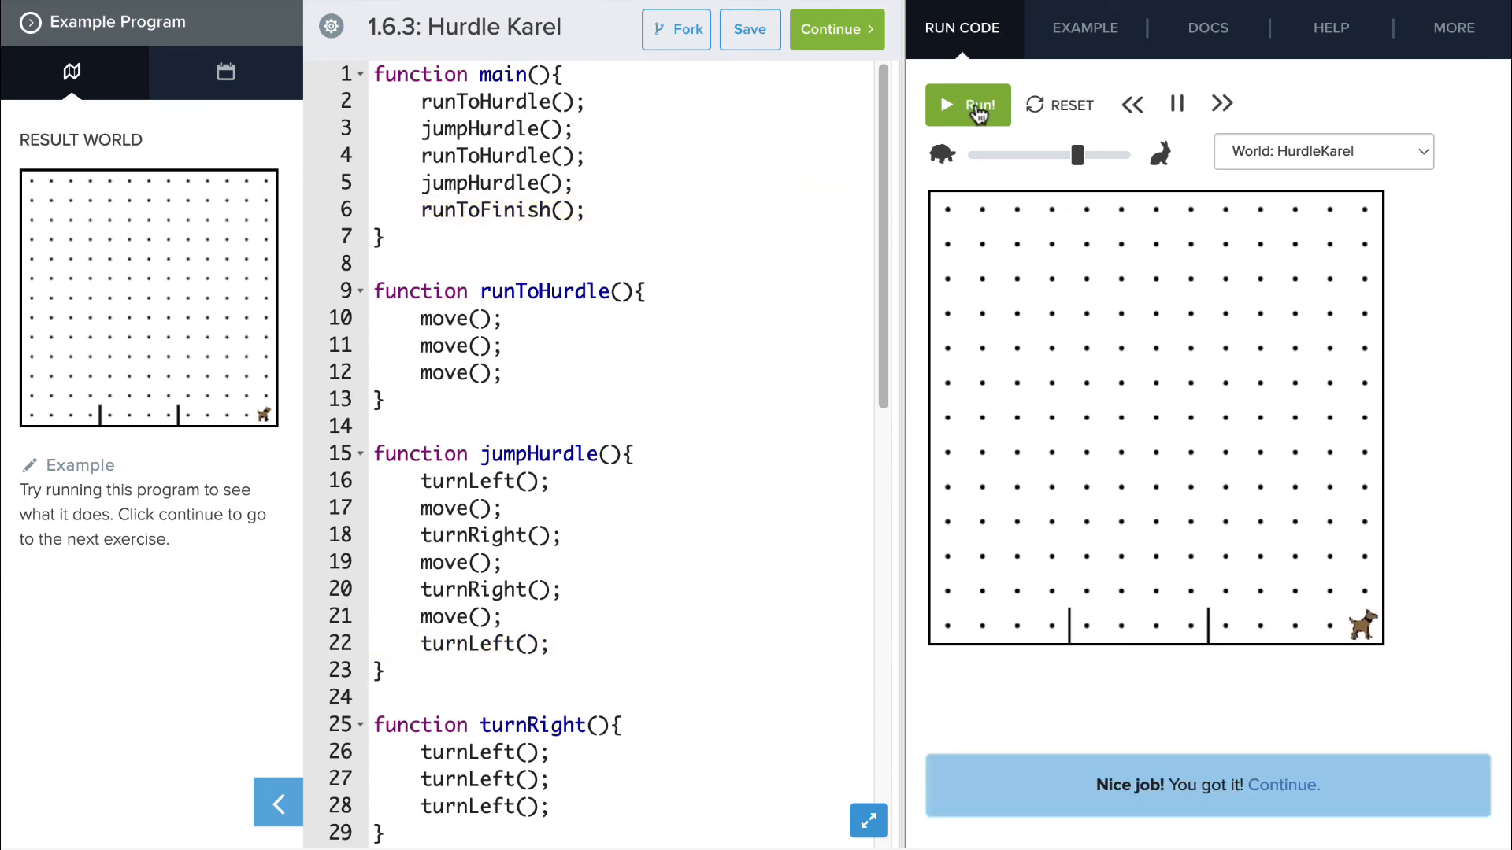